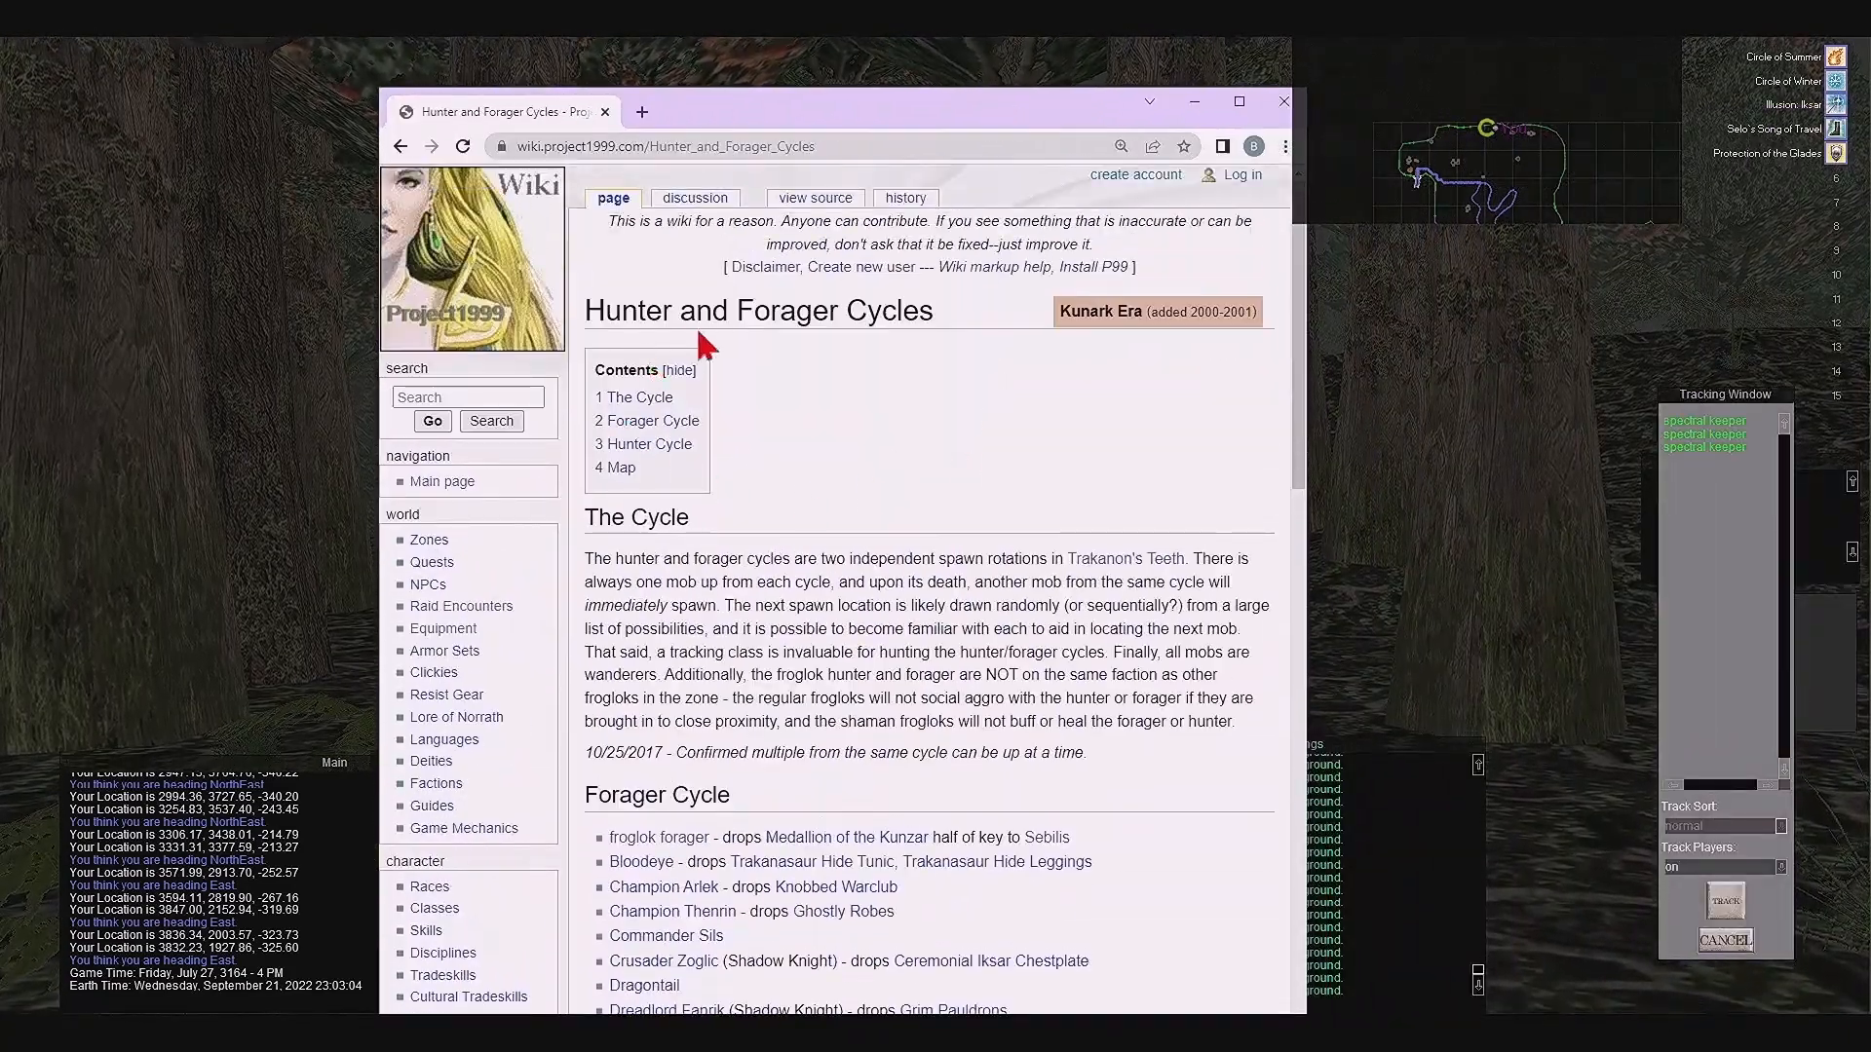
- Scroll the Hunter and Forager Cycles wiki page down to the Forager Cycle section
scroll(down, 3)
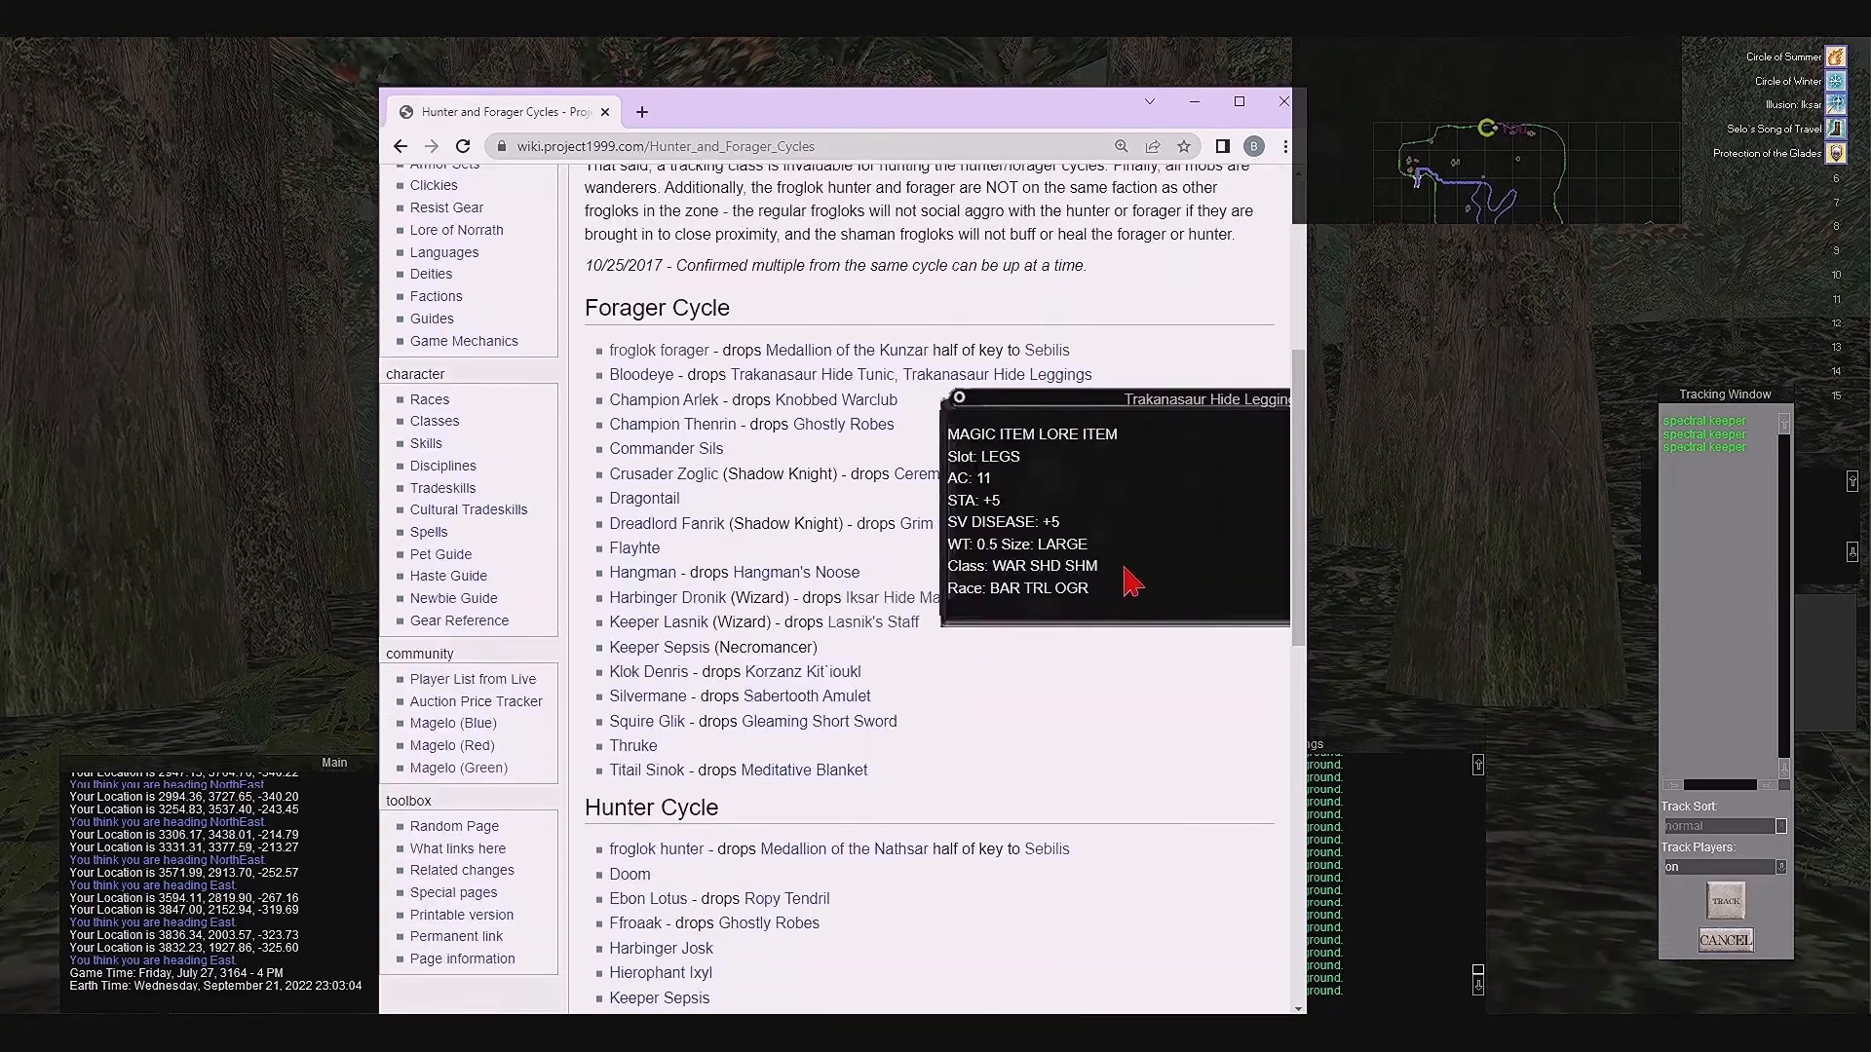
mouse_move(1099, 753)
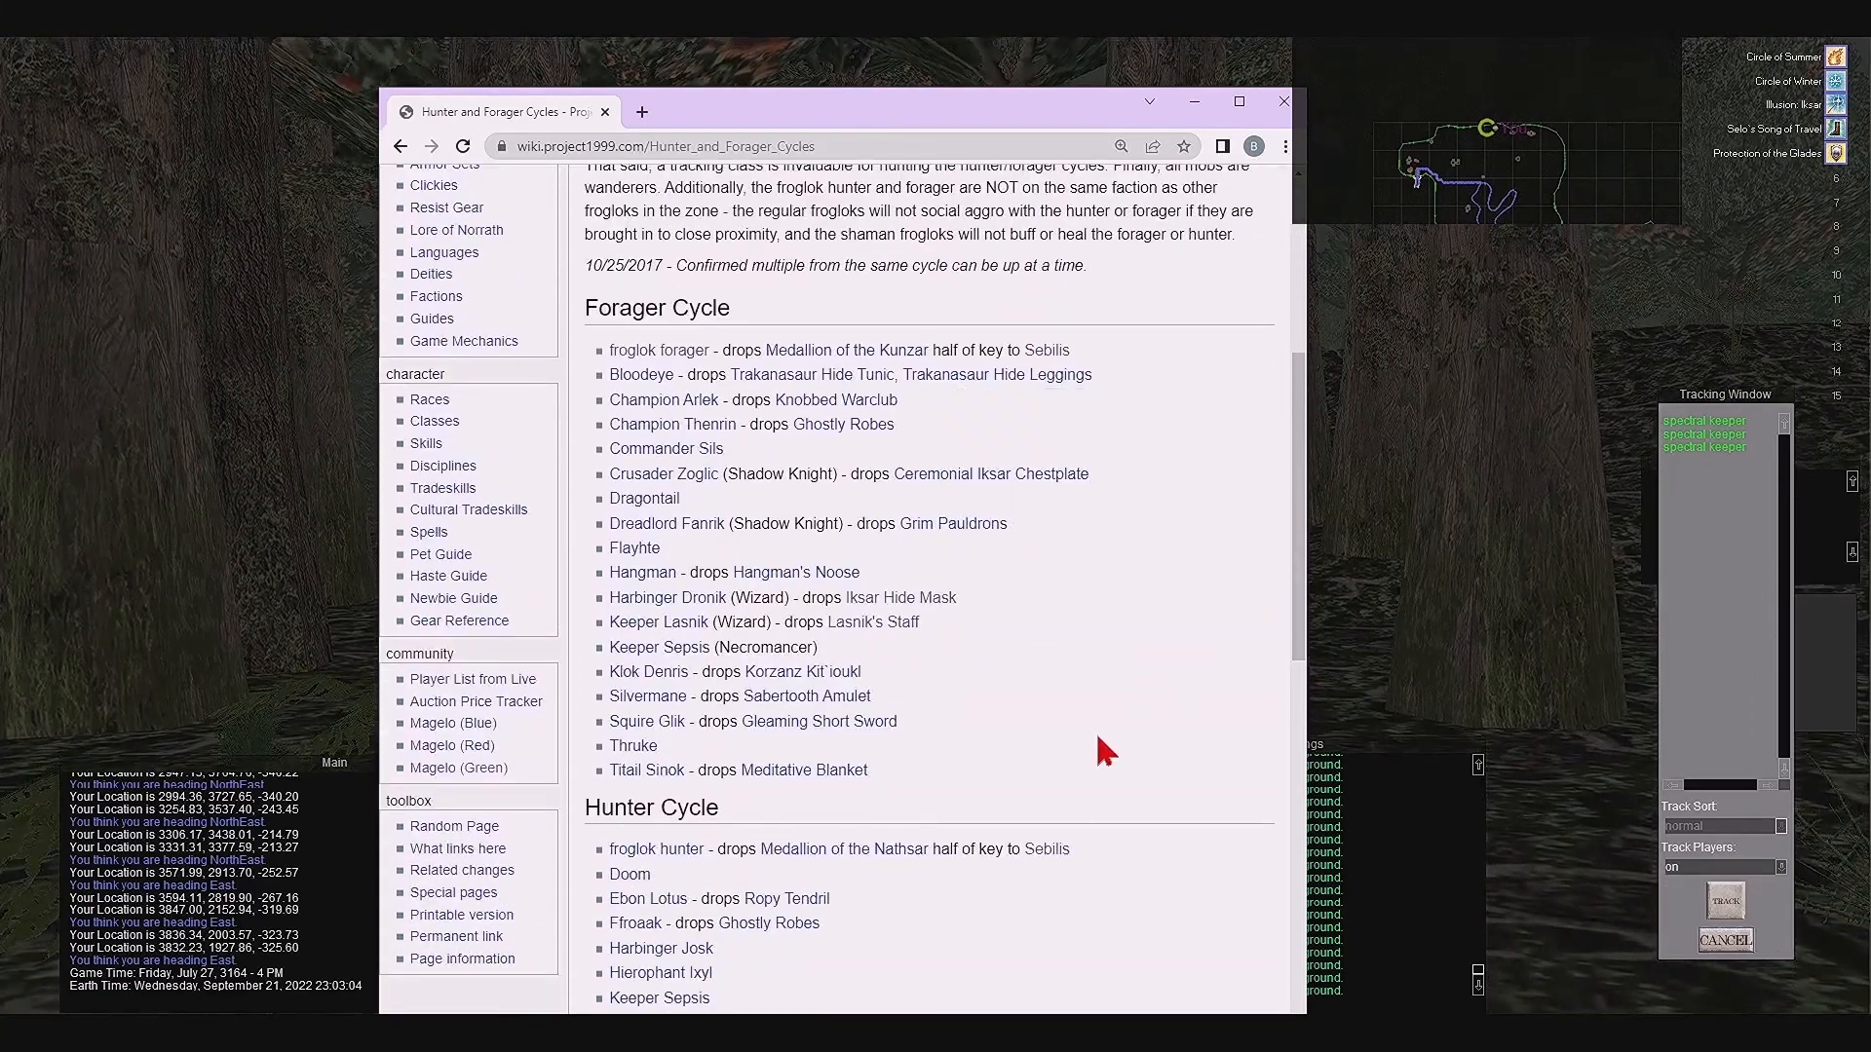
mouse_move(591, 401)
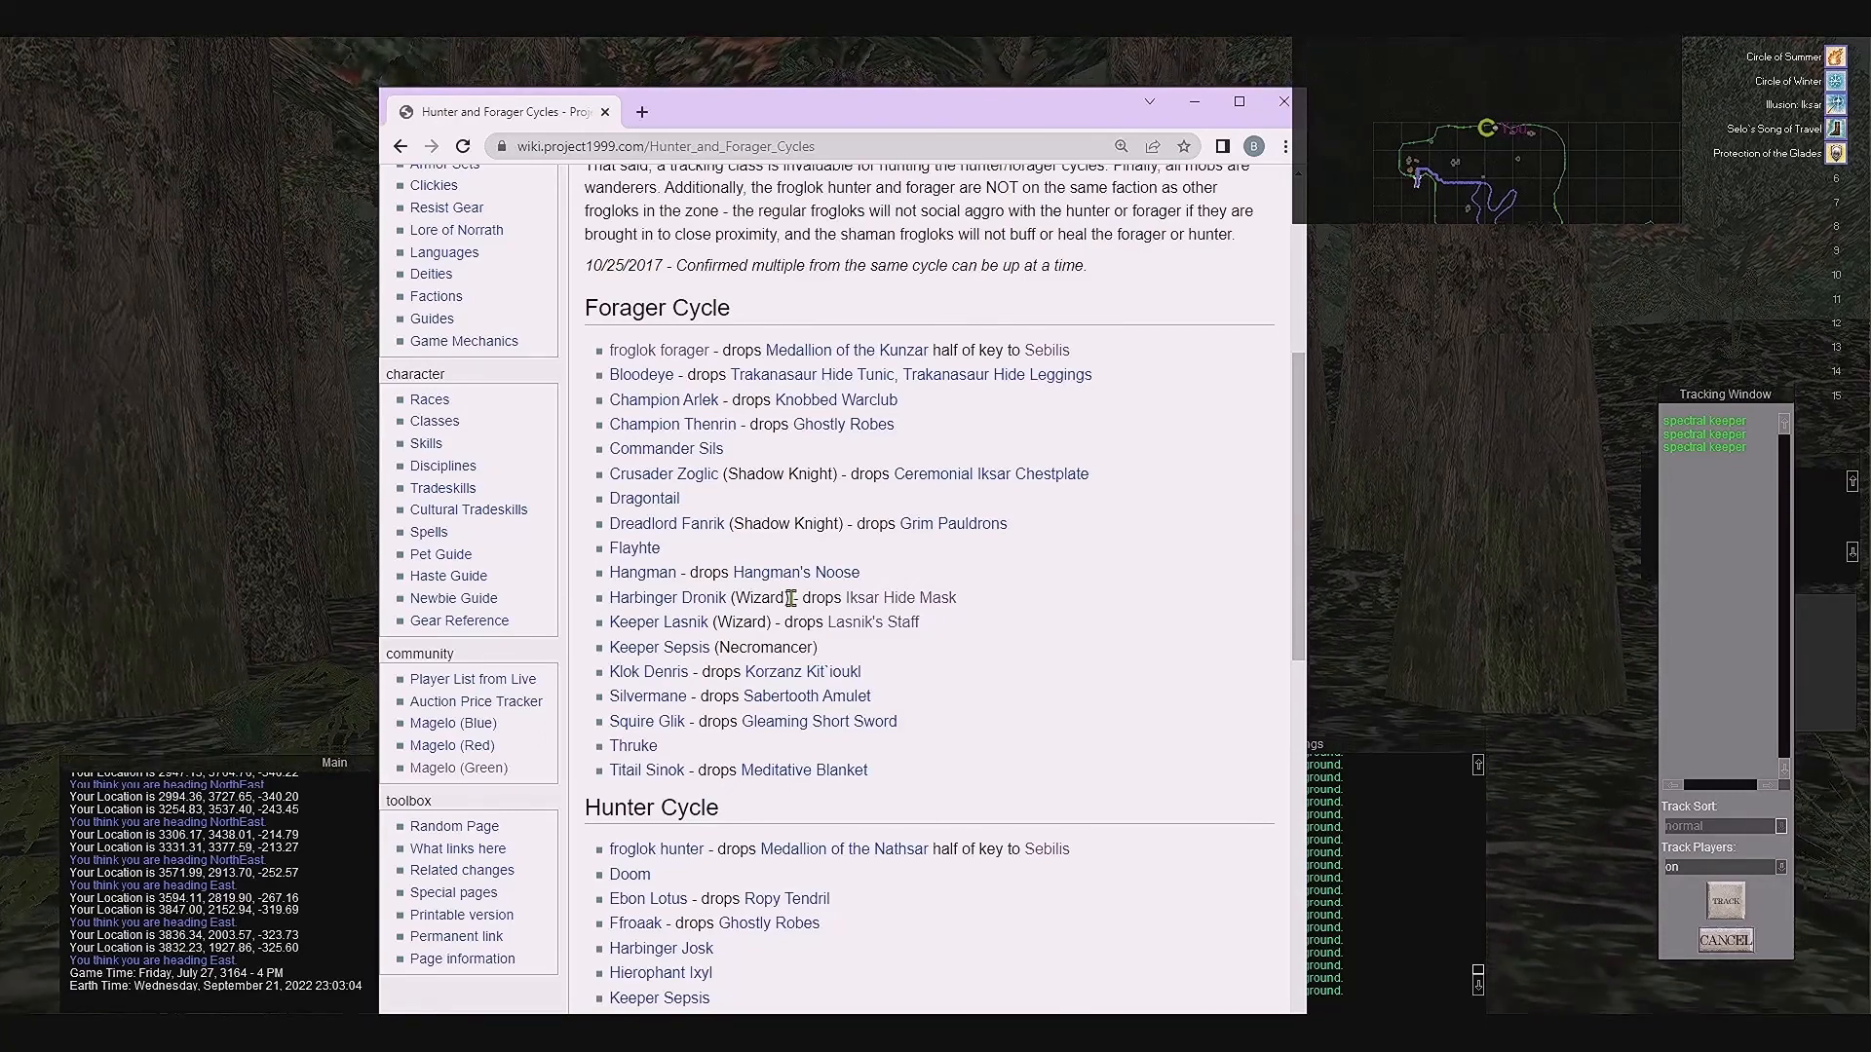
mouse_move(794, 573)
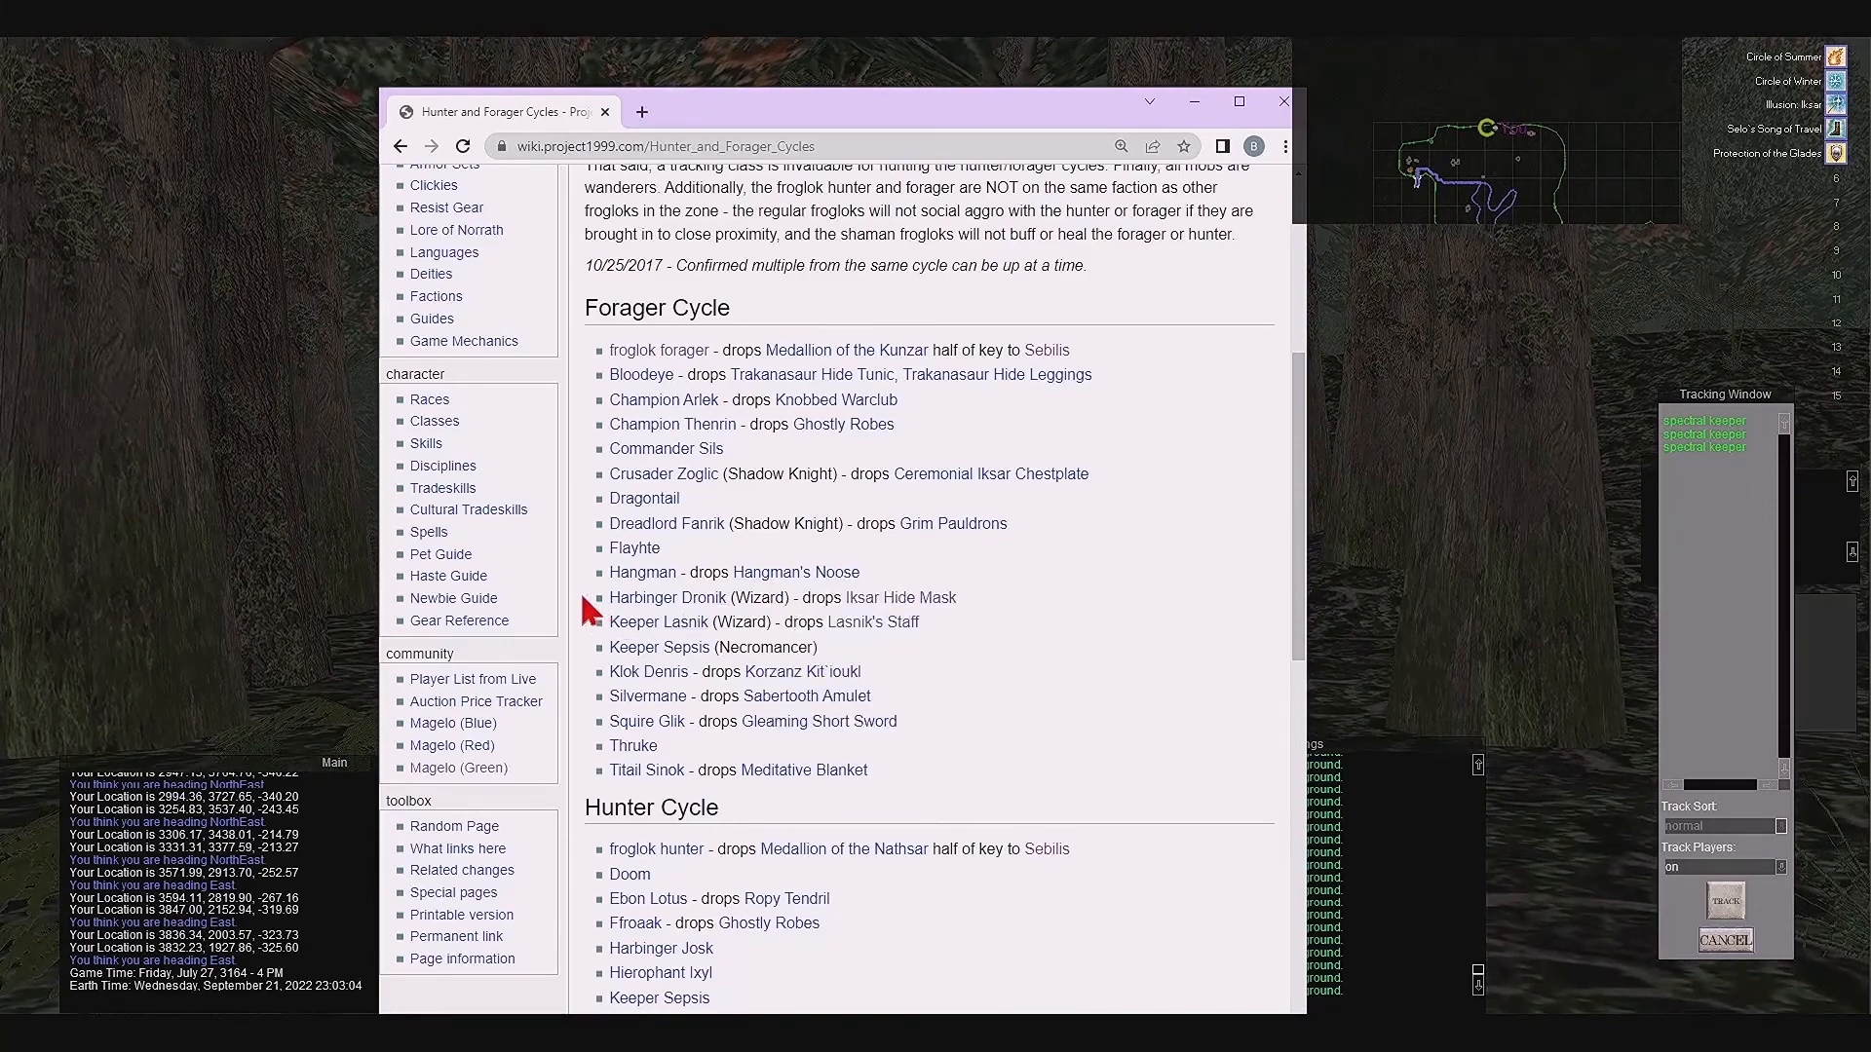
mouse_move(602, 645)
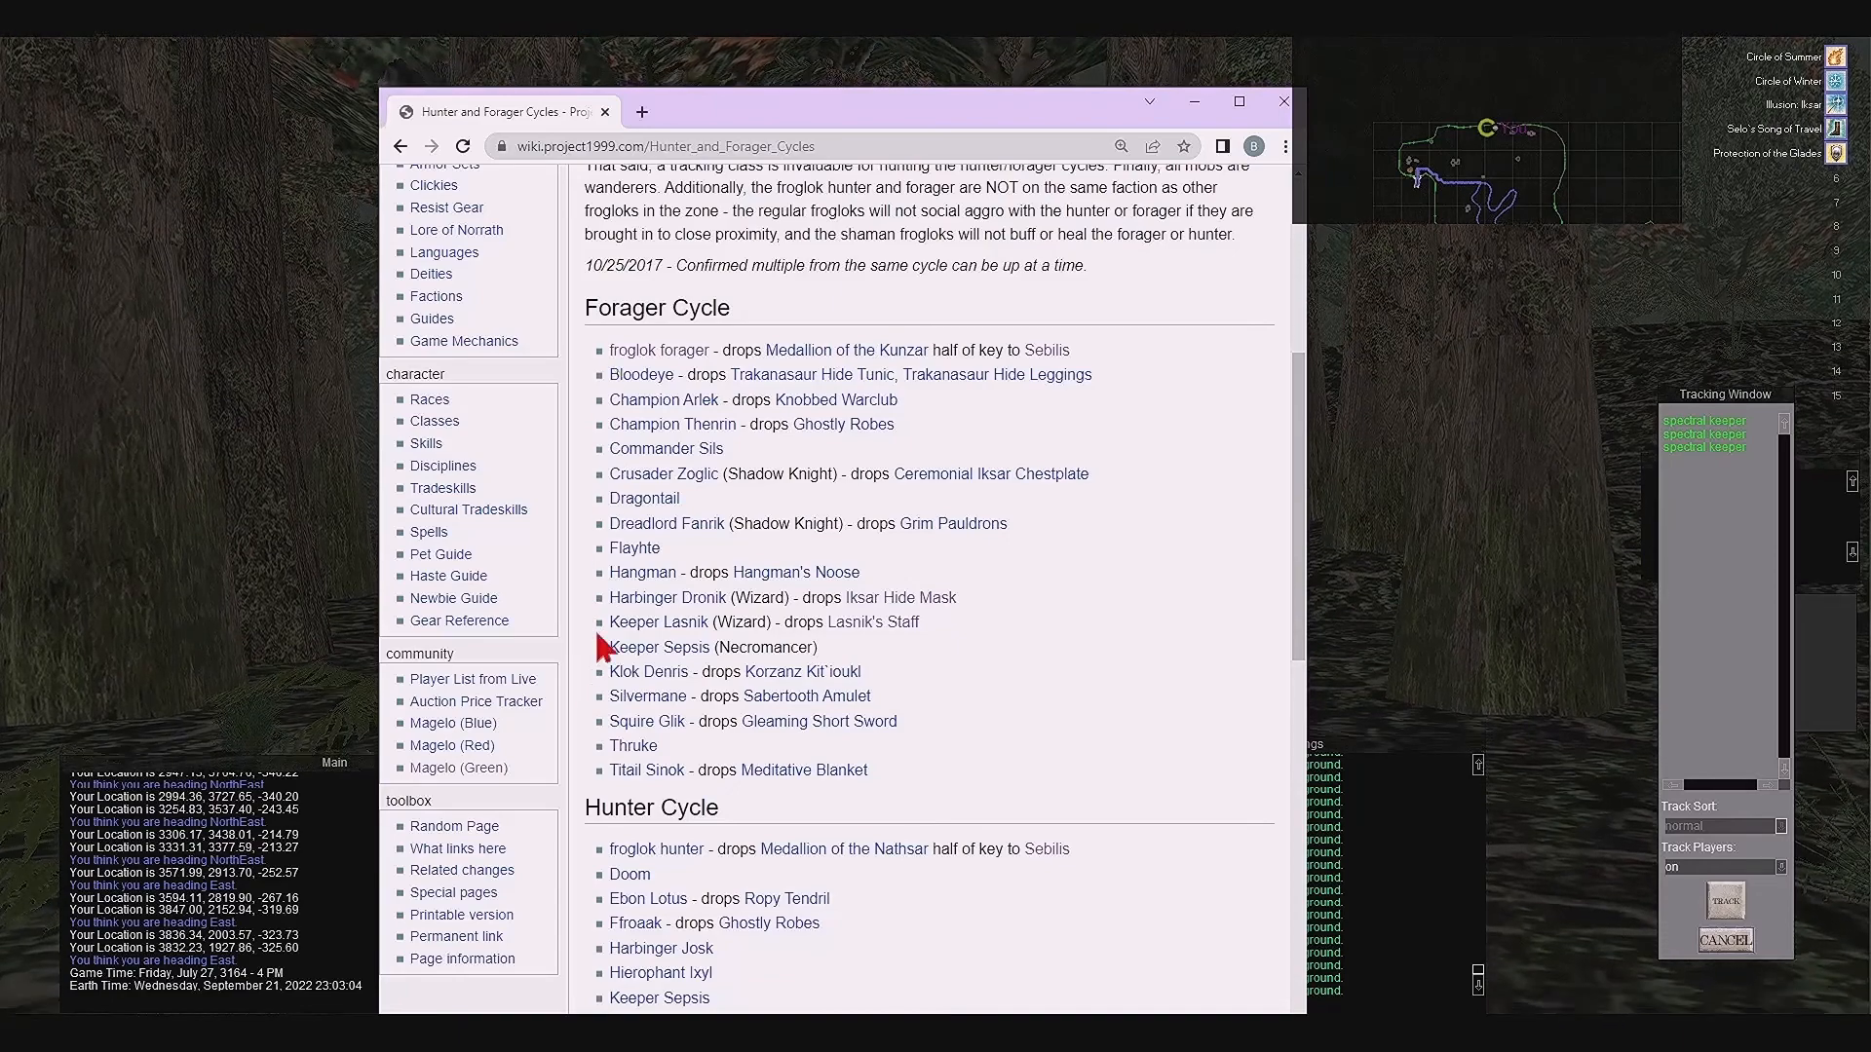
scroll(down, 3)
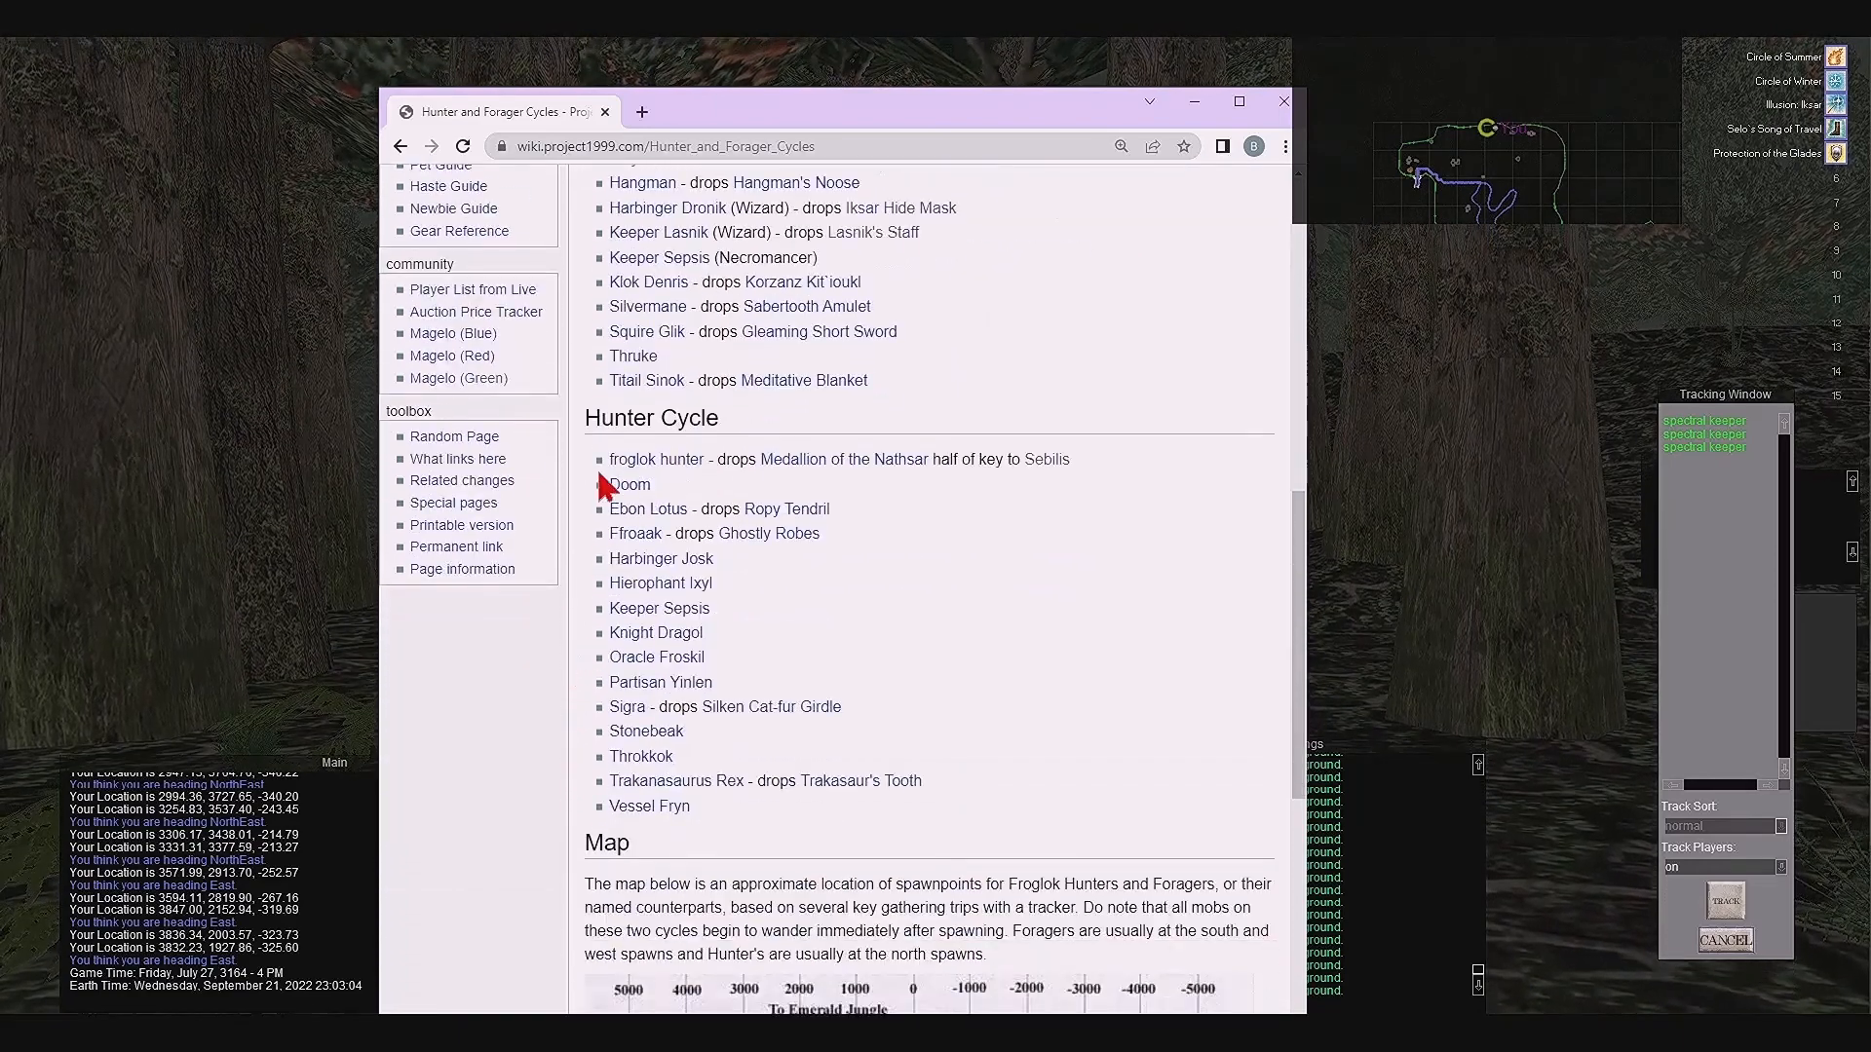
mouse_move(602, 785)
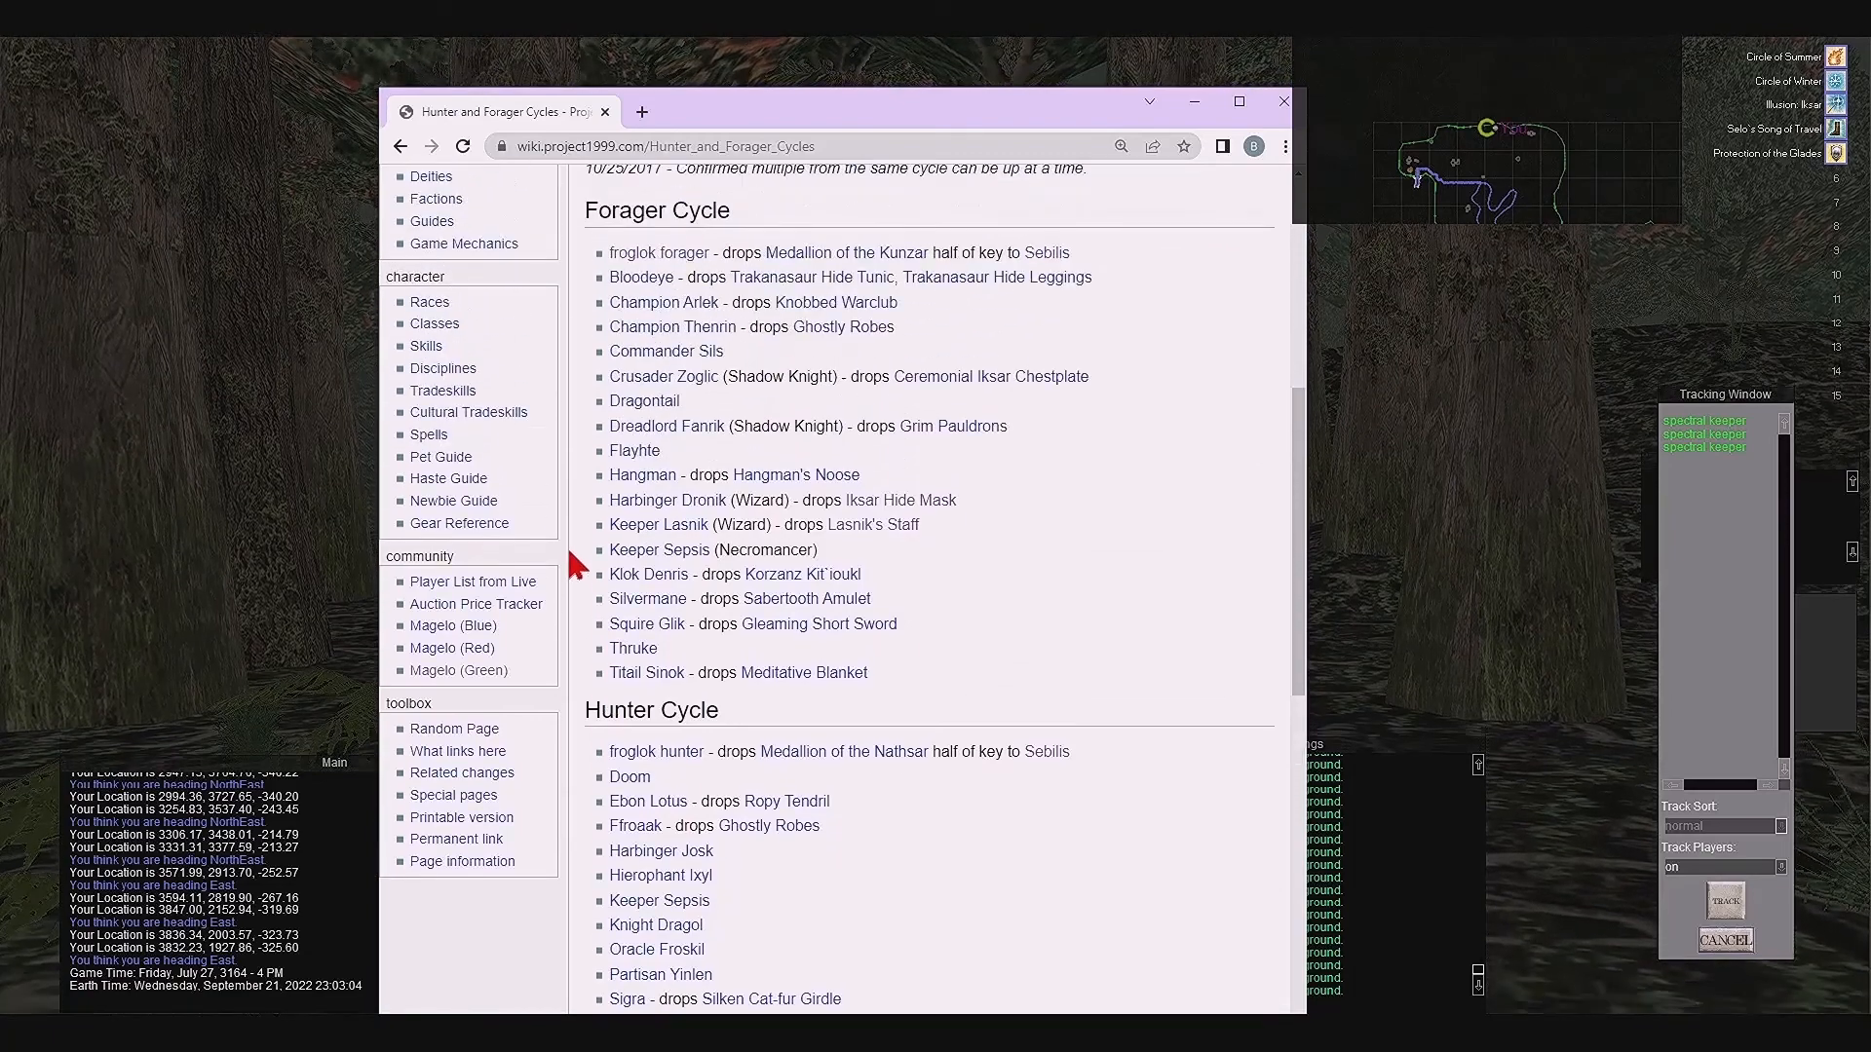
mouse_move(577, 682)
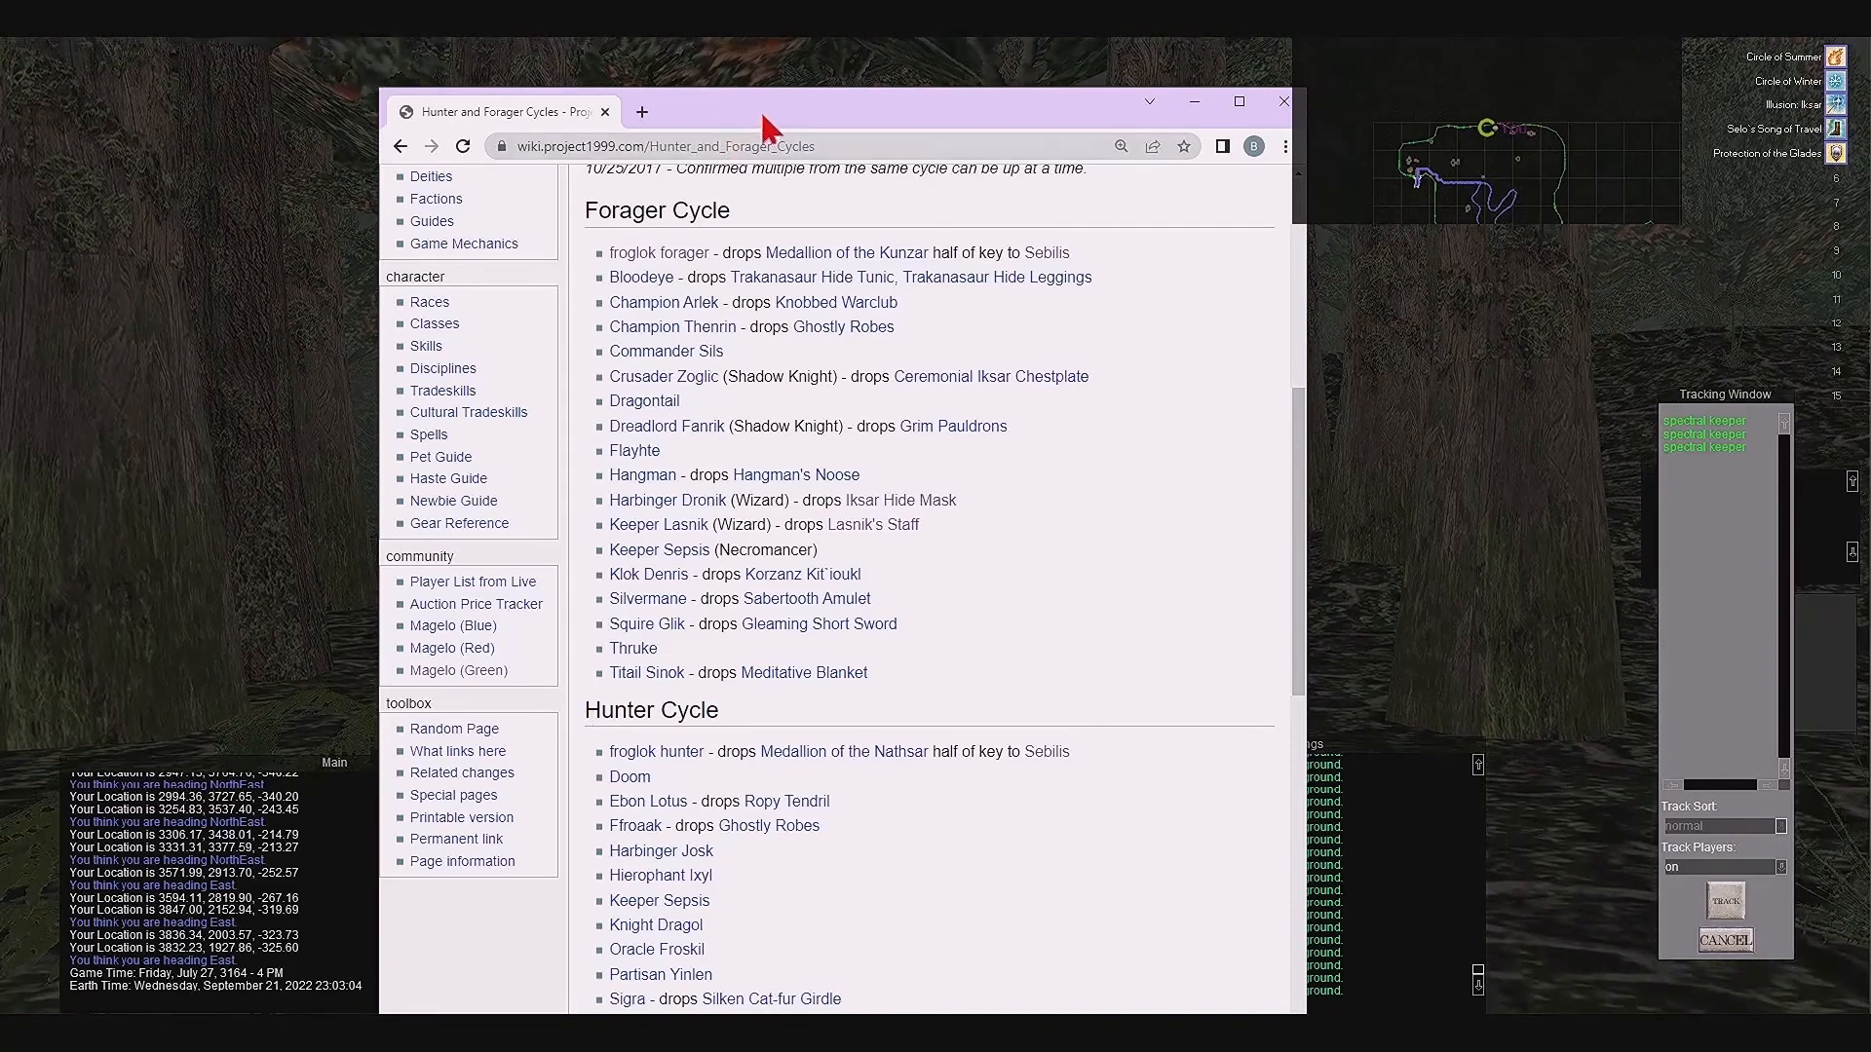
mouse_move(725, 117)
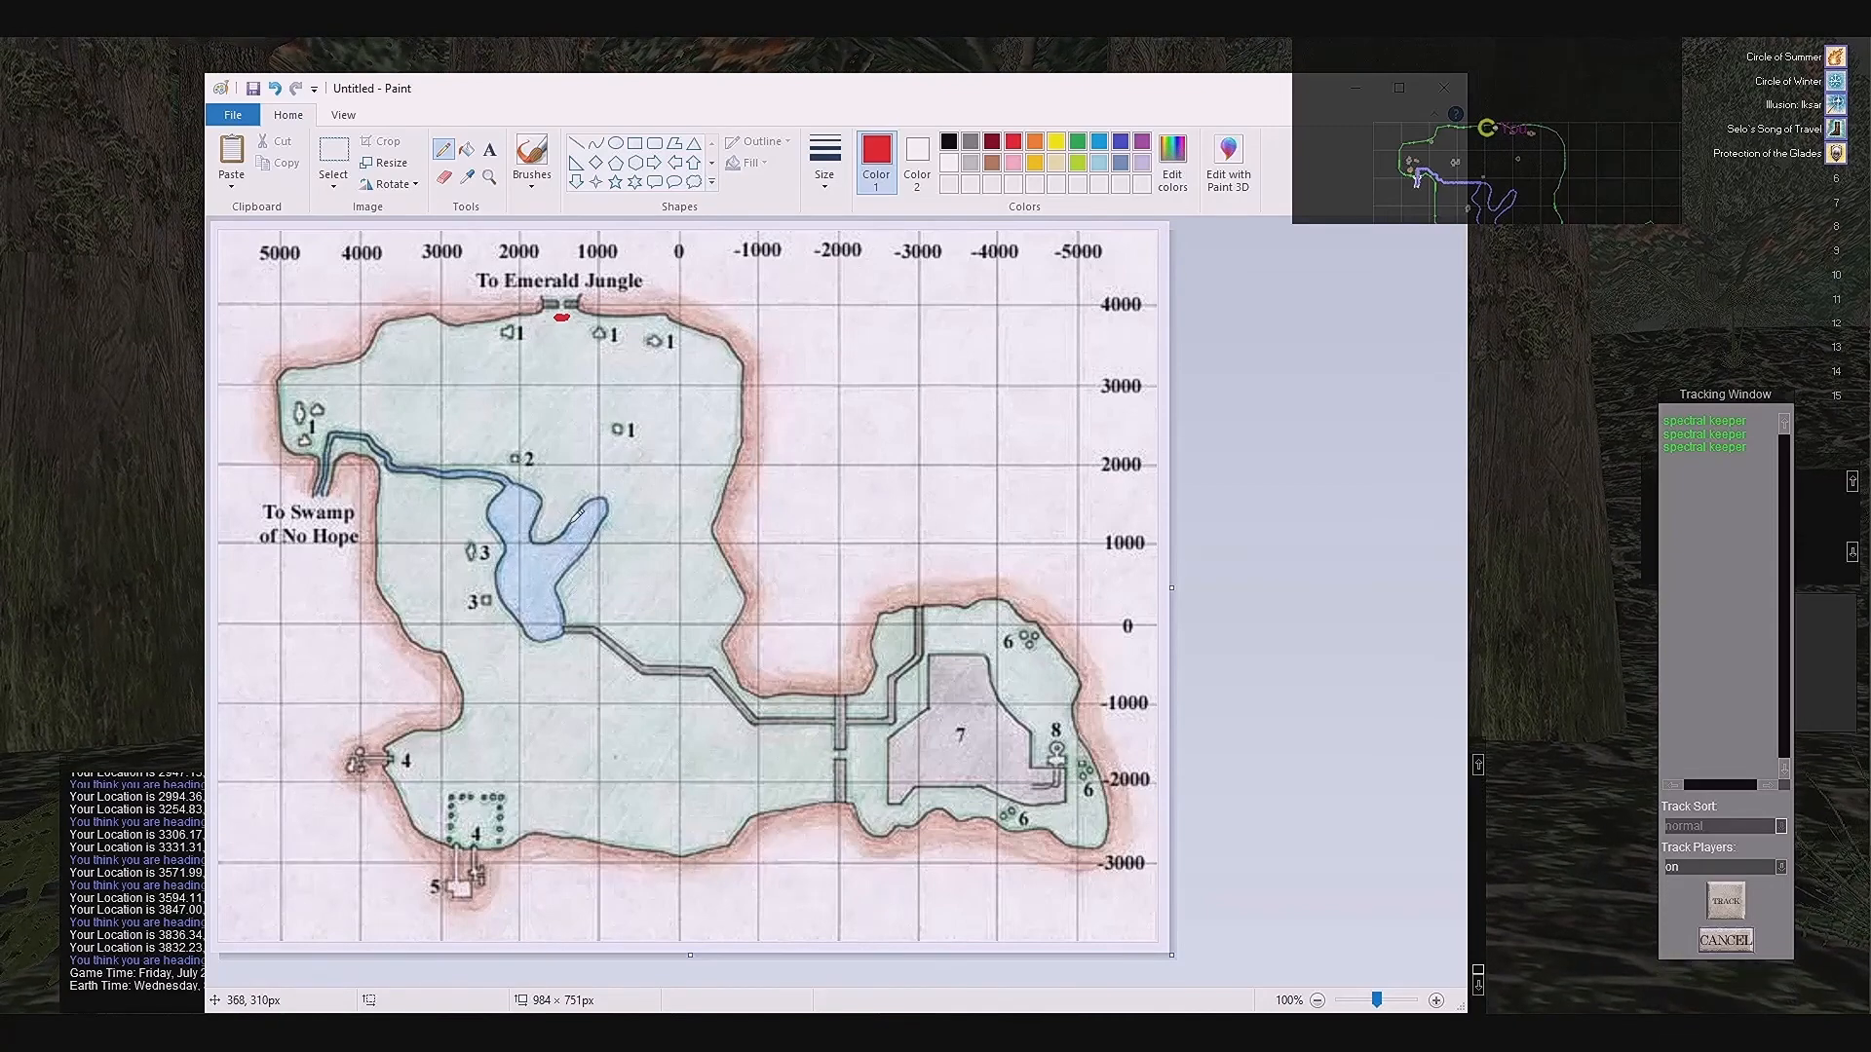
mouse_move(444, 489)
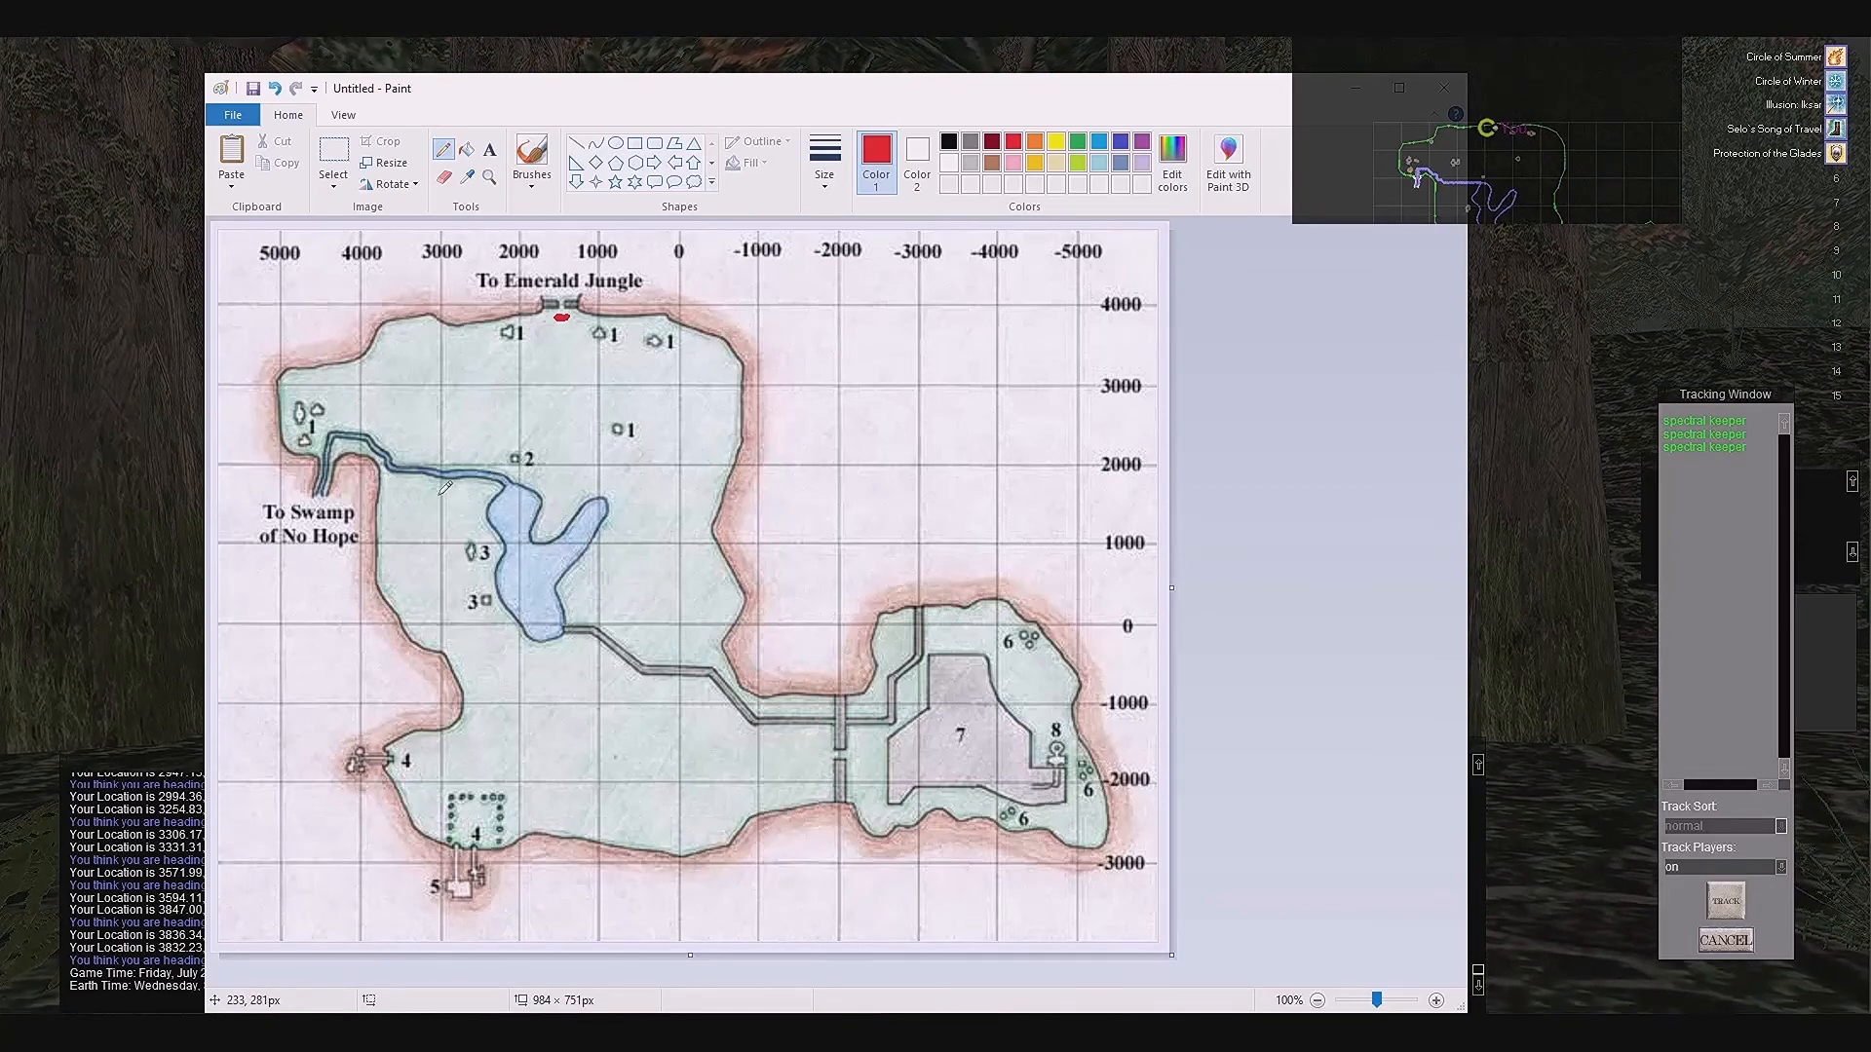
mouse_move(706, 777)
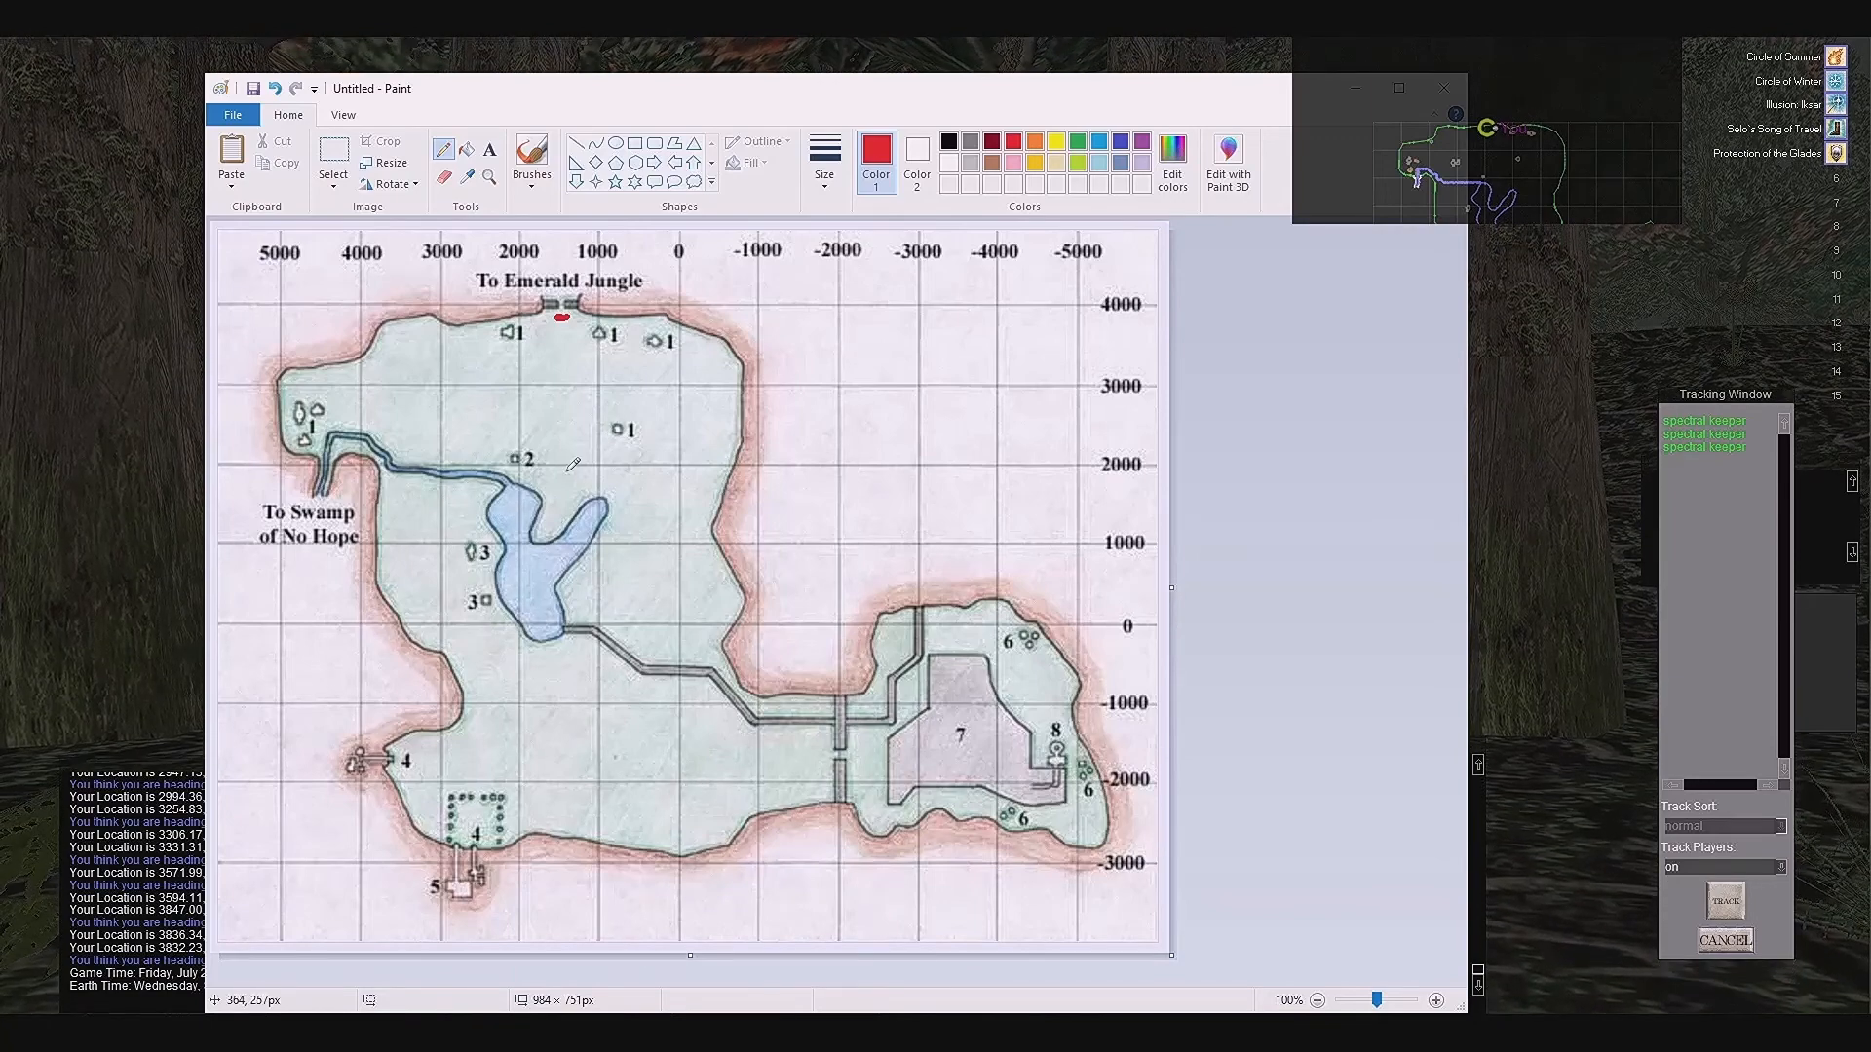
mouse_move(567, 462)
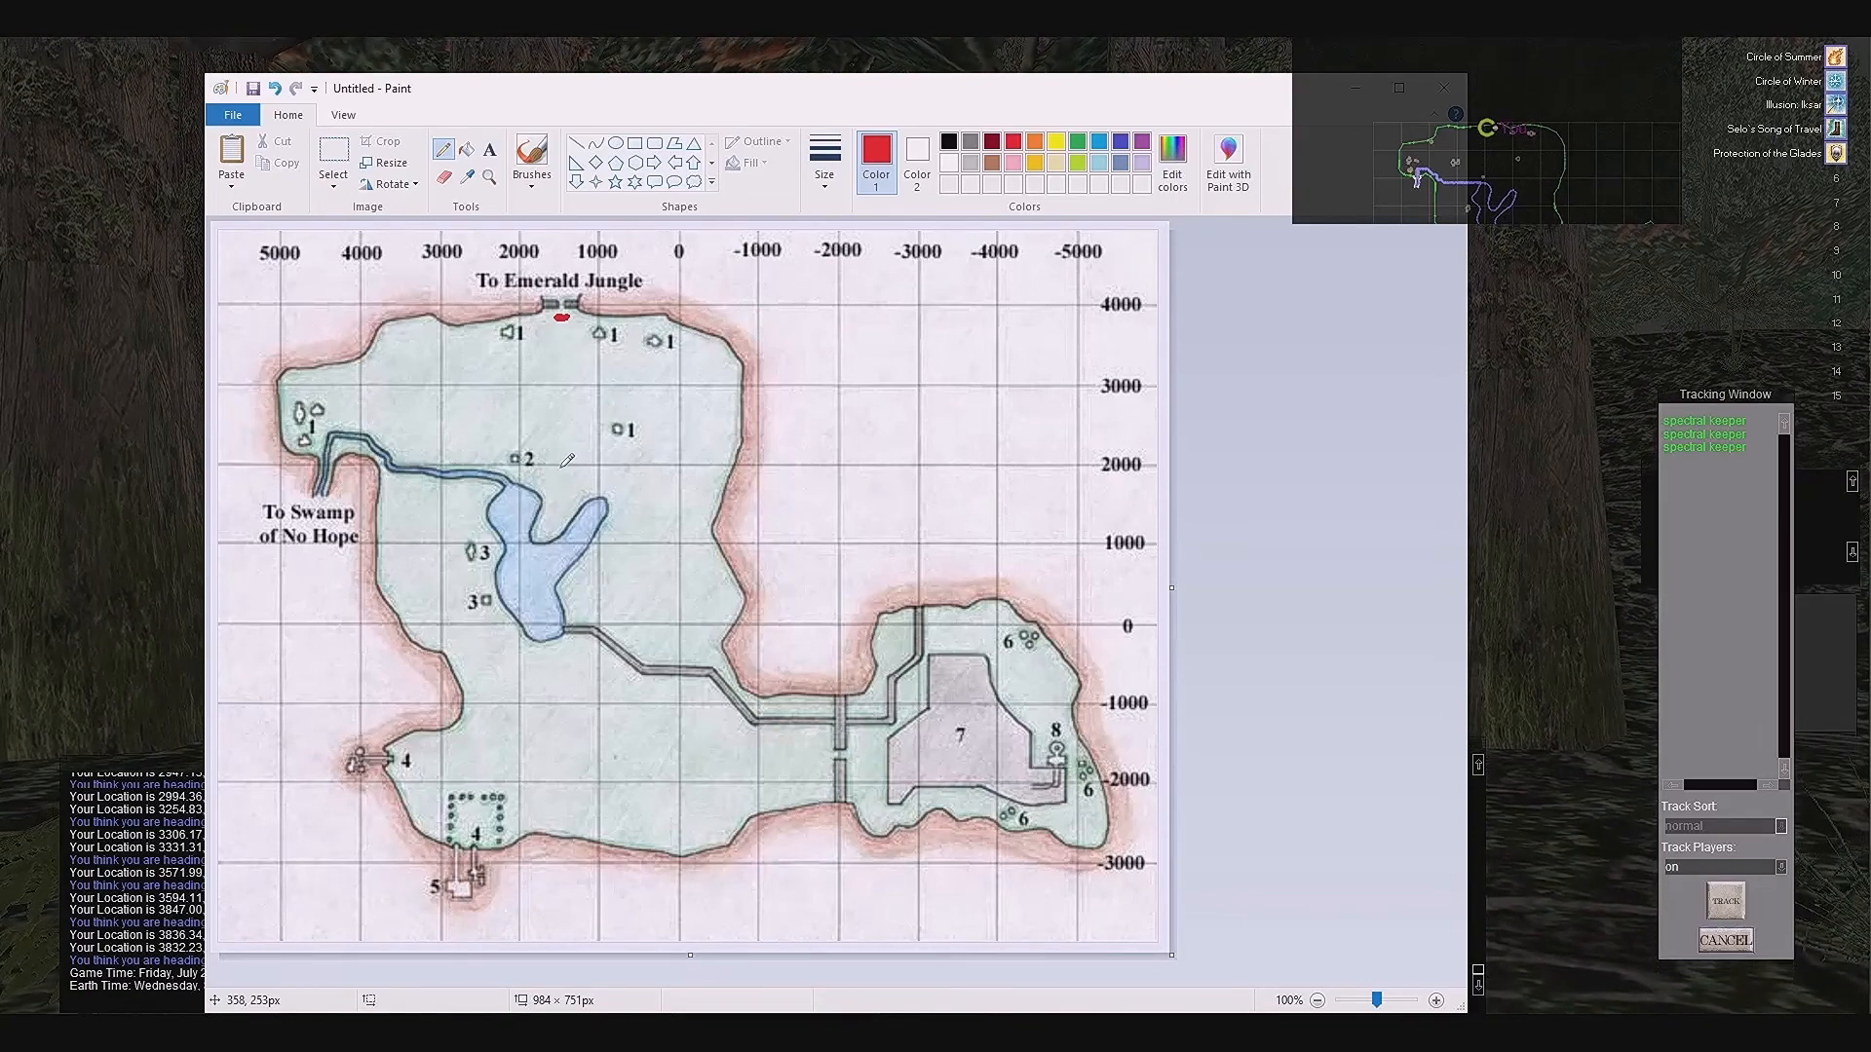
mouse_move(477, 507)
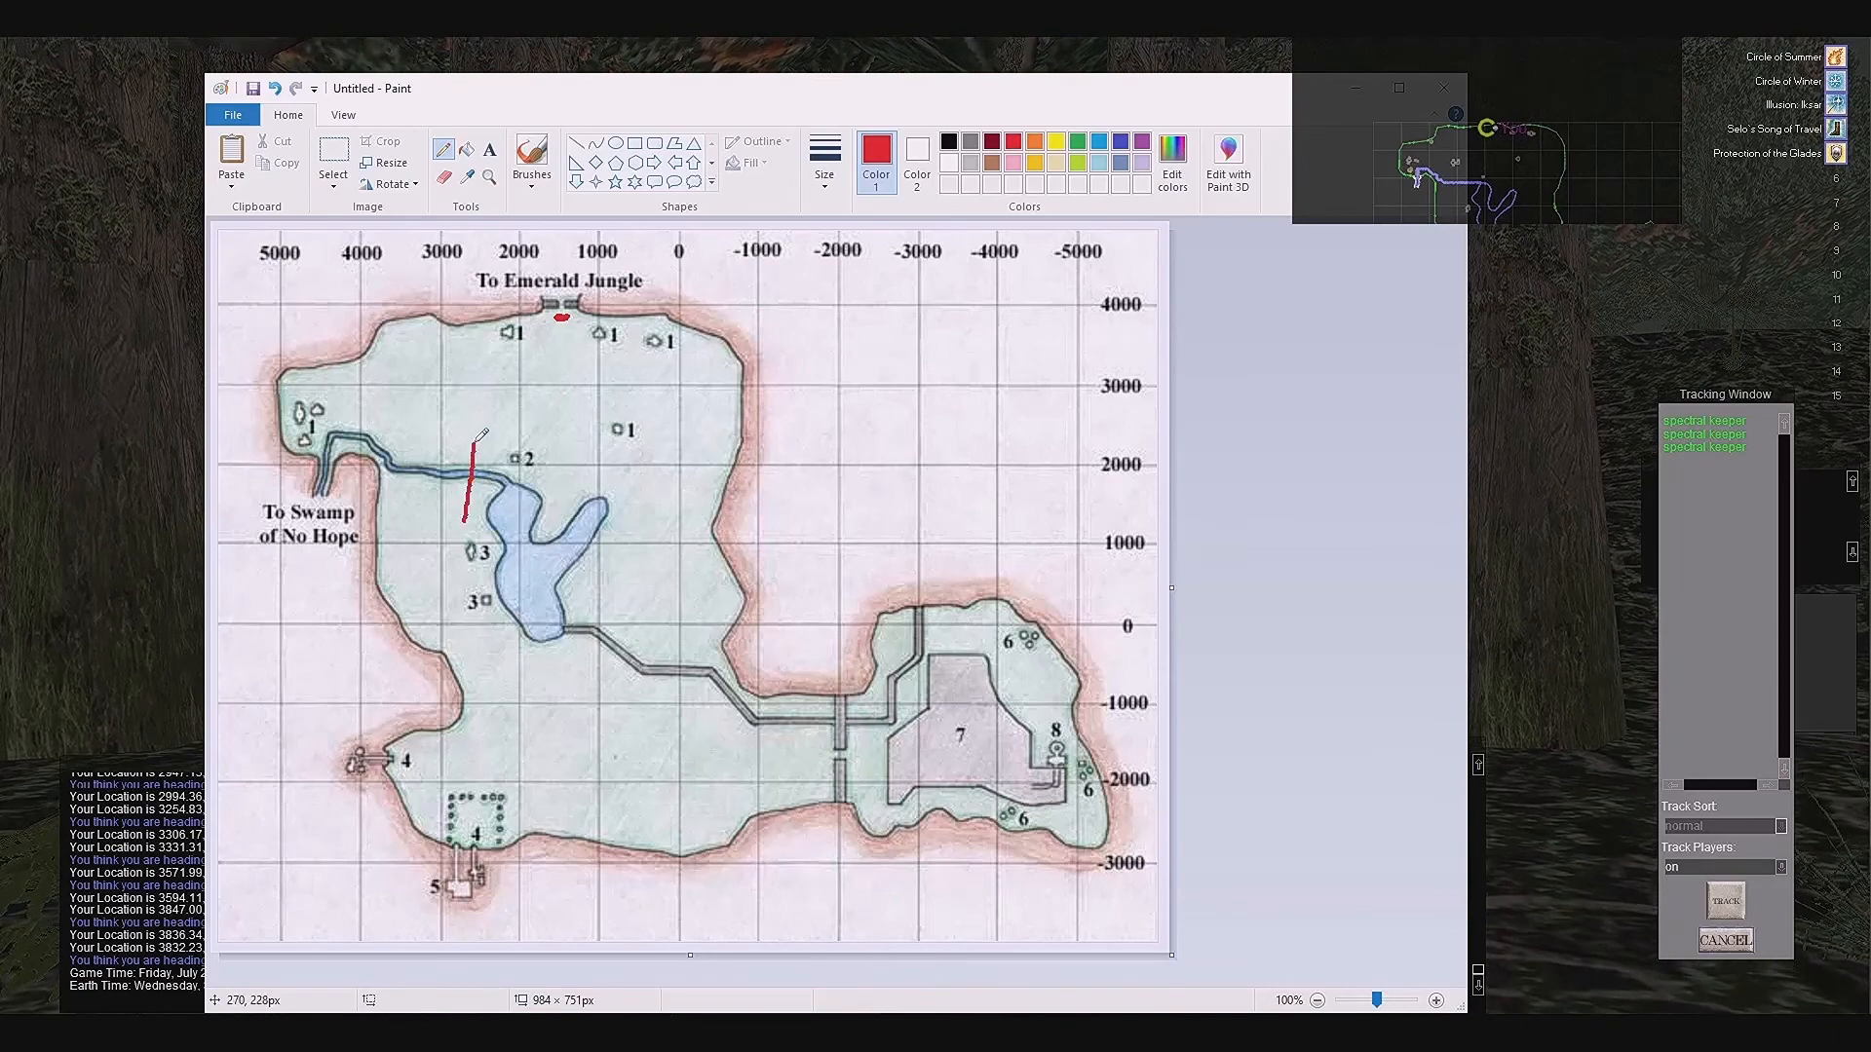
- Draw a closed red loop around the western strip near the marker 3 spots
drag(477, 466, 429, 585)
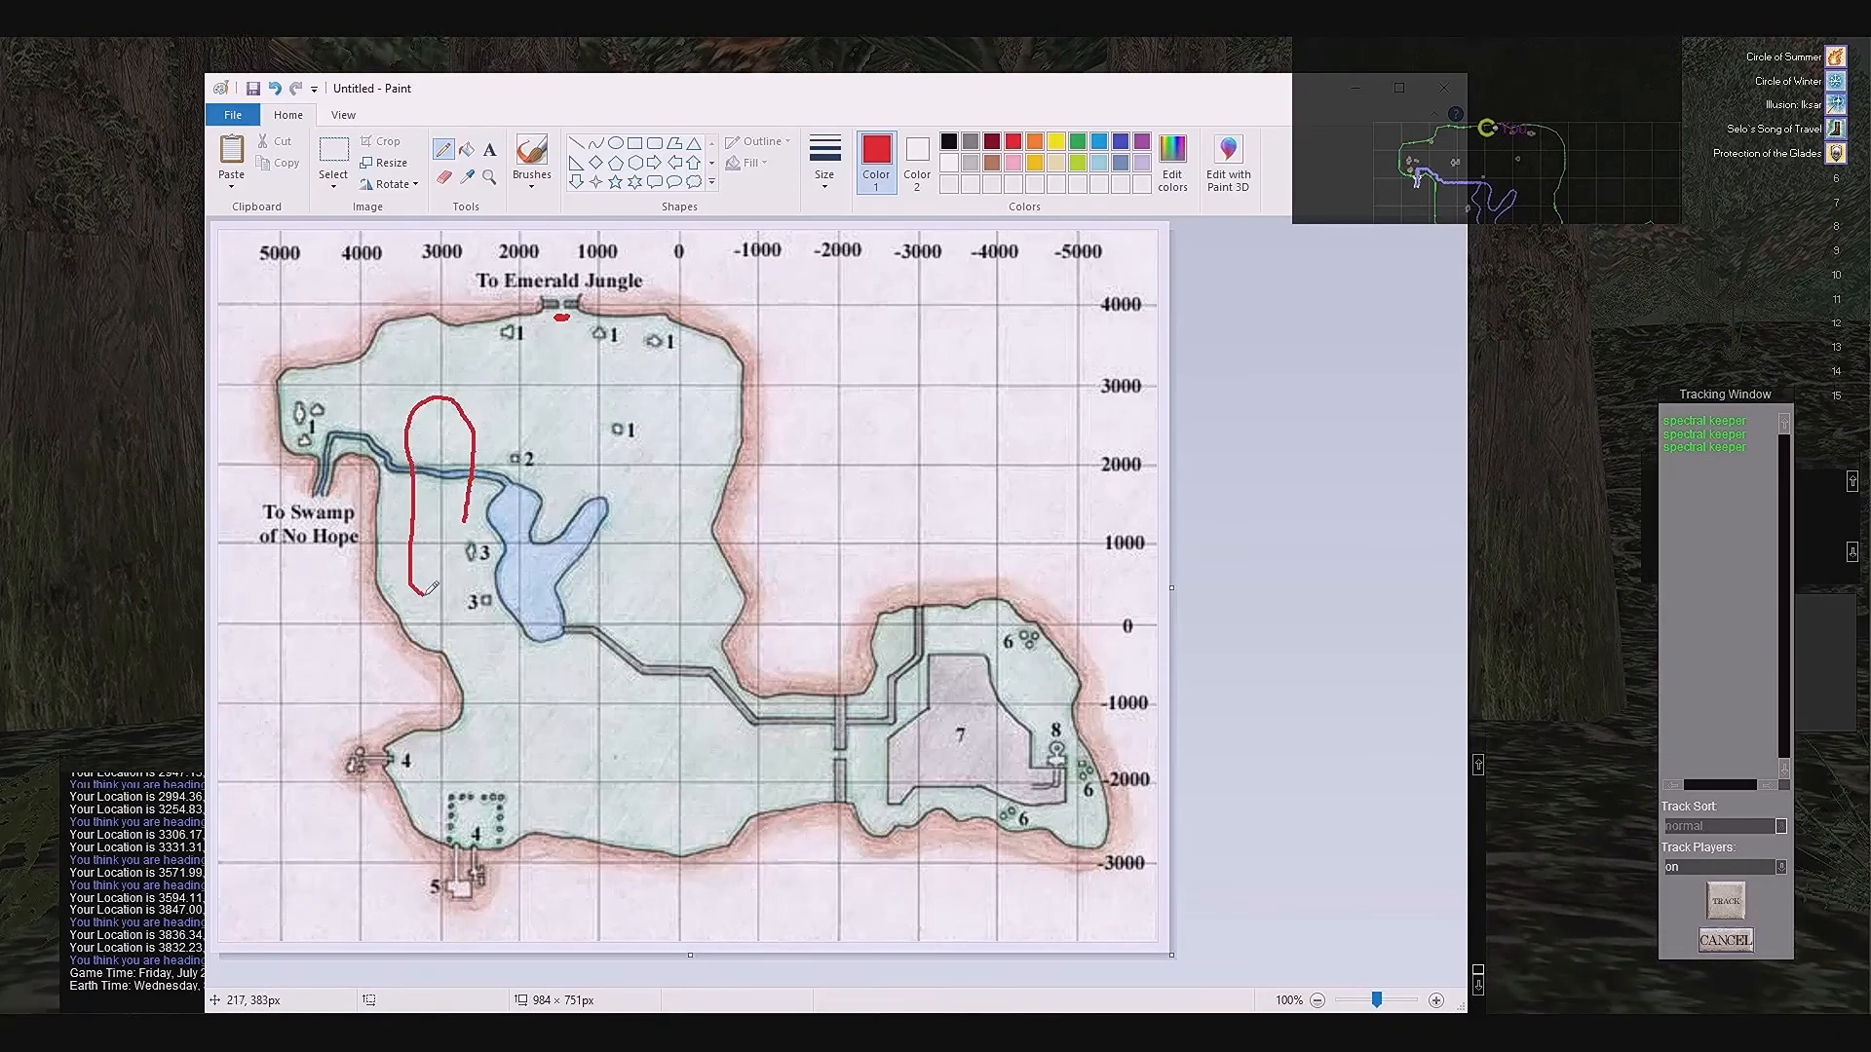
drag(435, 585, 454, 524)
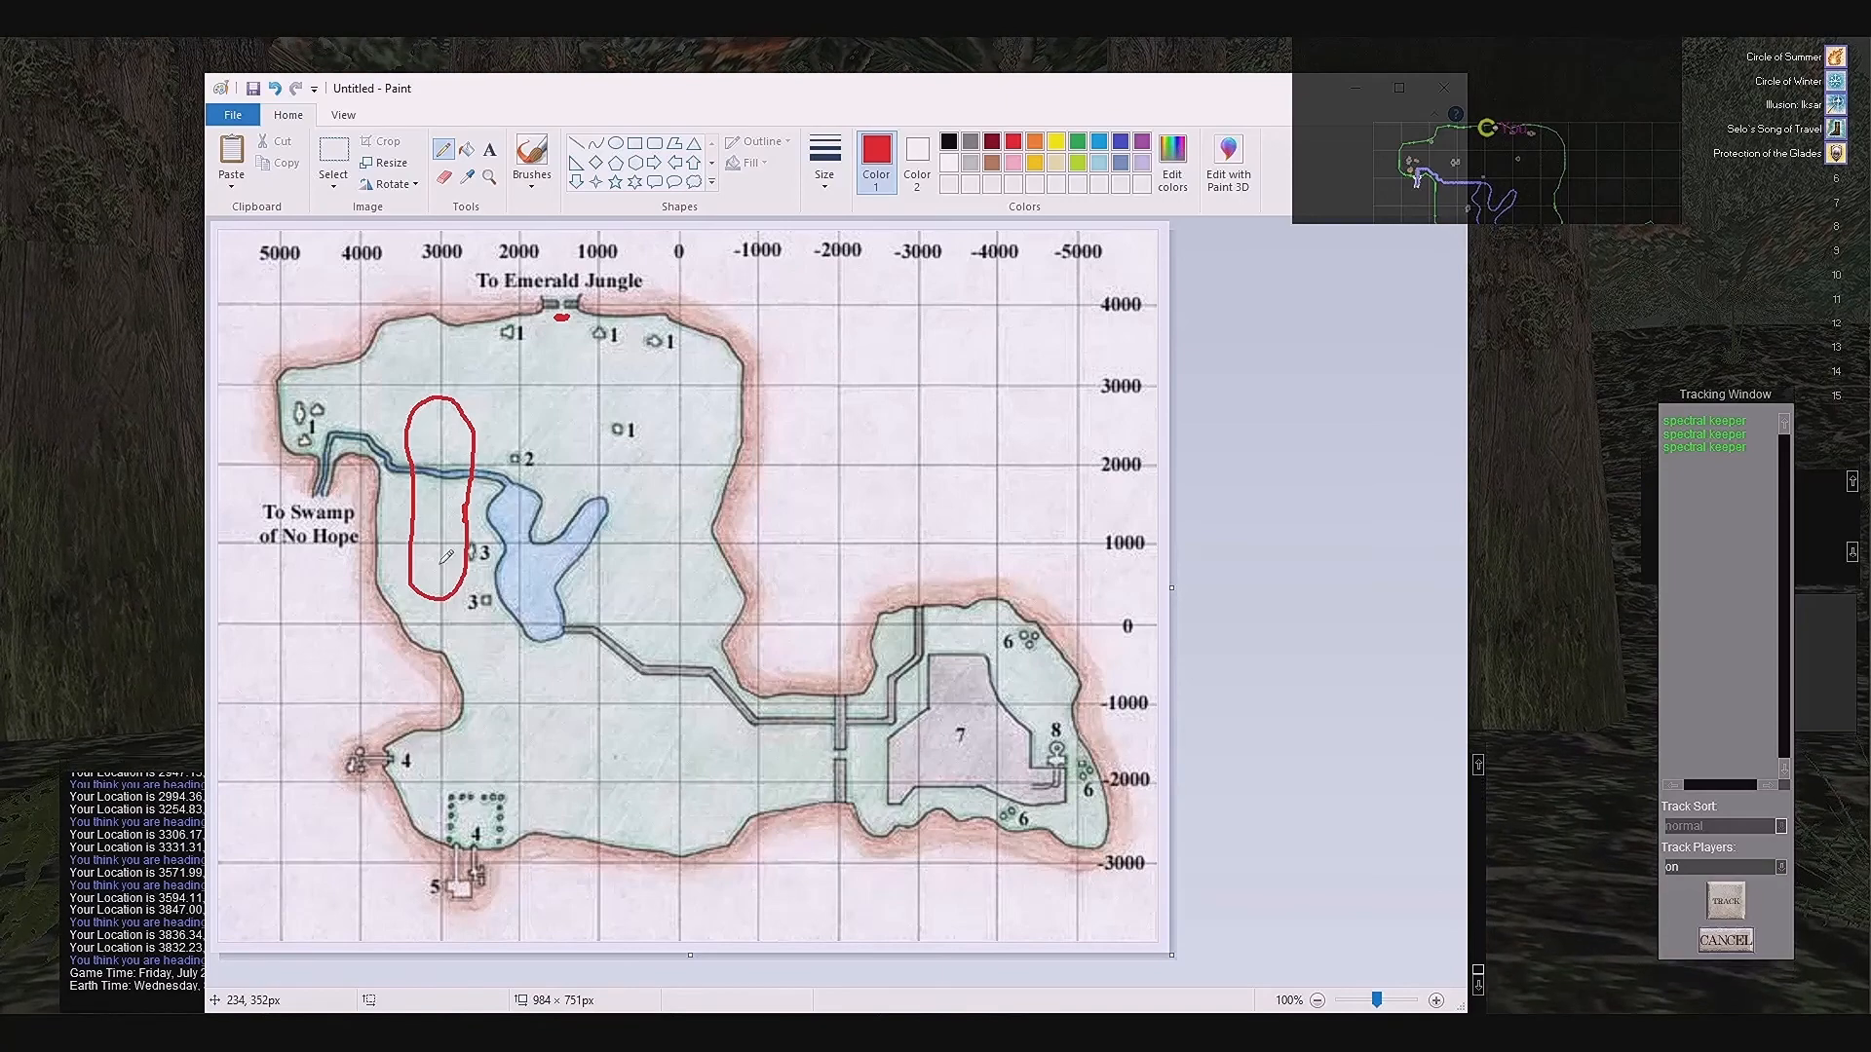
mouse_move(388, 579)
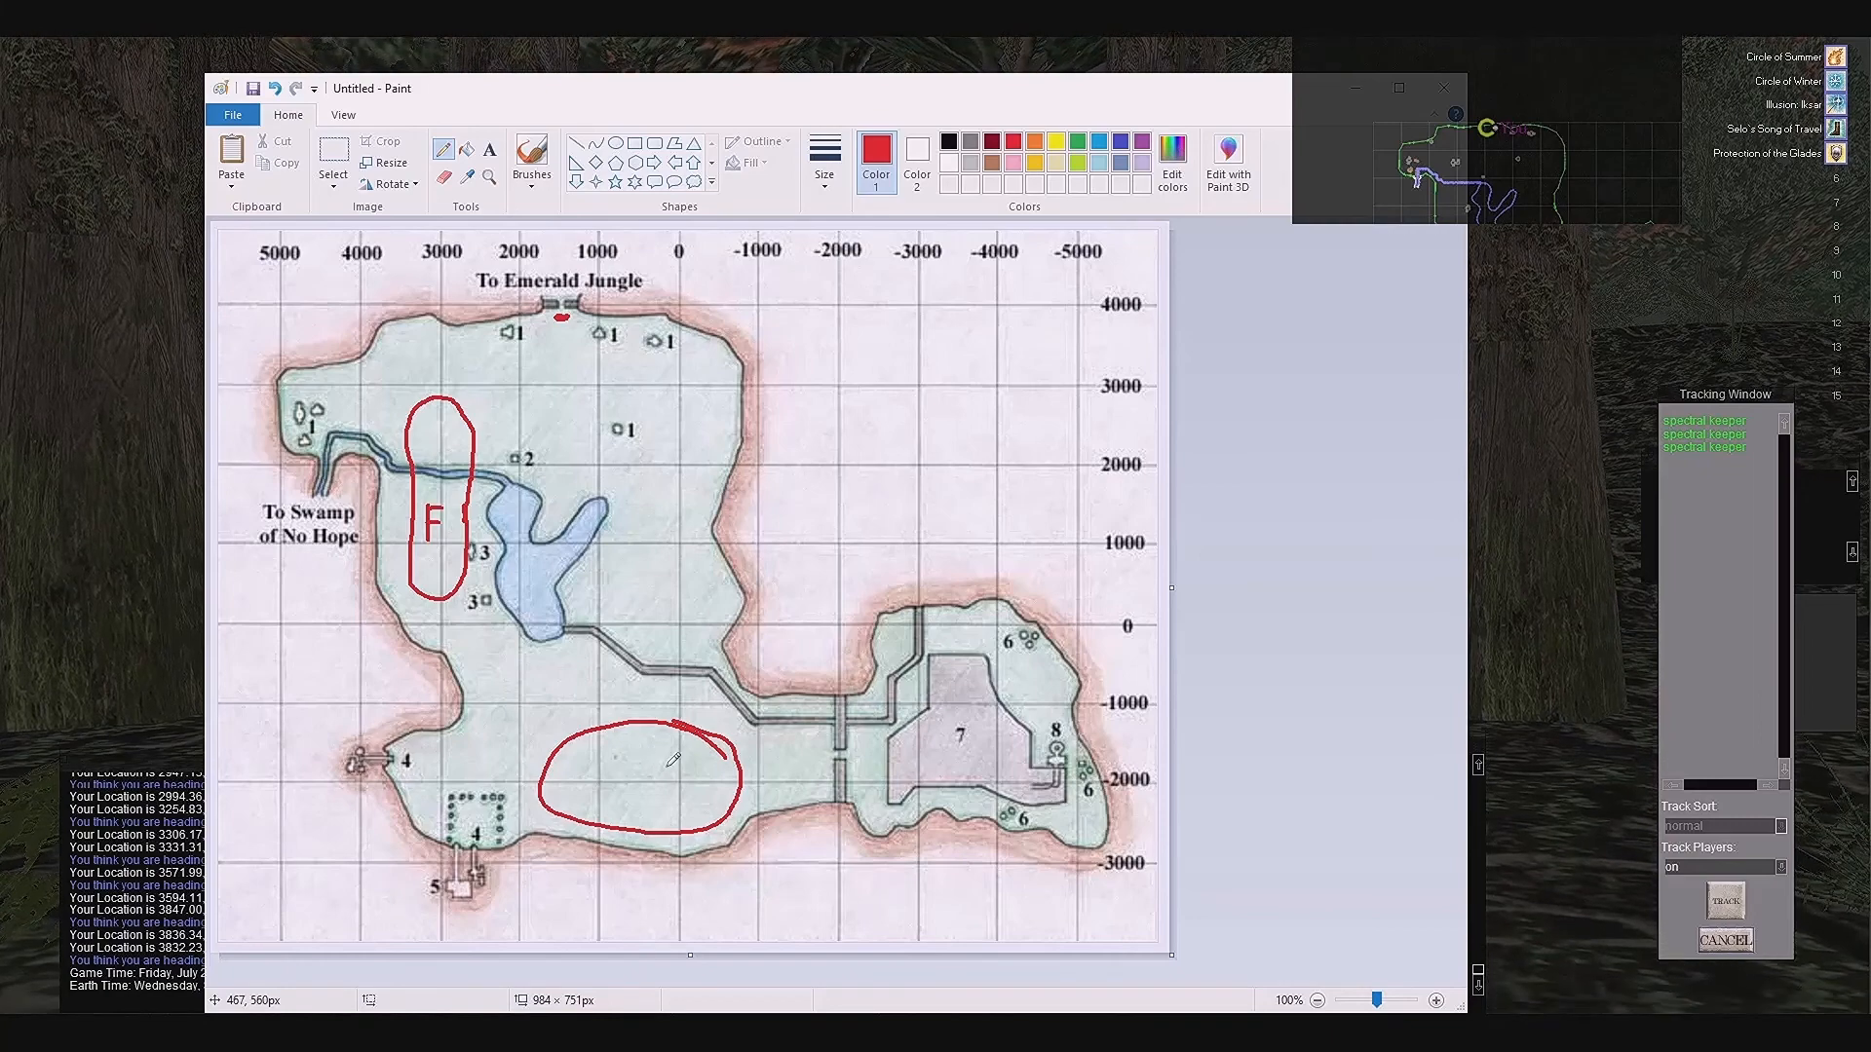
mouse_move(675, 758)
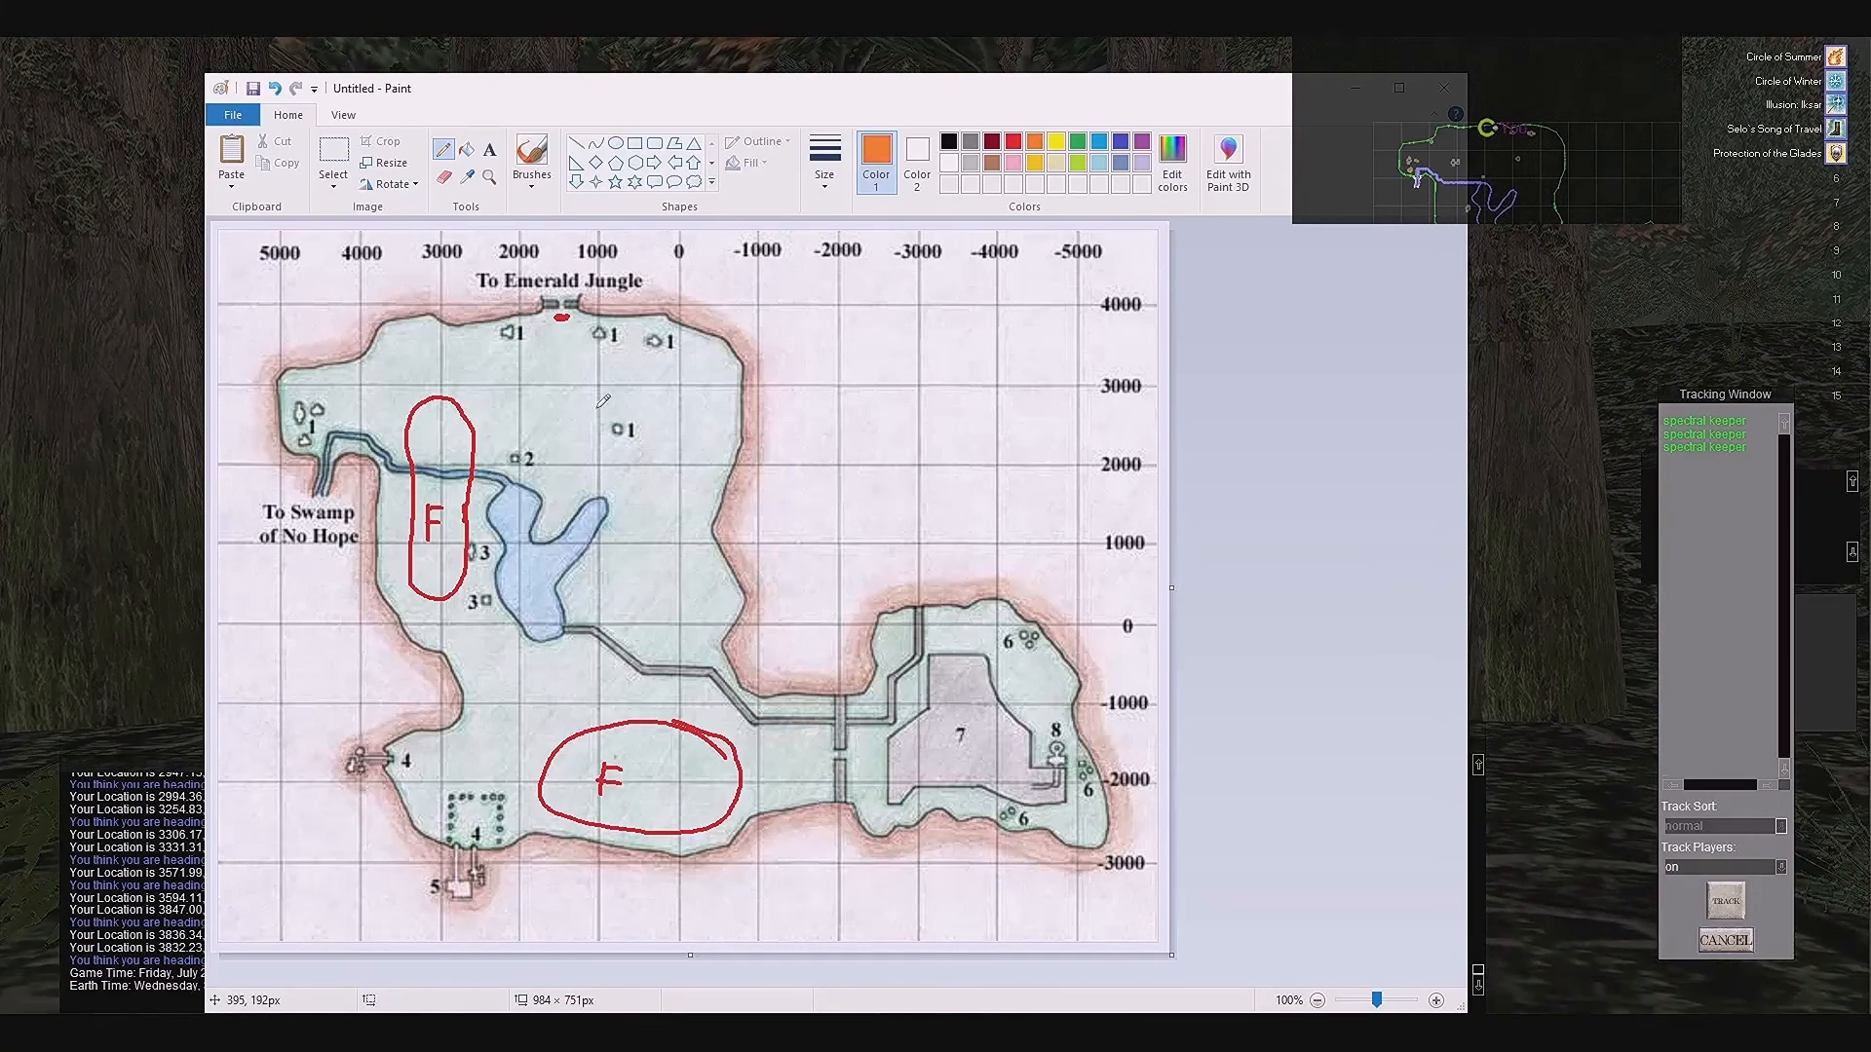
- Draw an orange loop near marker 2, write H in the southern loop, and return to red
drag(429, 435, 584, 404)
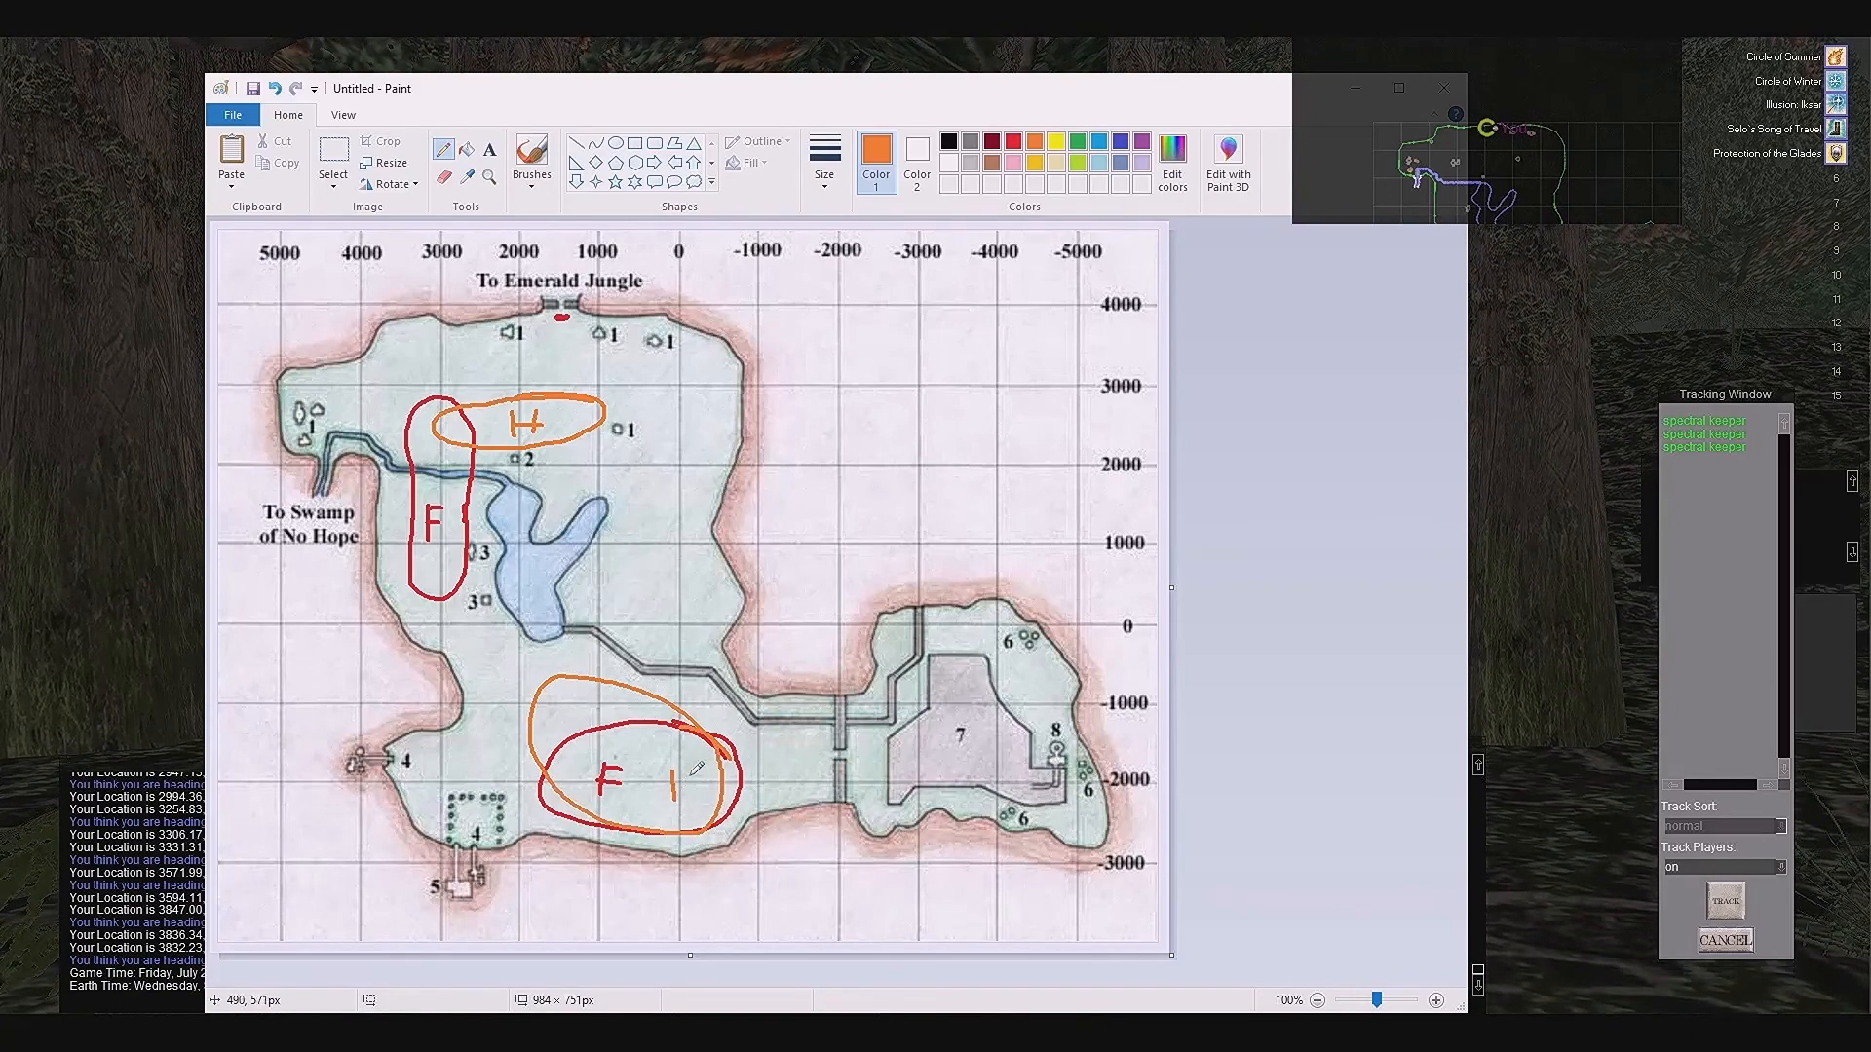
drag(662, 793, 704, 769)
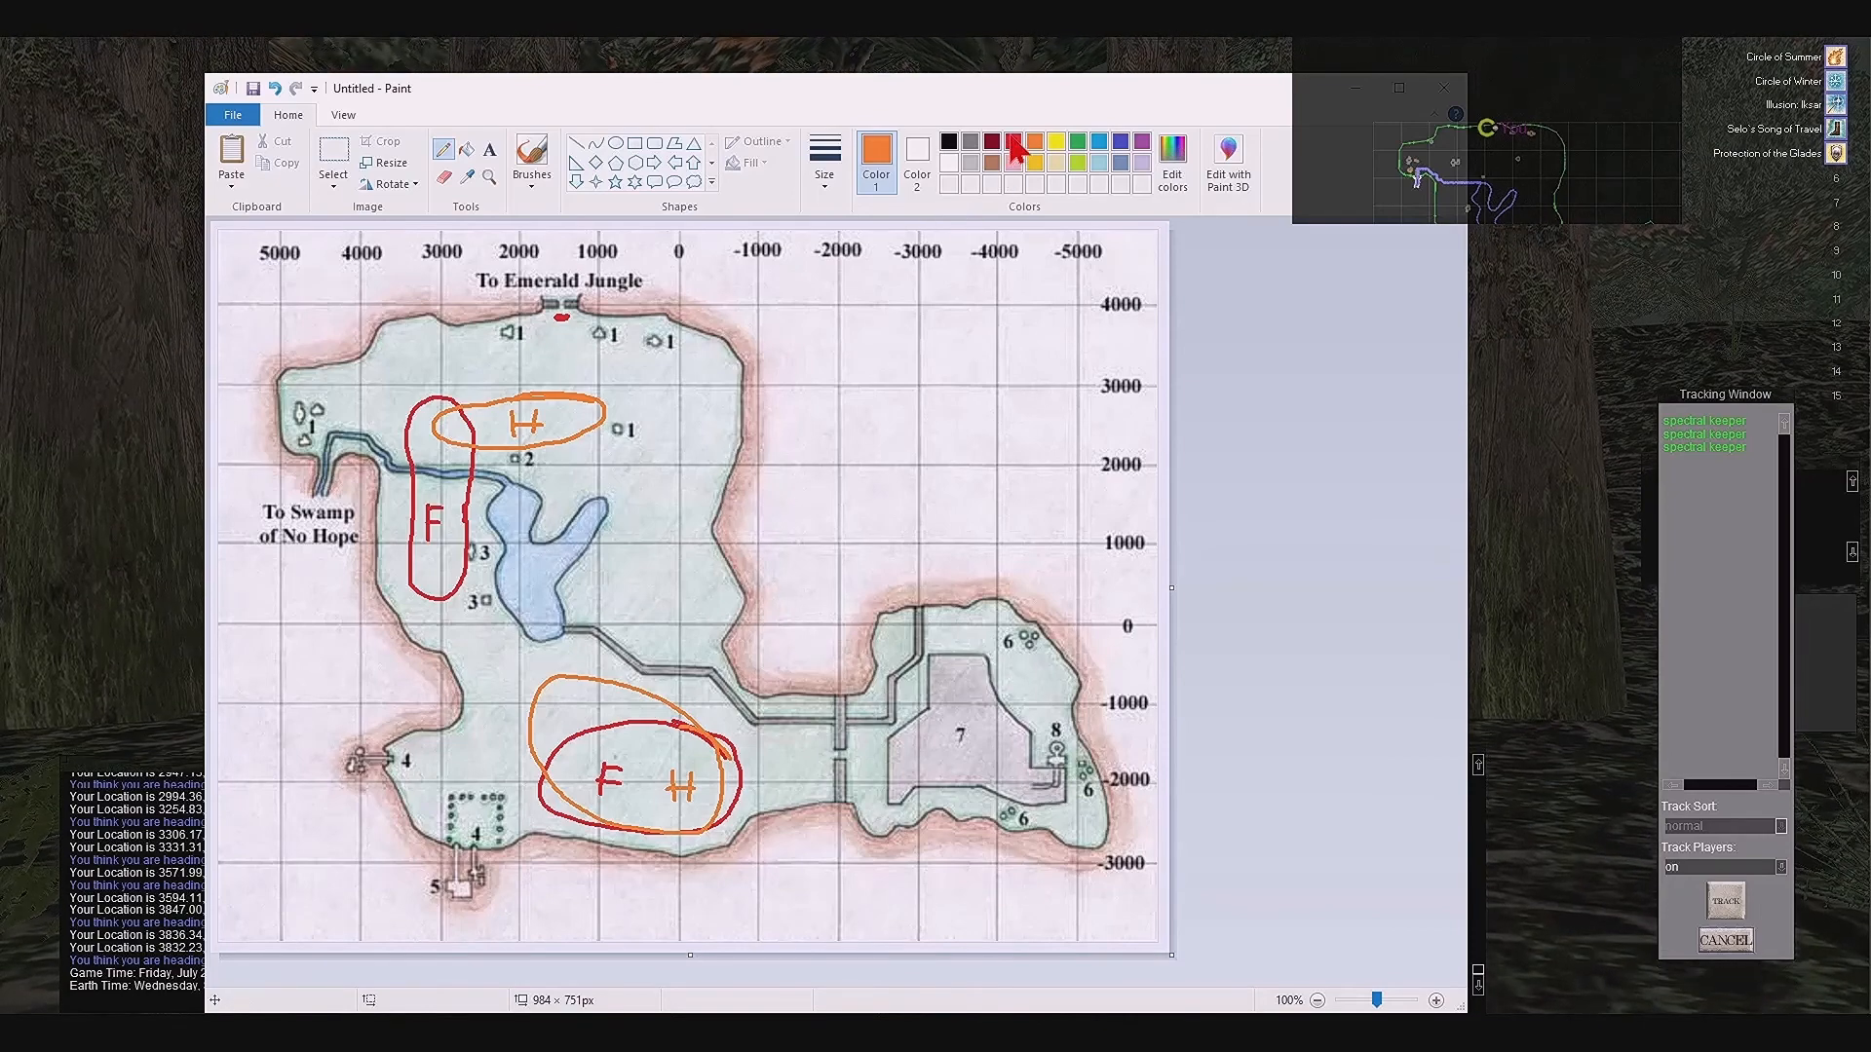
click(1011, 142)
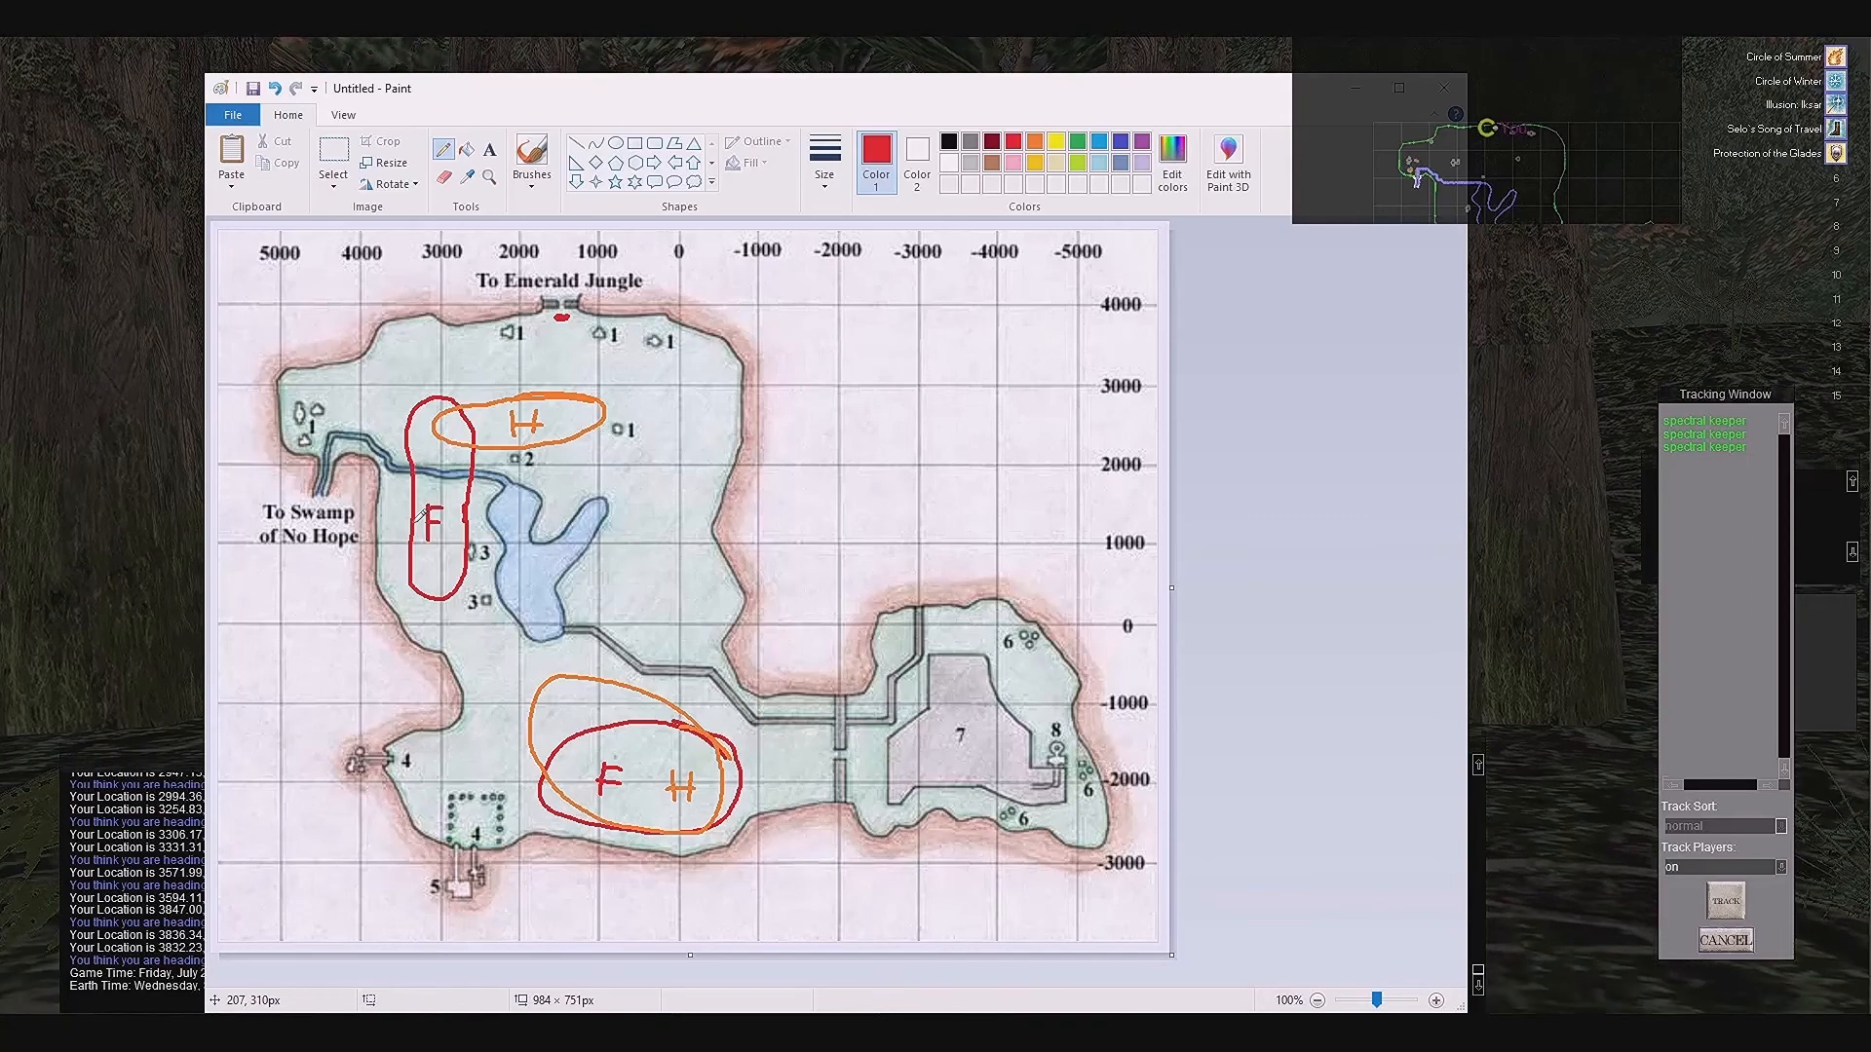
mouse_move(388, 507)
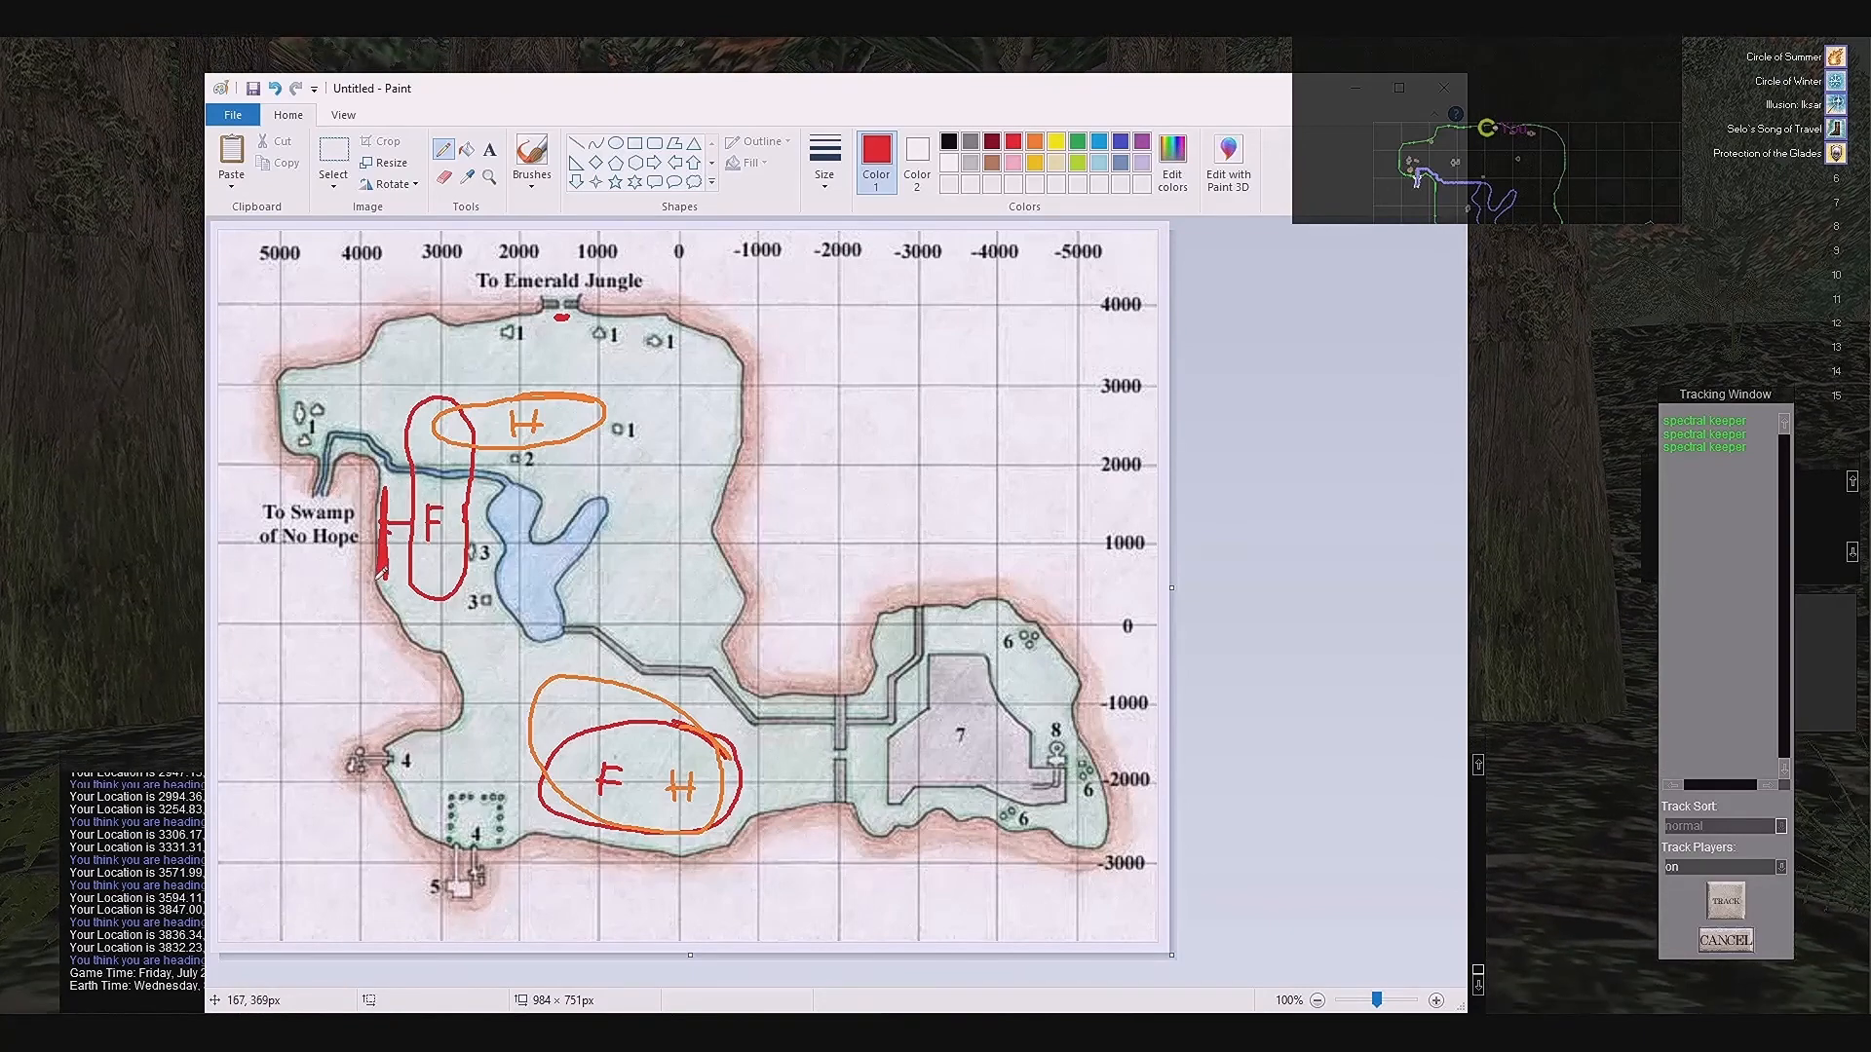
mouse_move(422, 758)
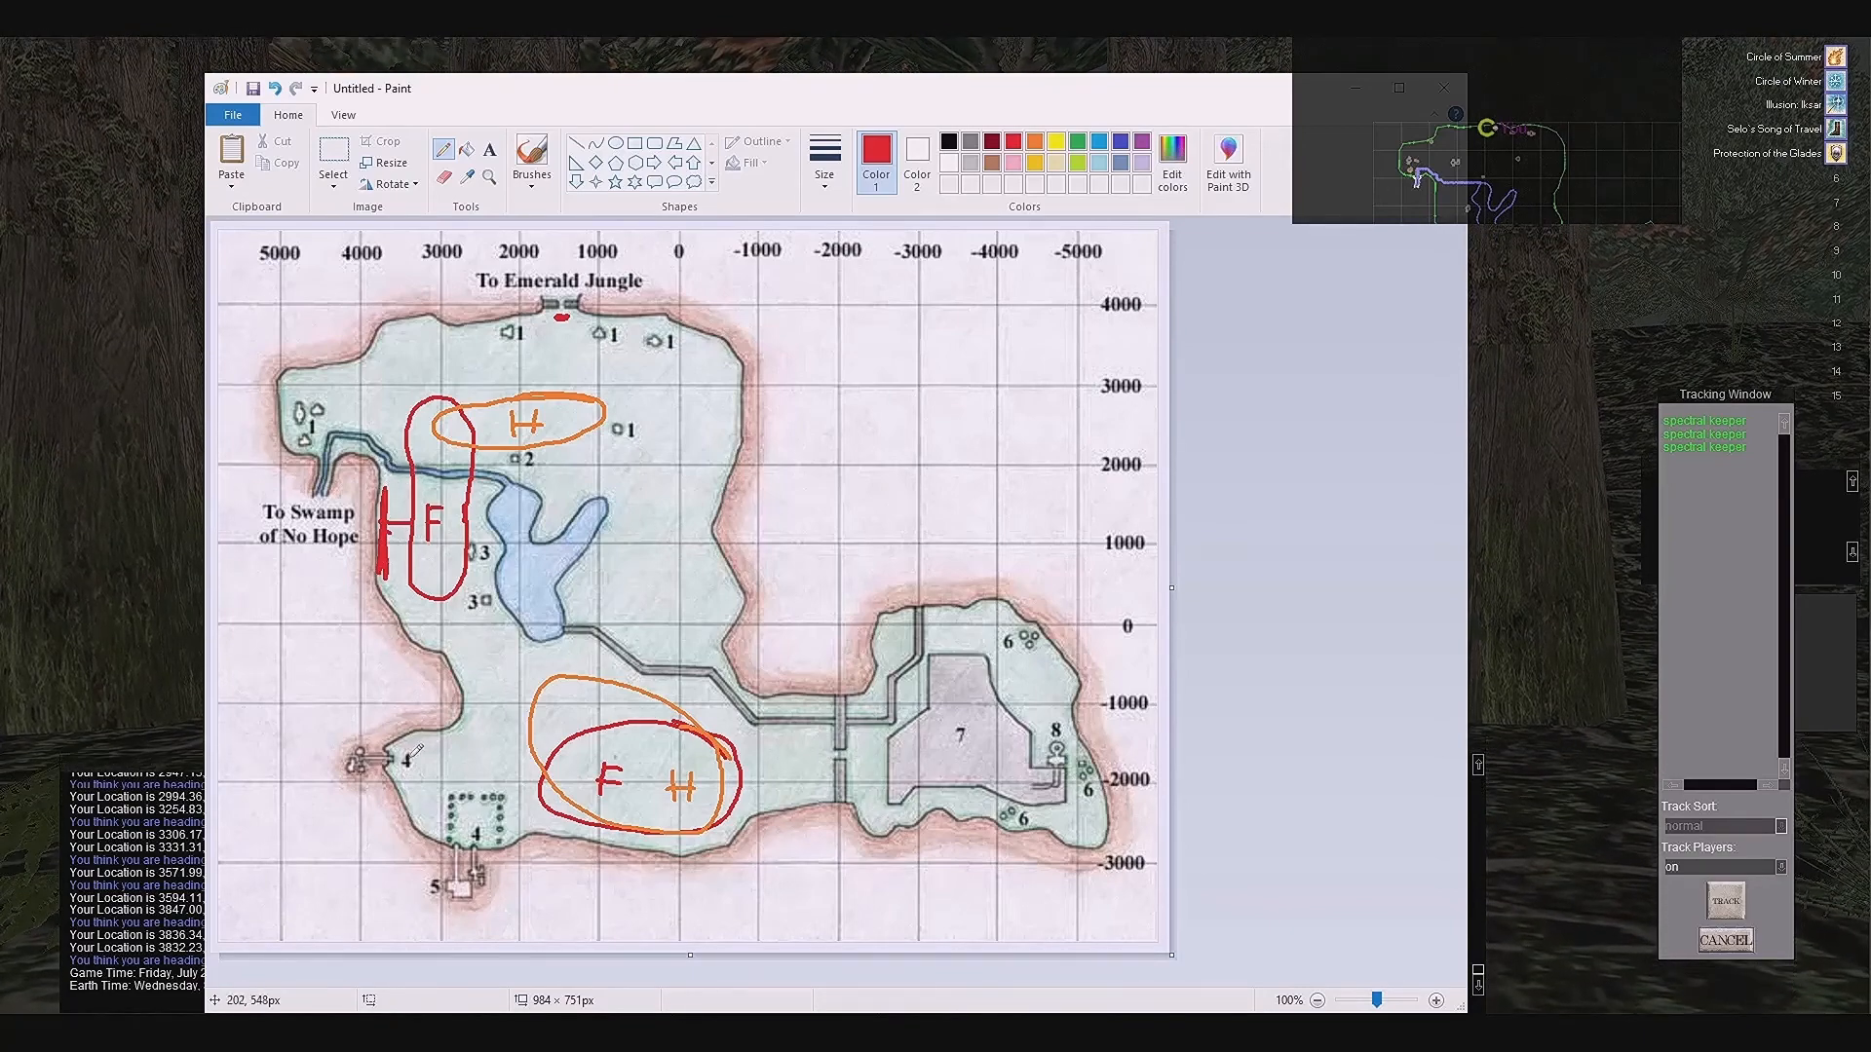
mouse_move(645, 820)
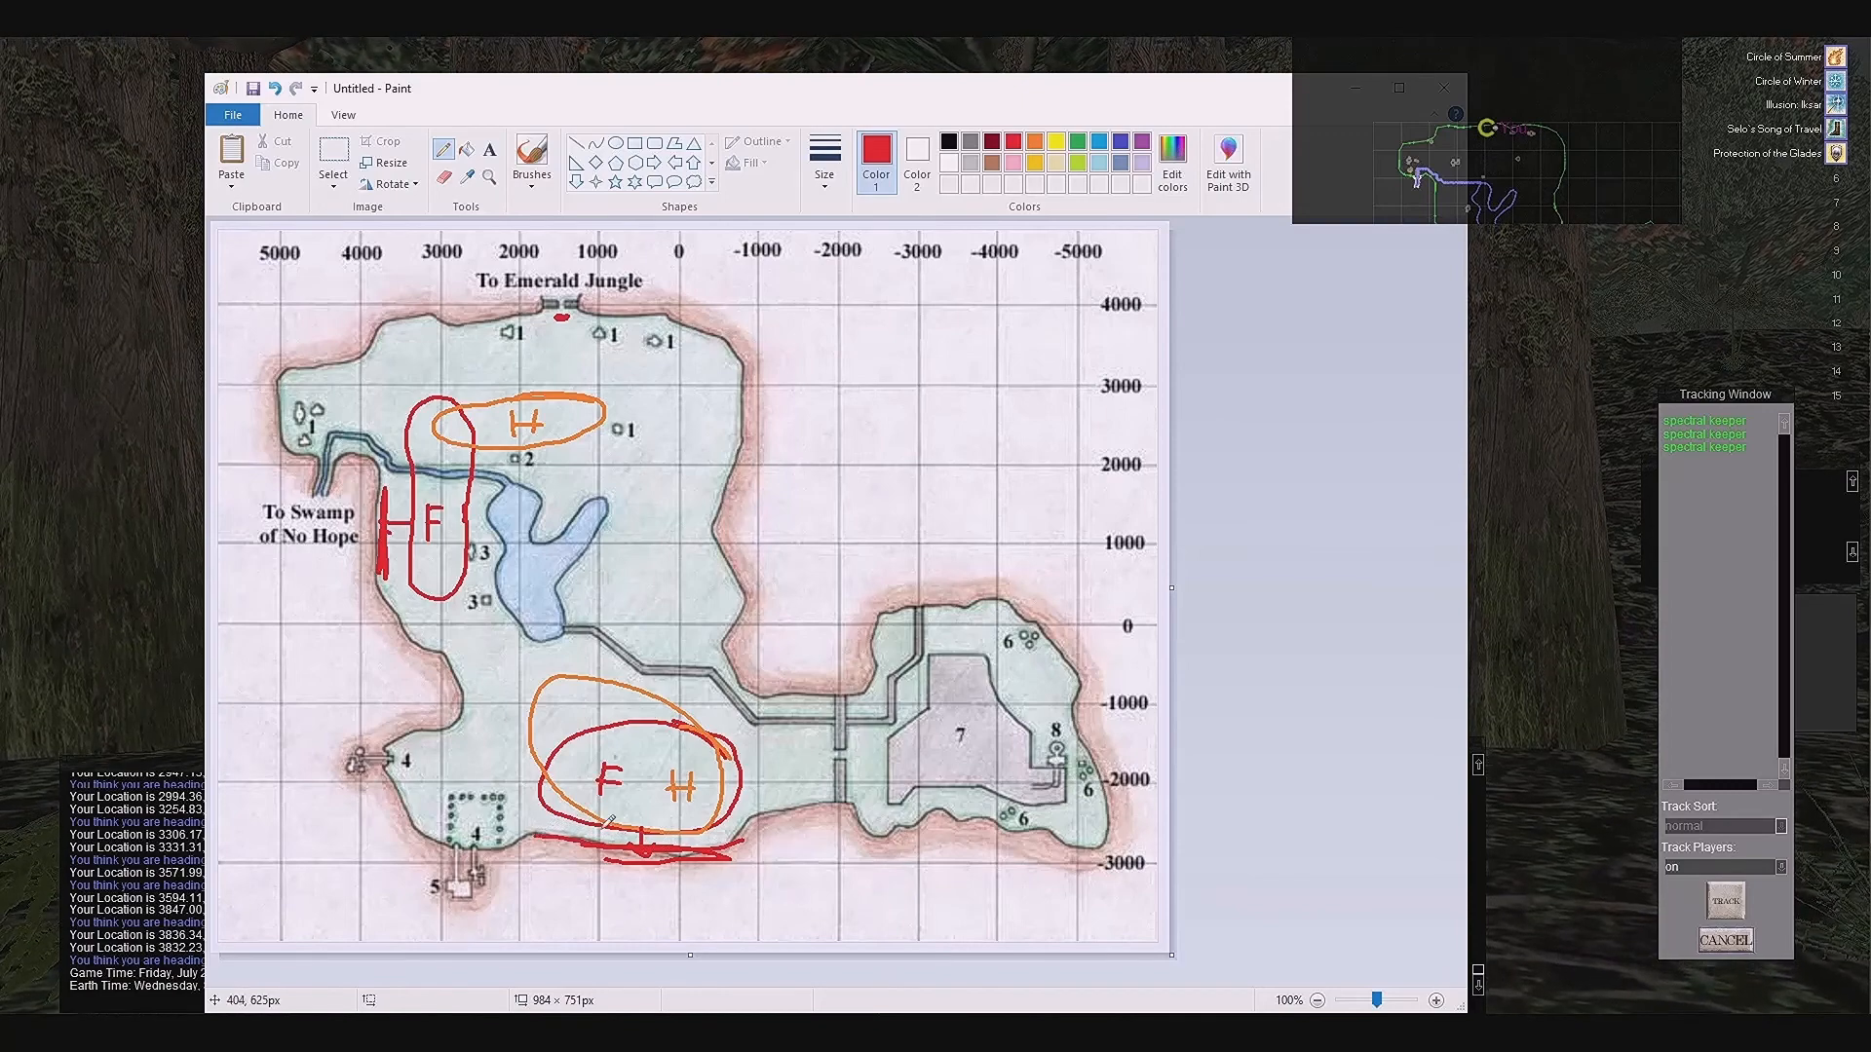
mouse_move(591, 810)
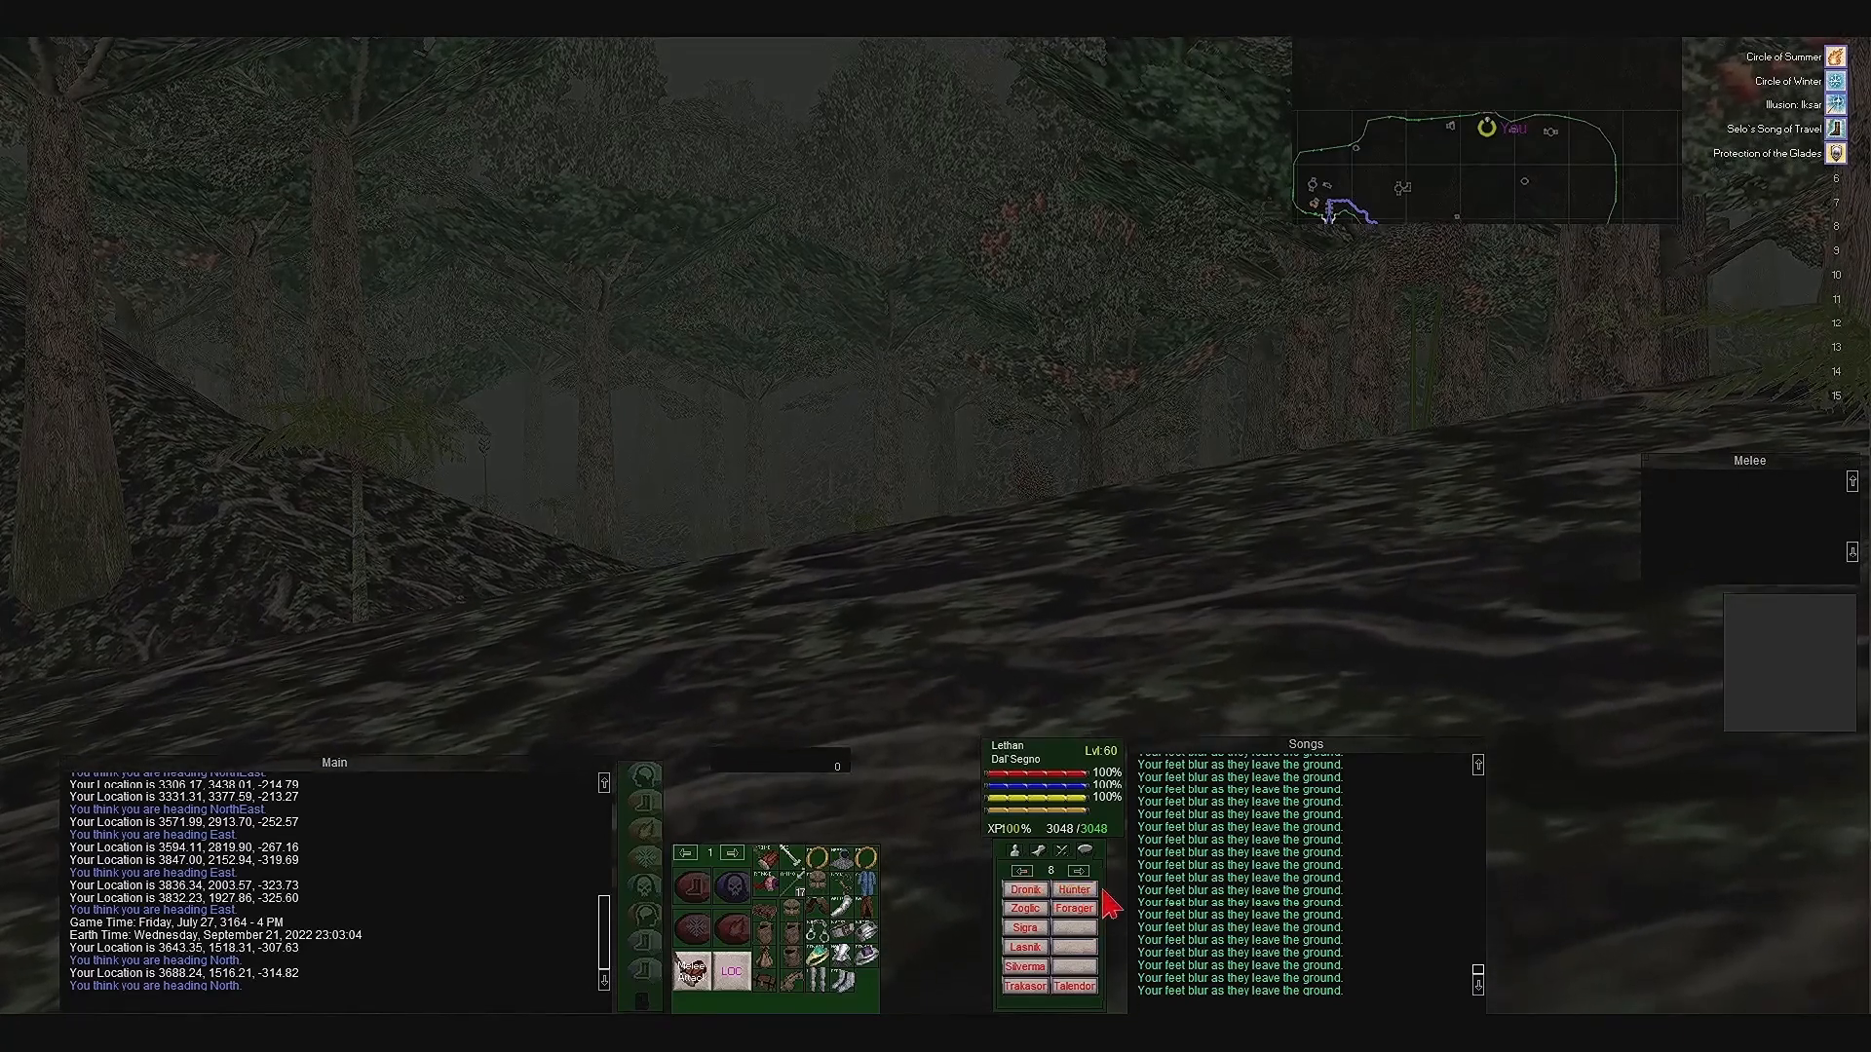
- Save a social command '/pet attack froglok forager' for the charmed shaman
click(1072, 908)
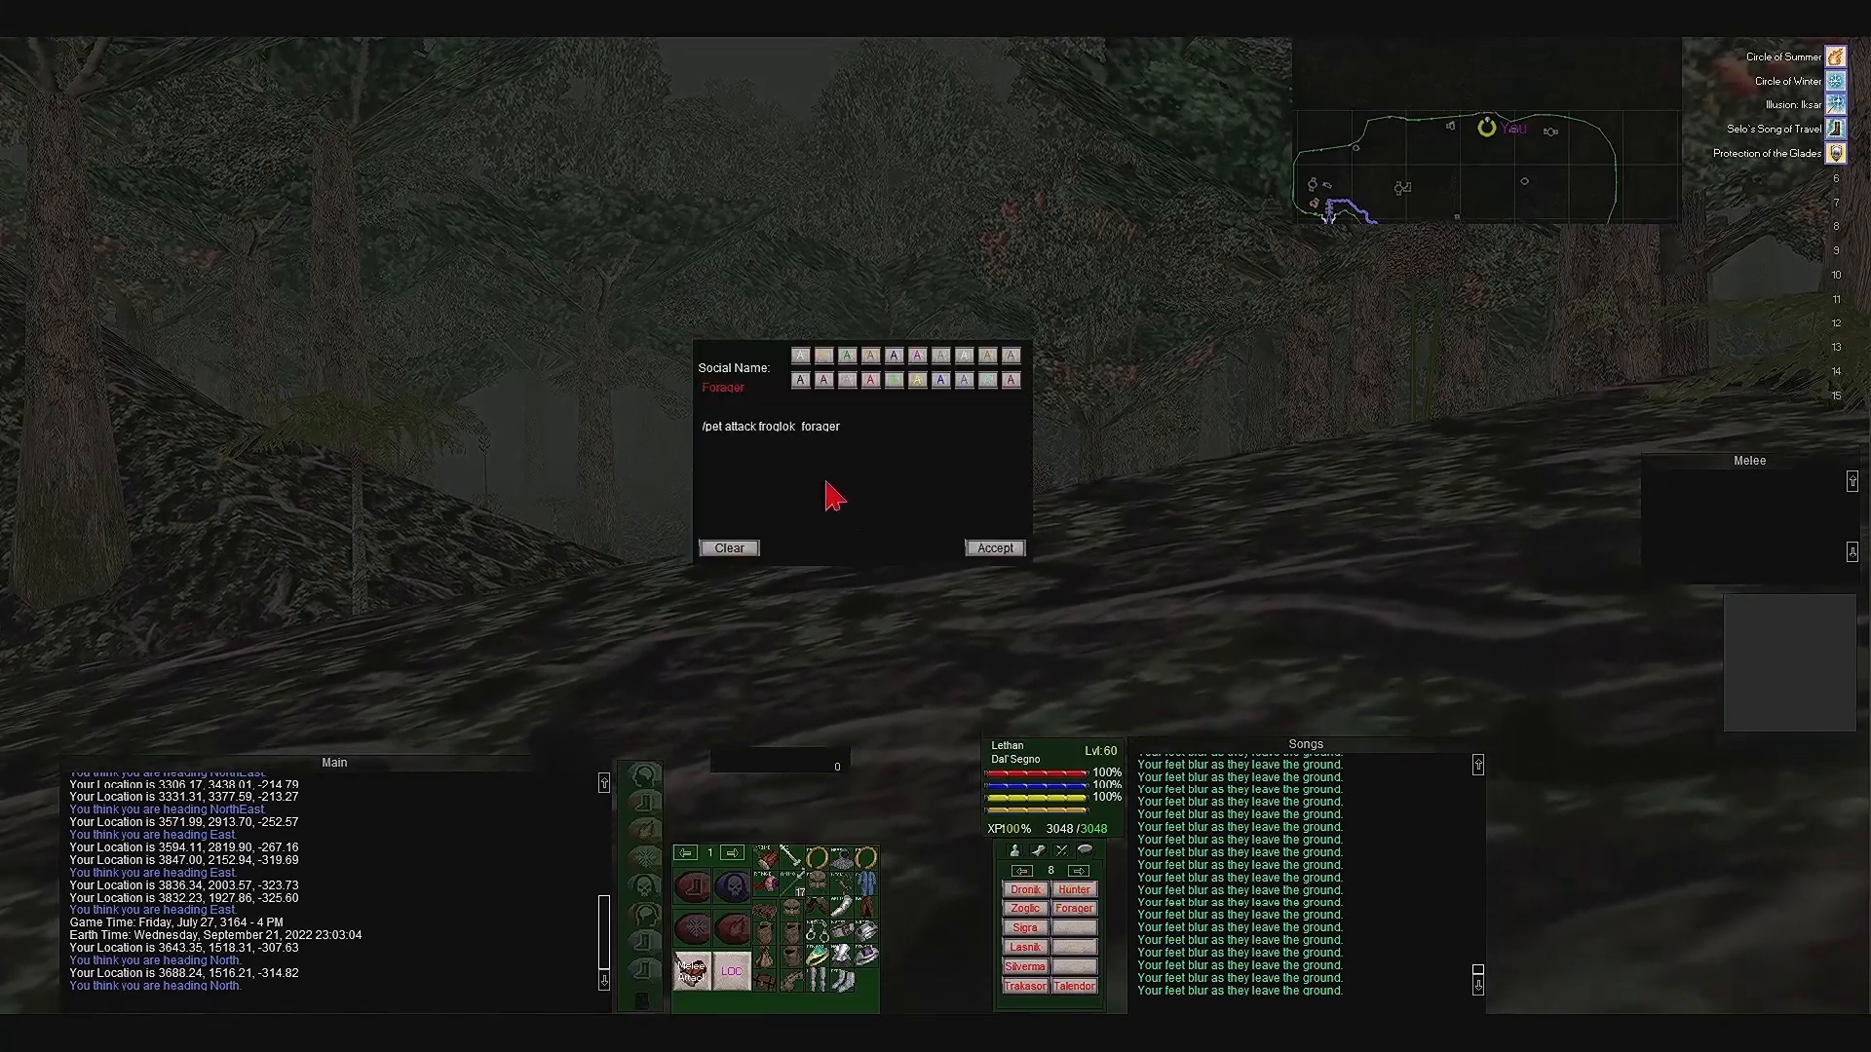
click(848, 462)
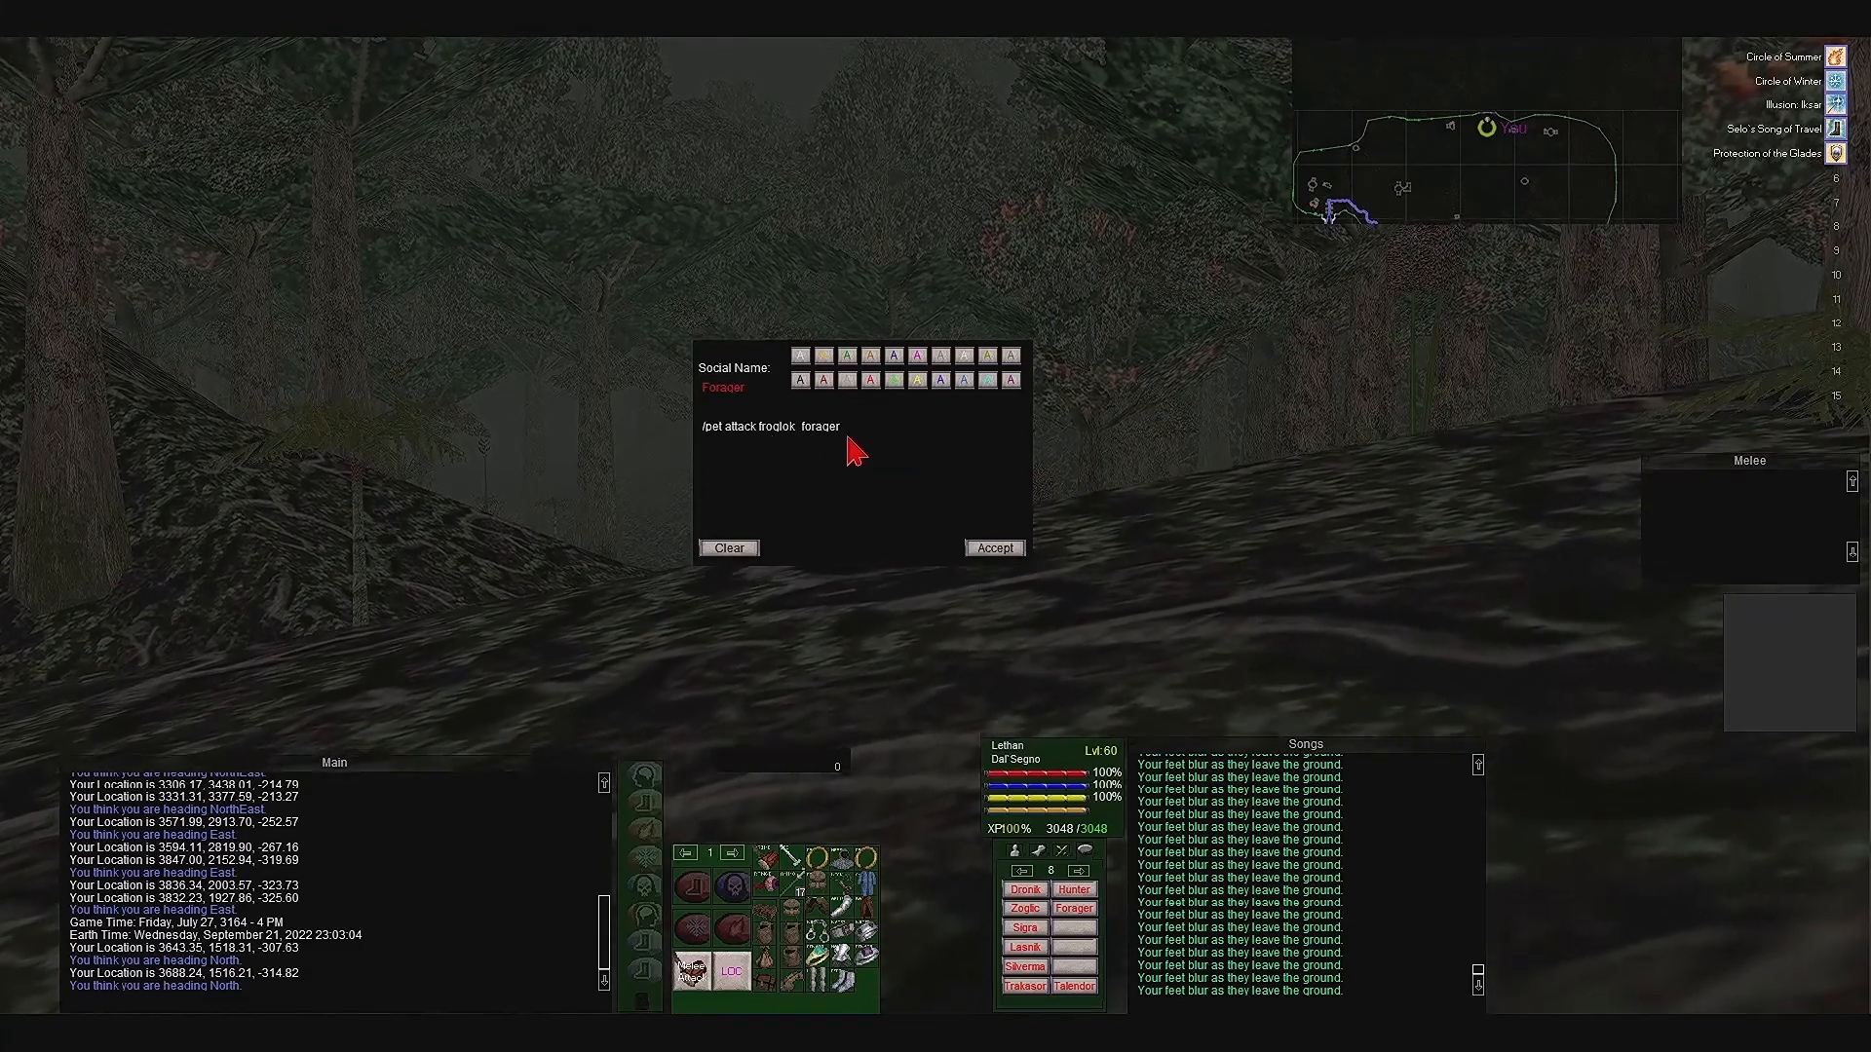
mouse_move(709, 451)
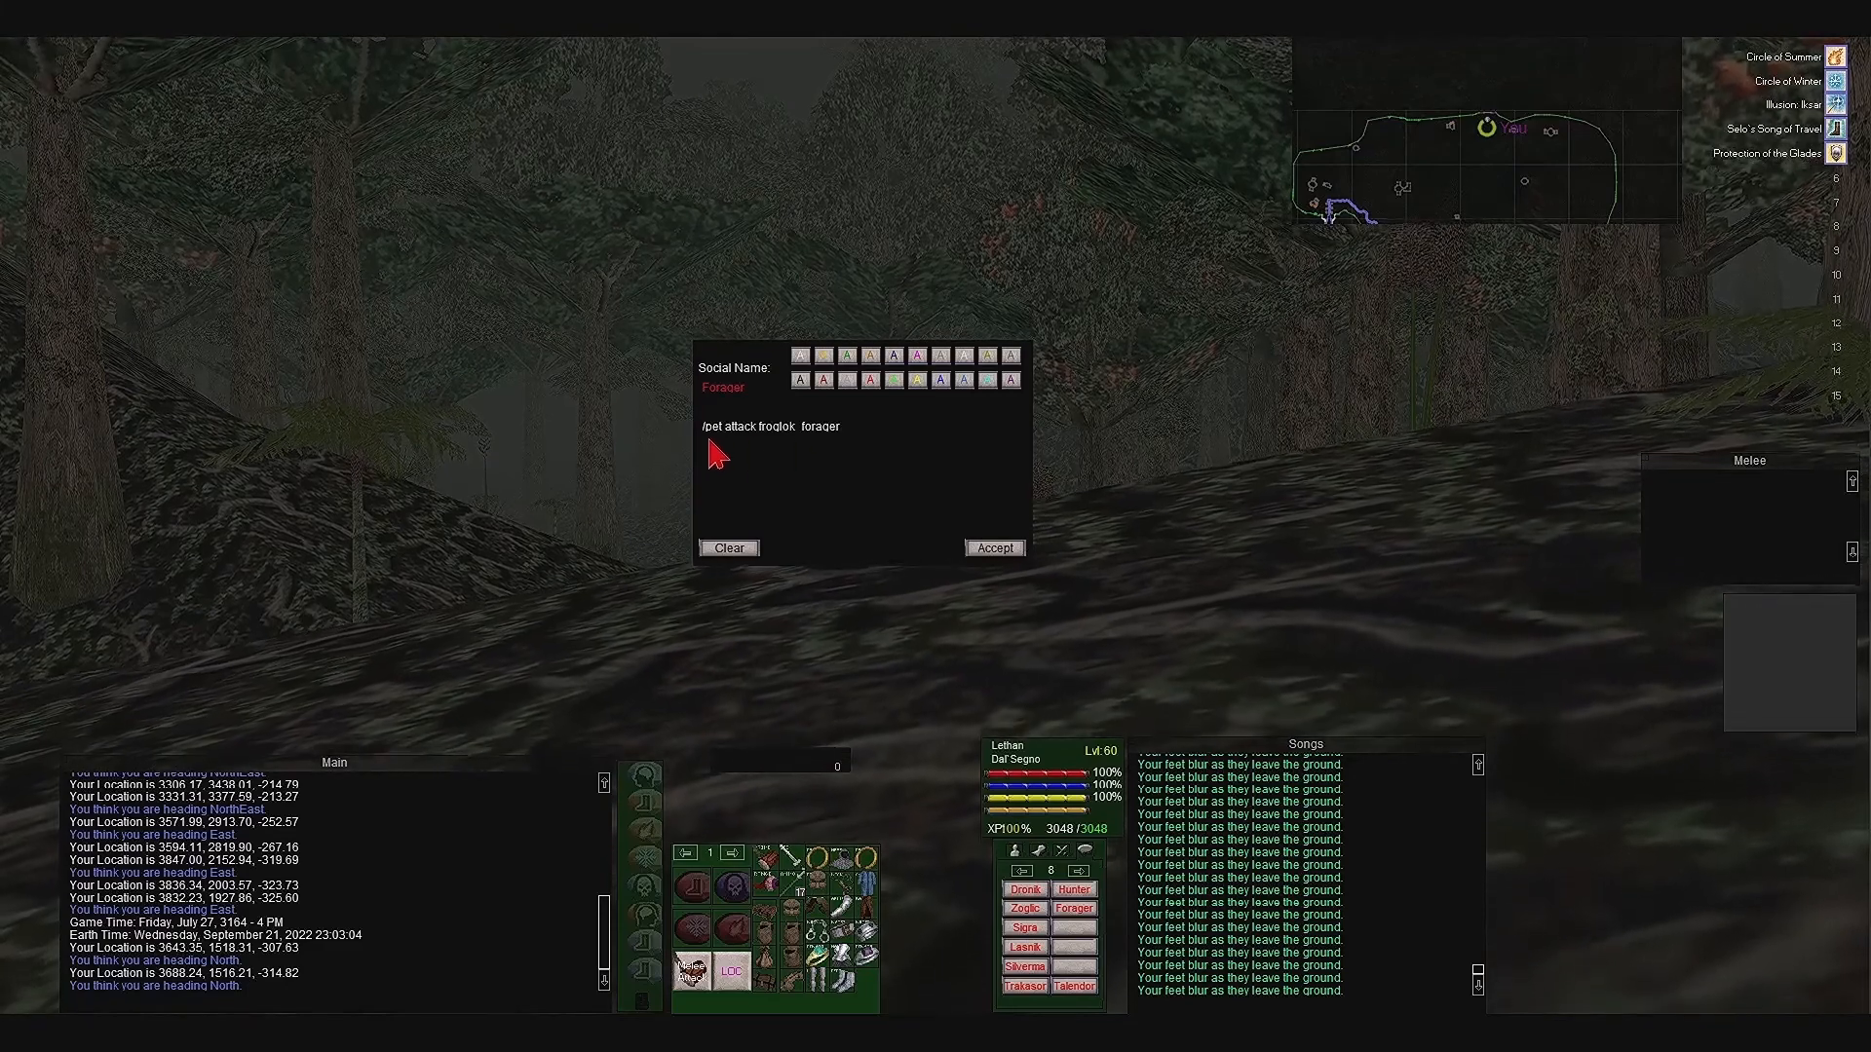
mouse_move(798, 450)
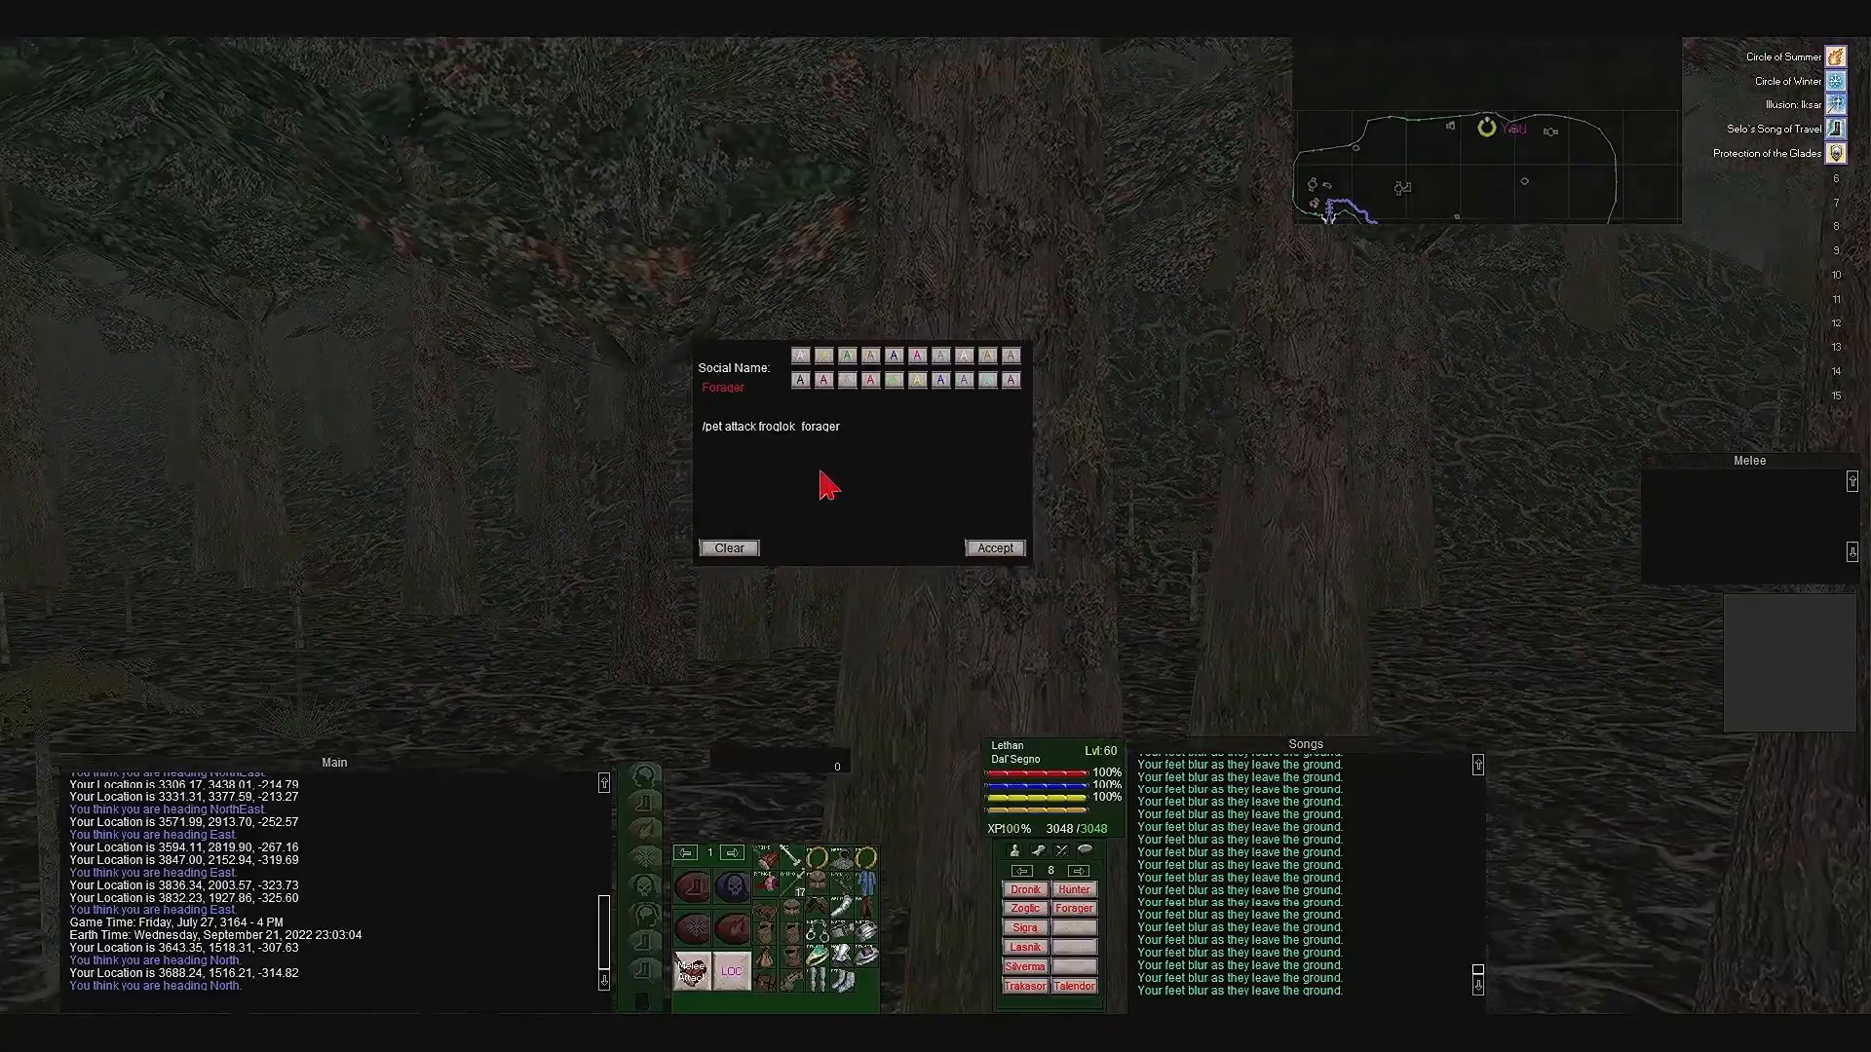
click(994, 546)
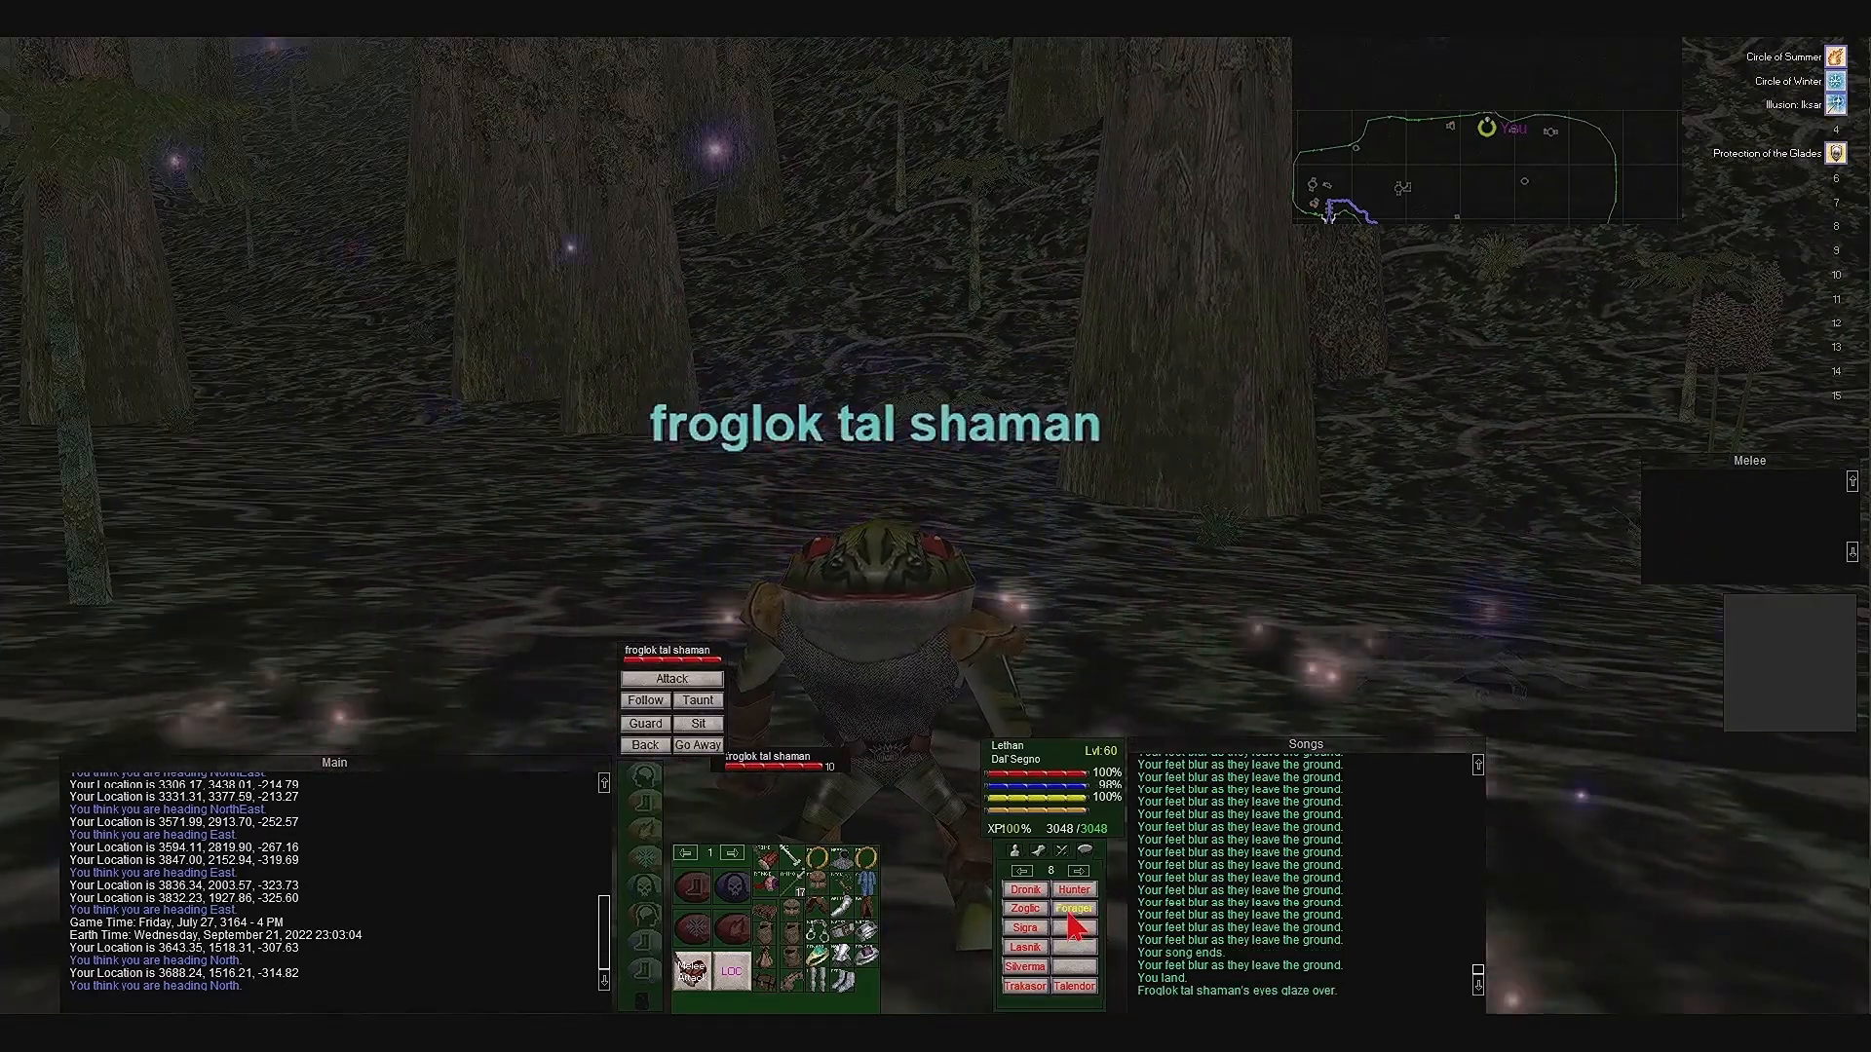
- Send the shaman after a forager and save '/pet attack Harbinger Dronik' as a second social
click(1071, 908)
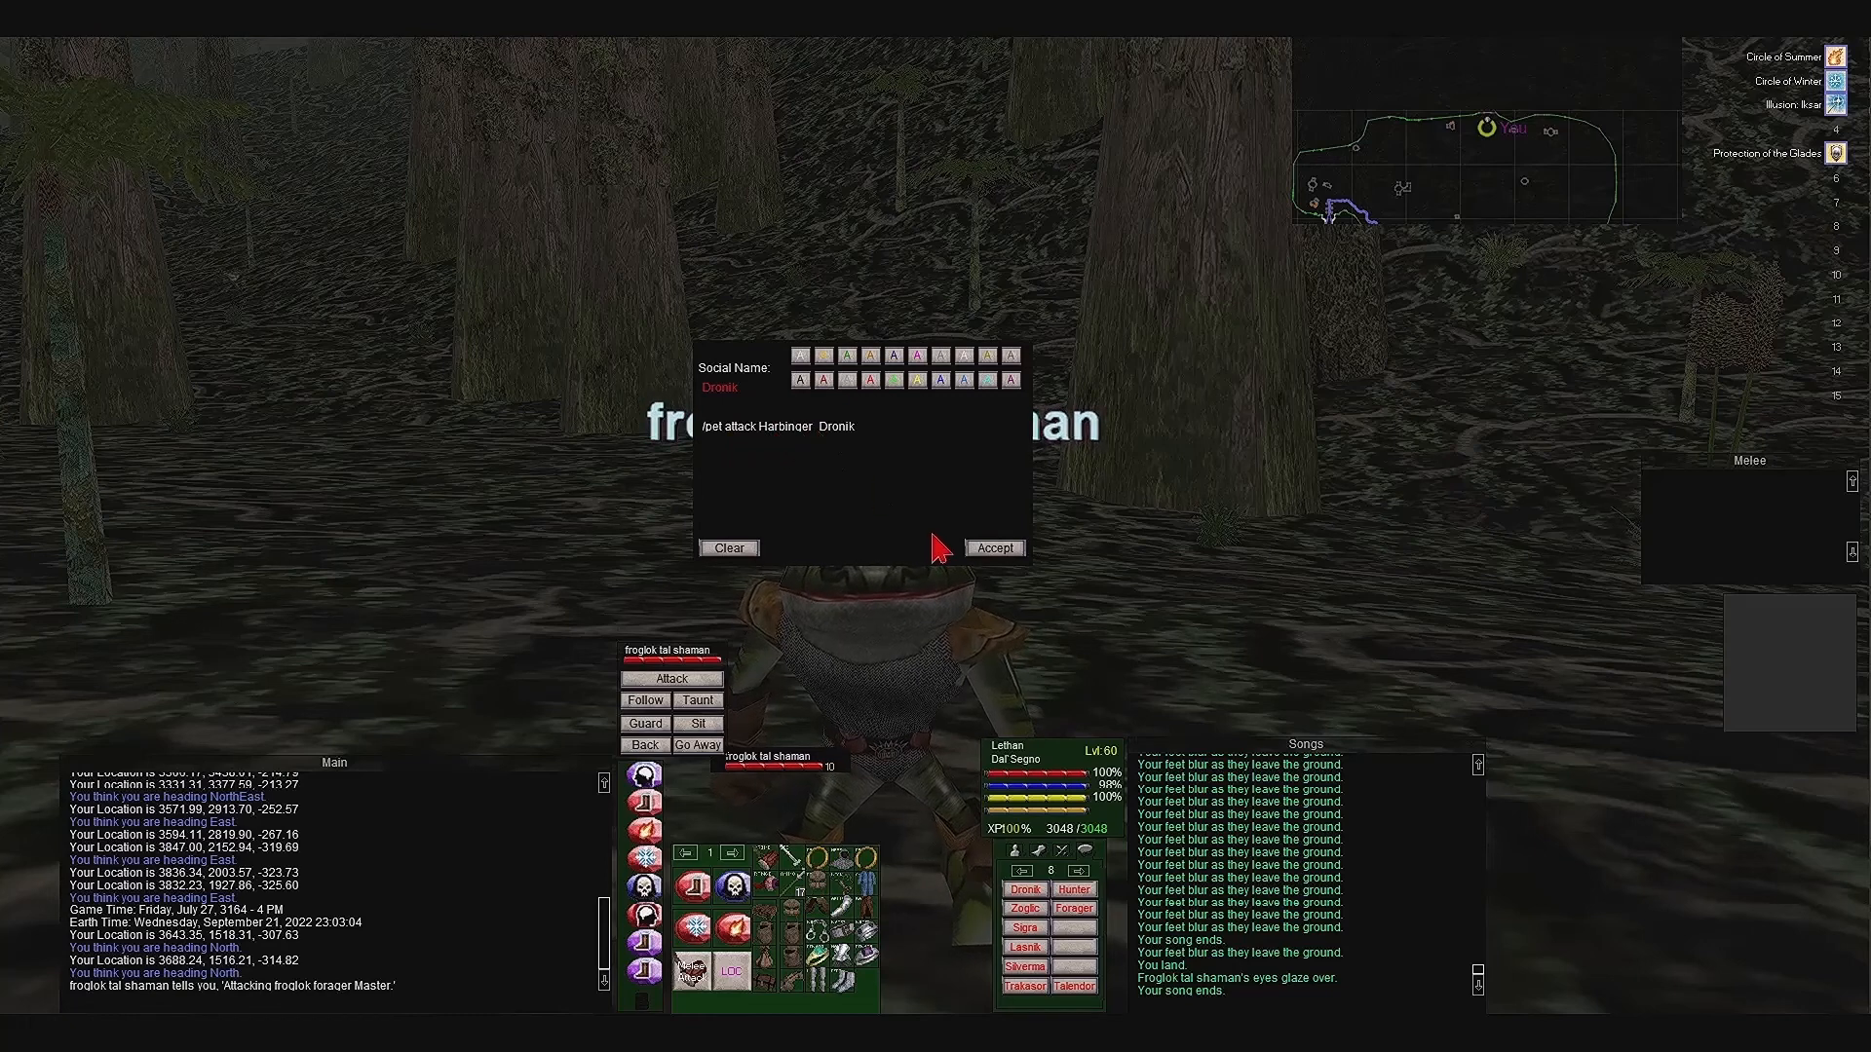
click(992, 545)
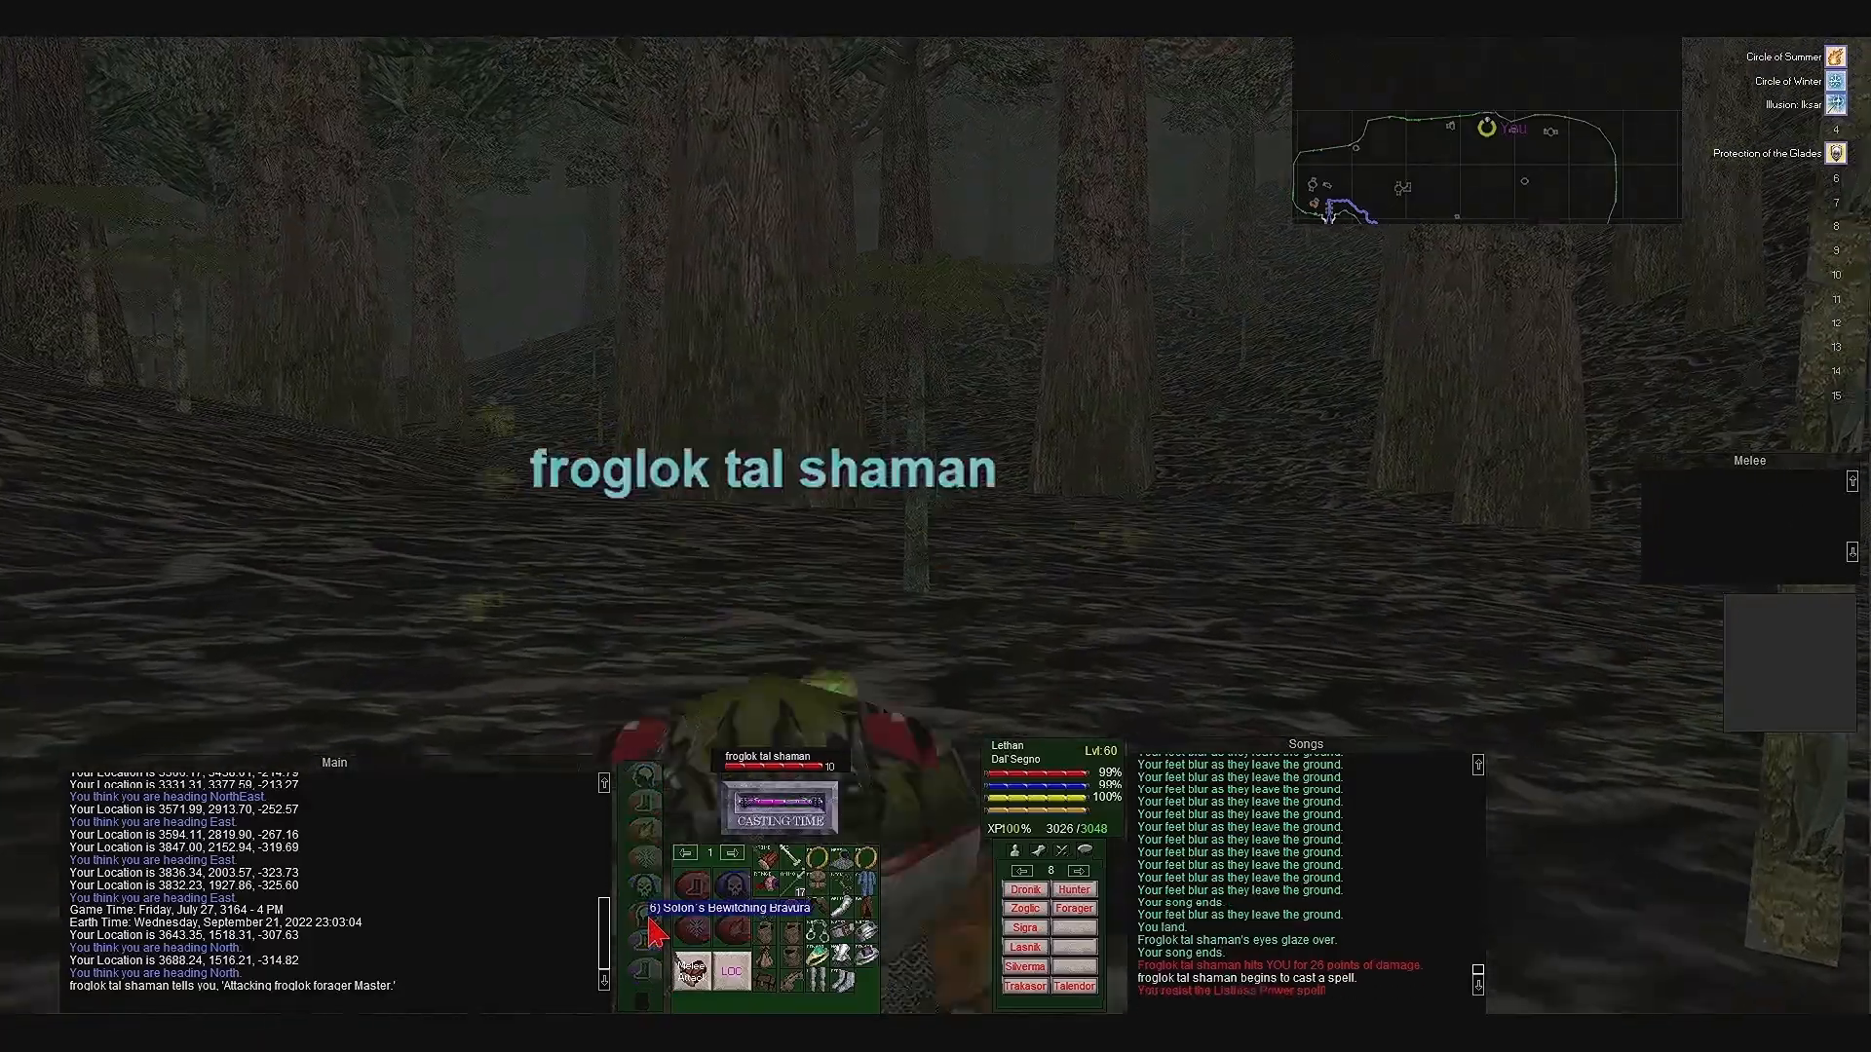
- Recast Solon's Bewitching Bravura to re-charm the froglok tal shaman
right_click(776, 764)
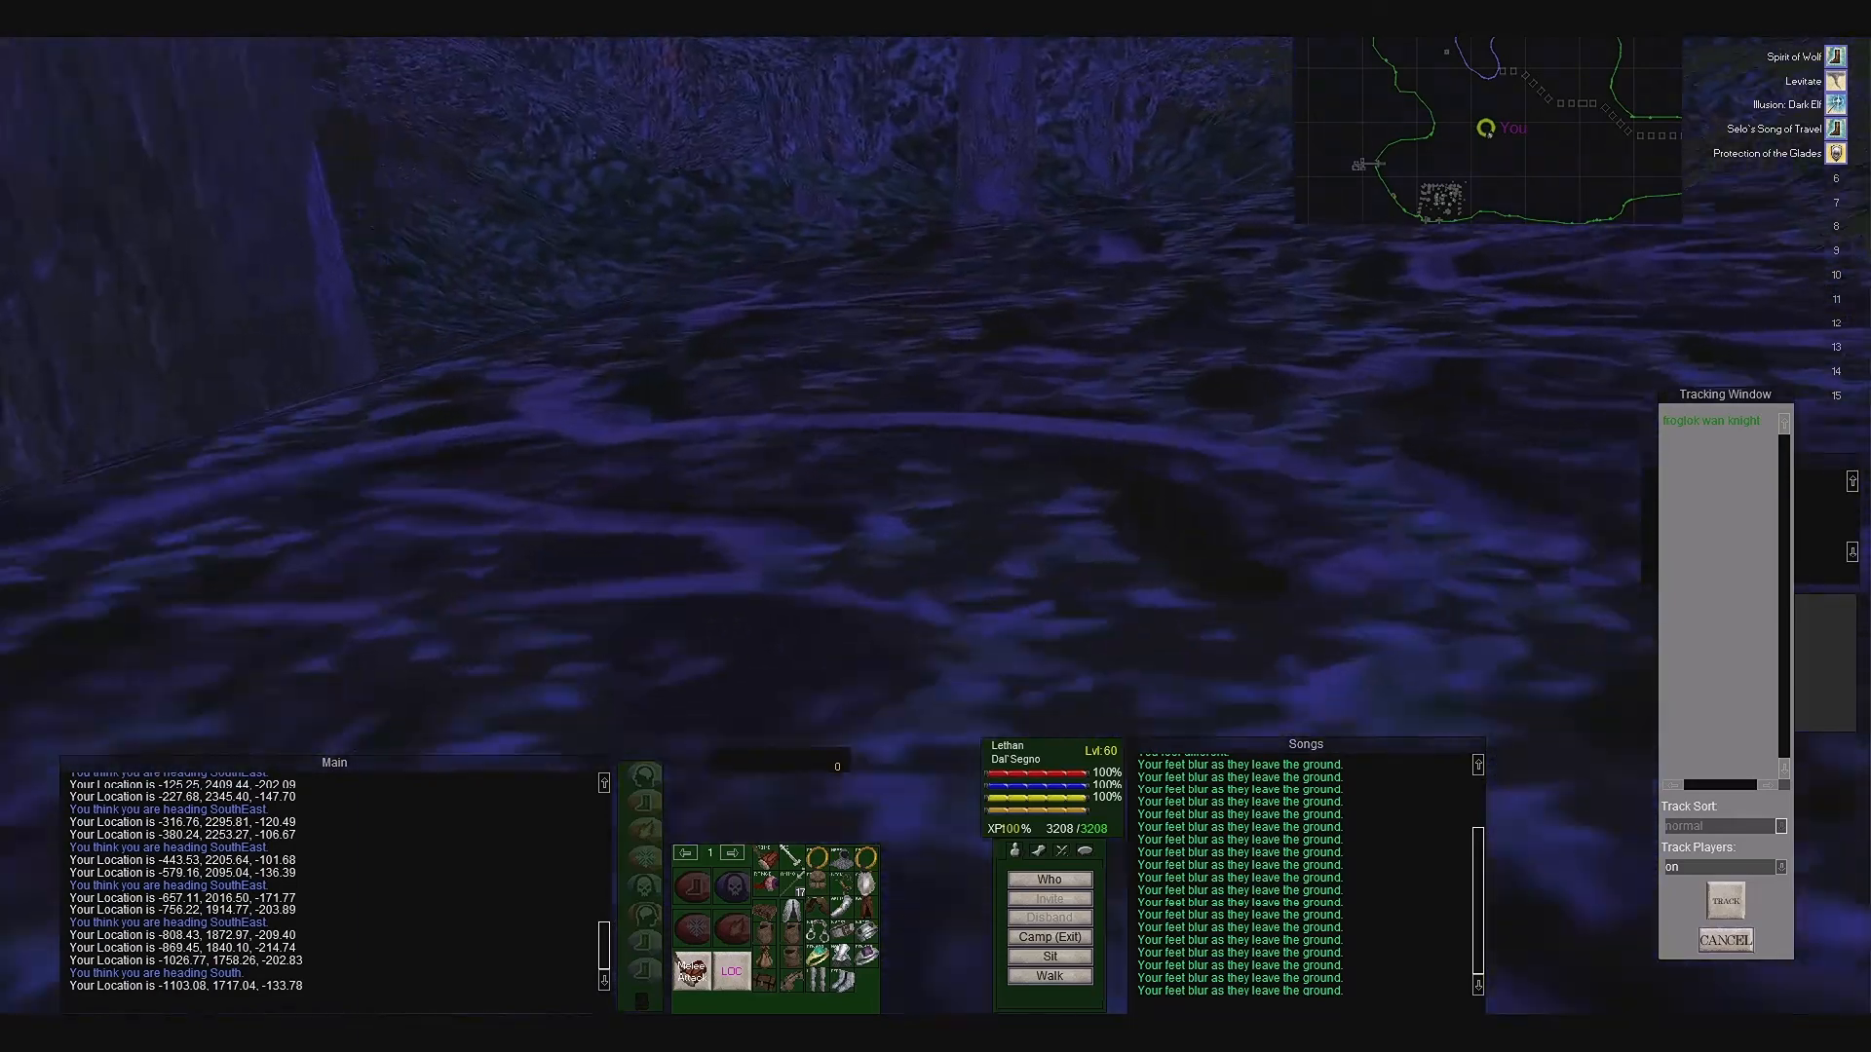
- Move toward the tracked froglok forager and start the attack on it
key(w)
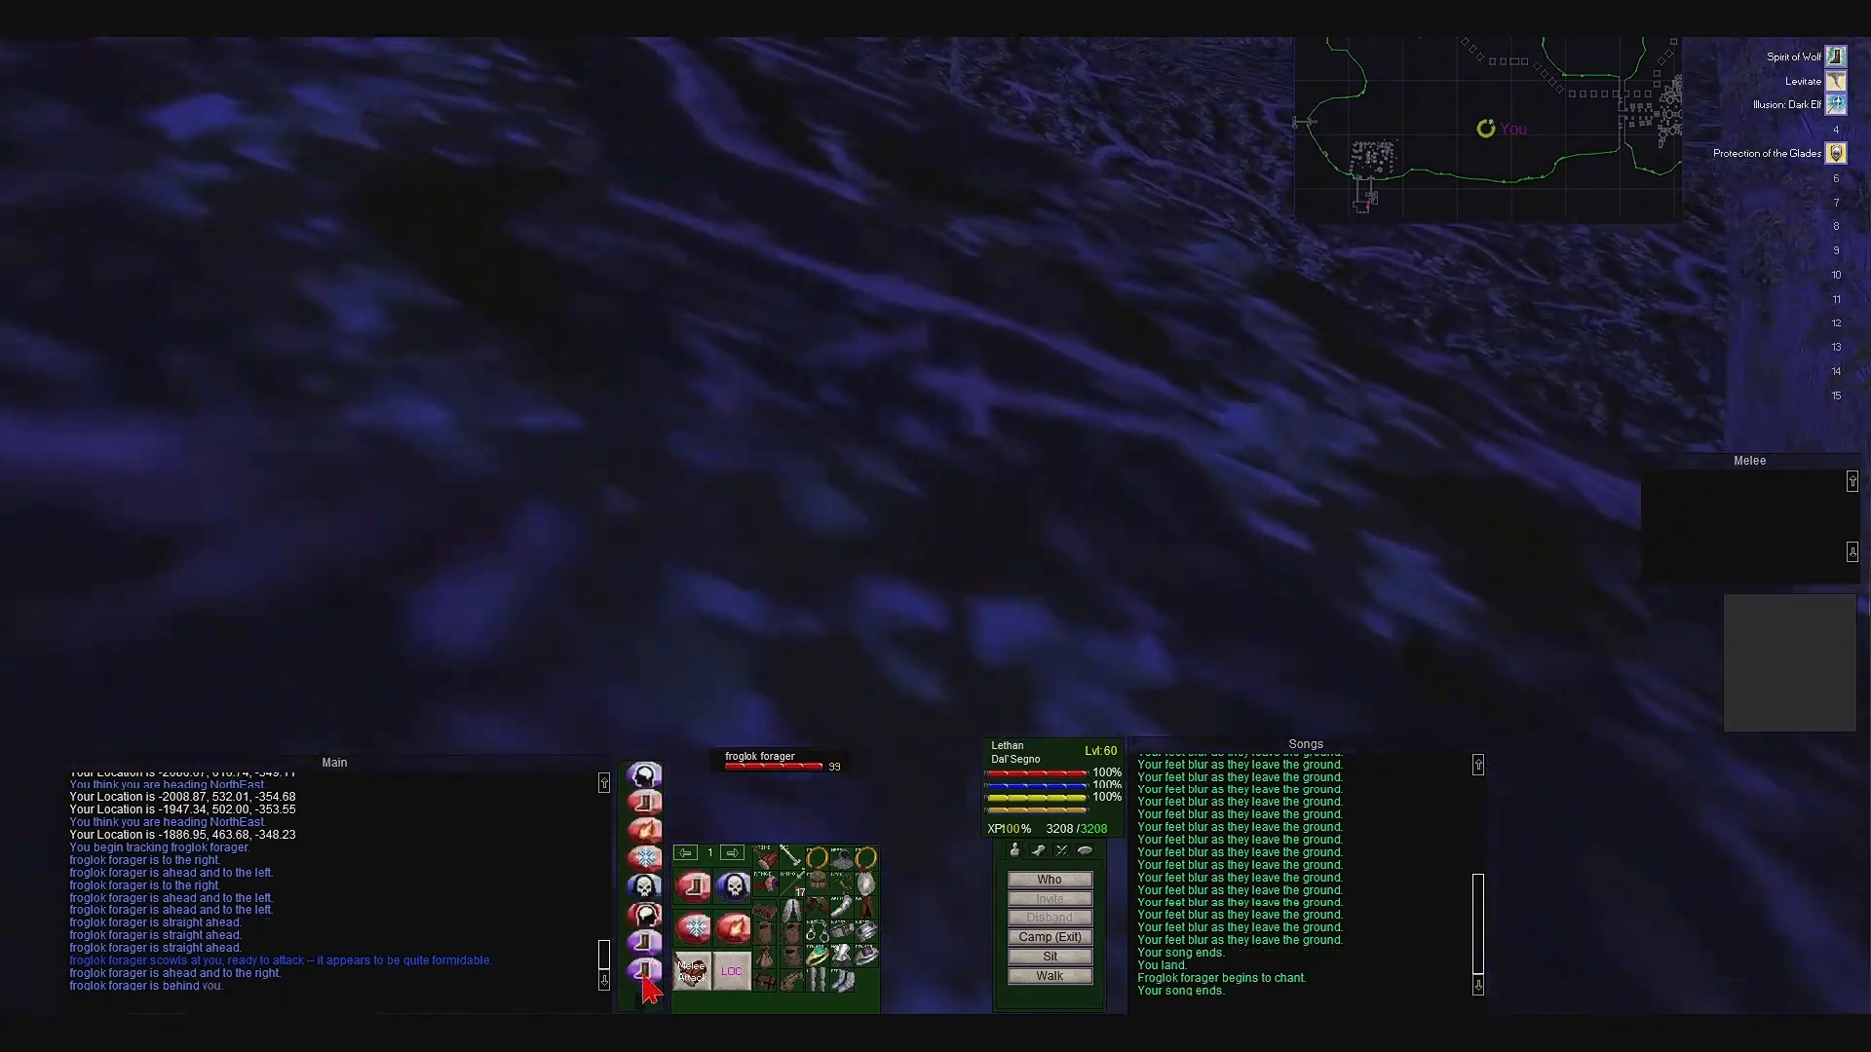
click(645, 988)
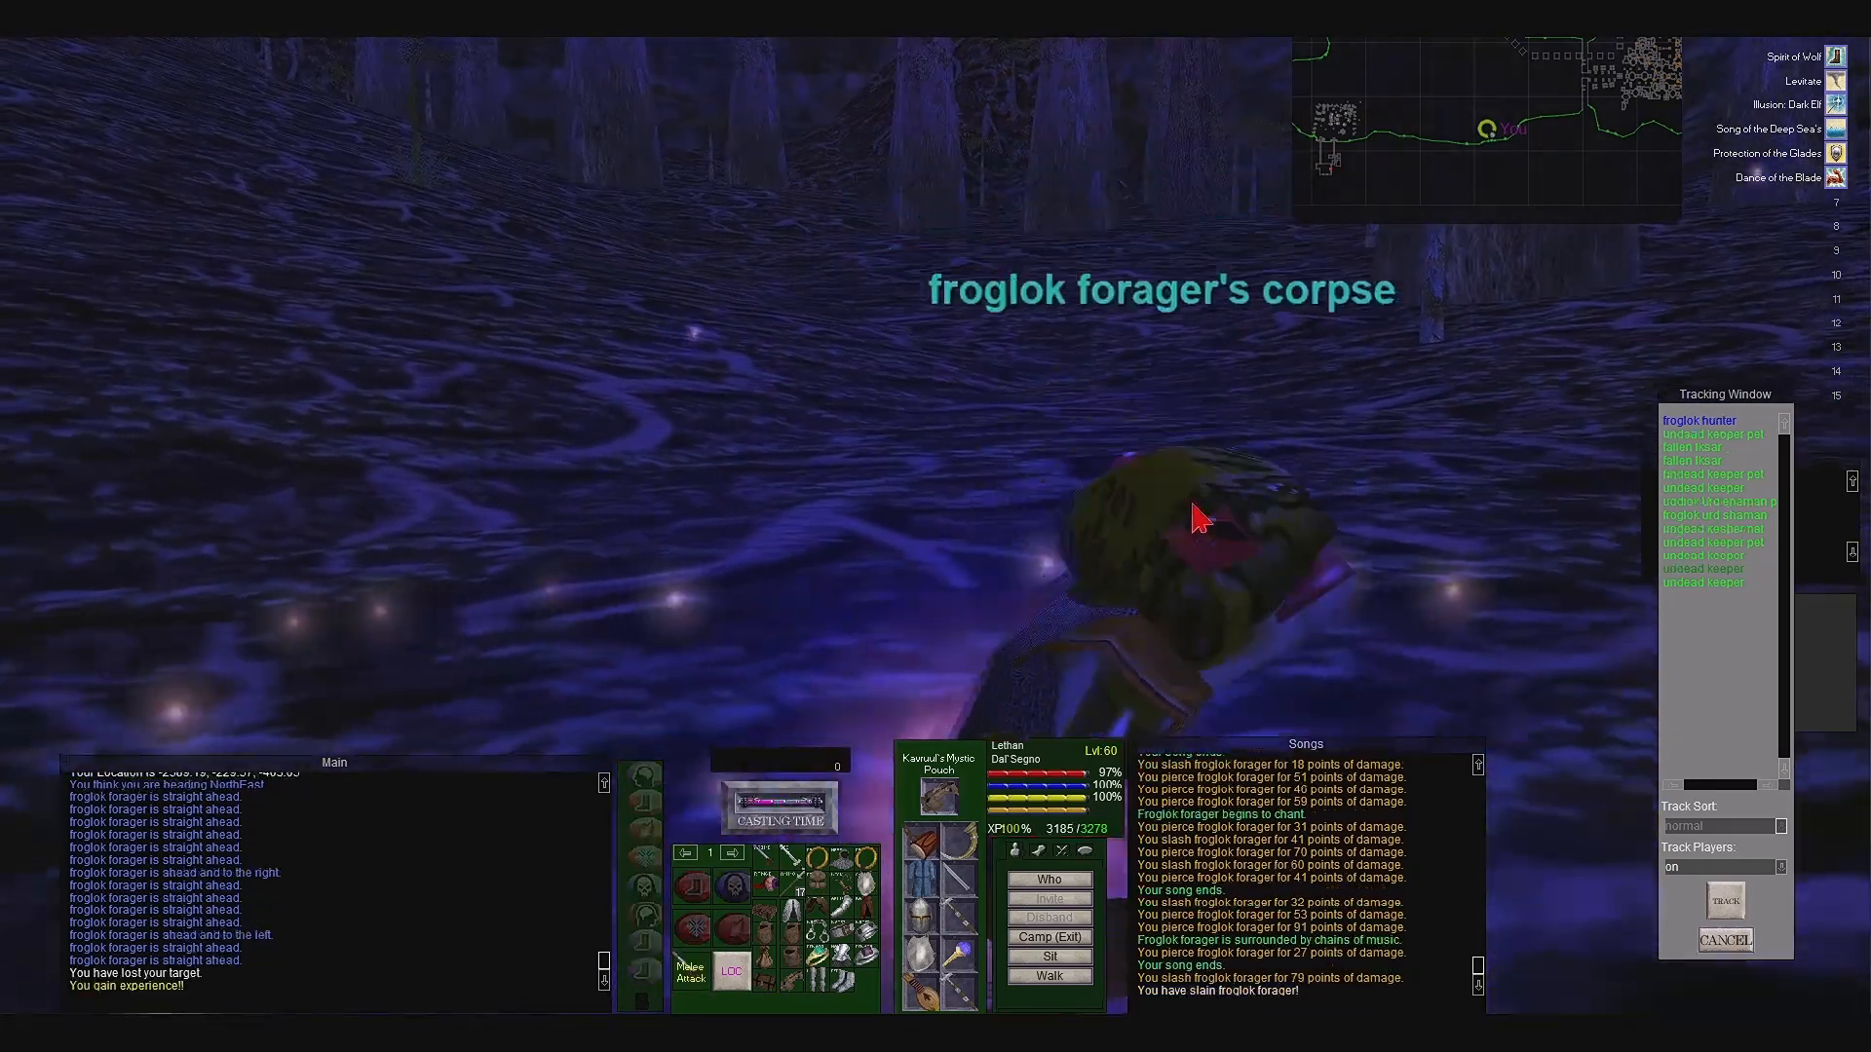
- Loot the slain froglok forager's corpse
click(1157, 538)
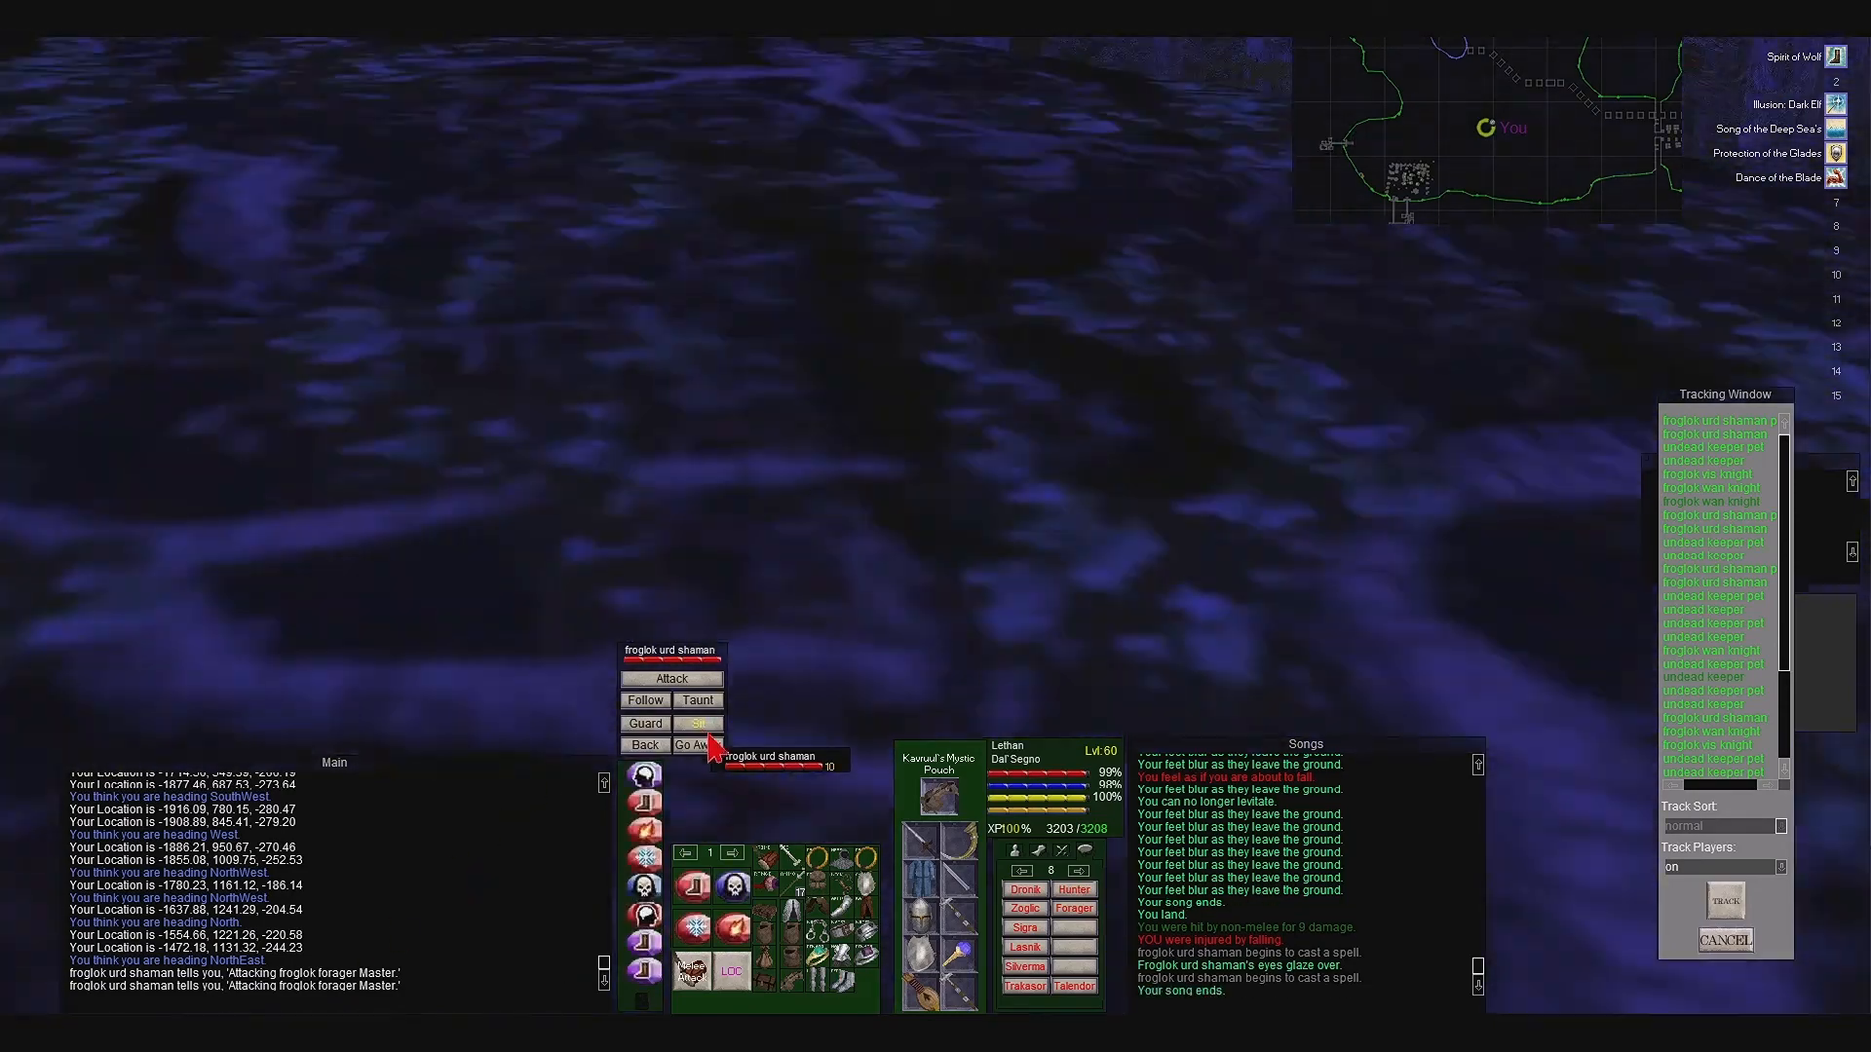
click(698, 723)
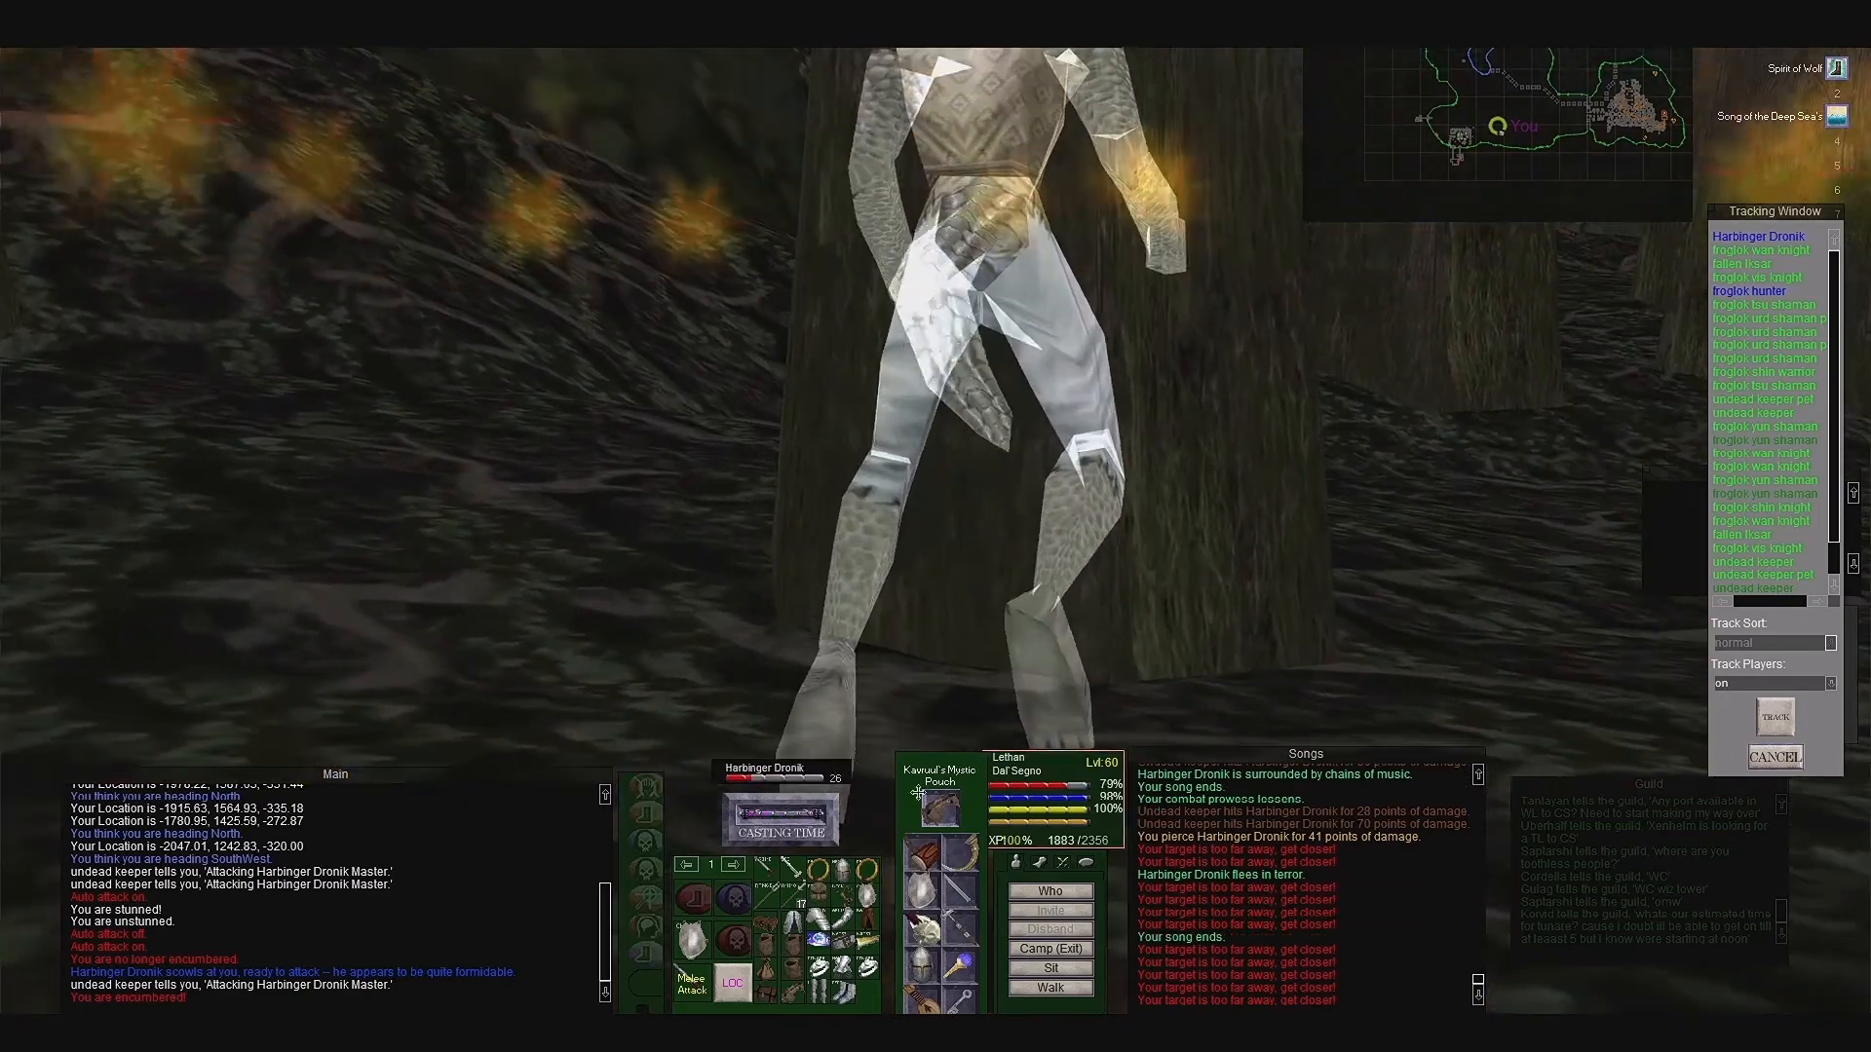
right_click(943, 614)
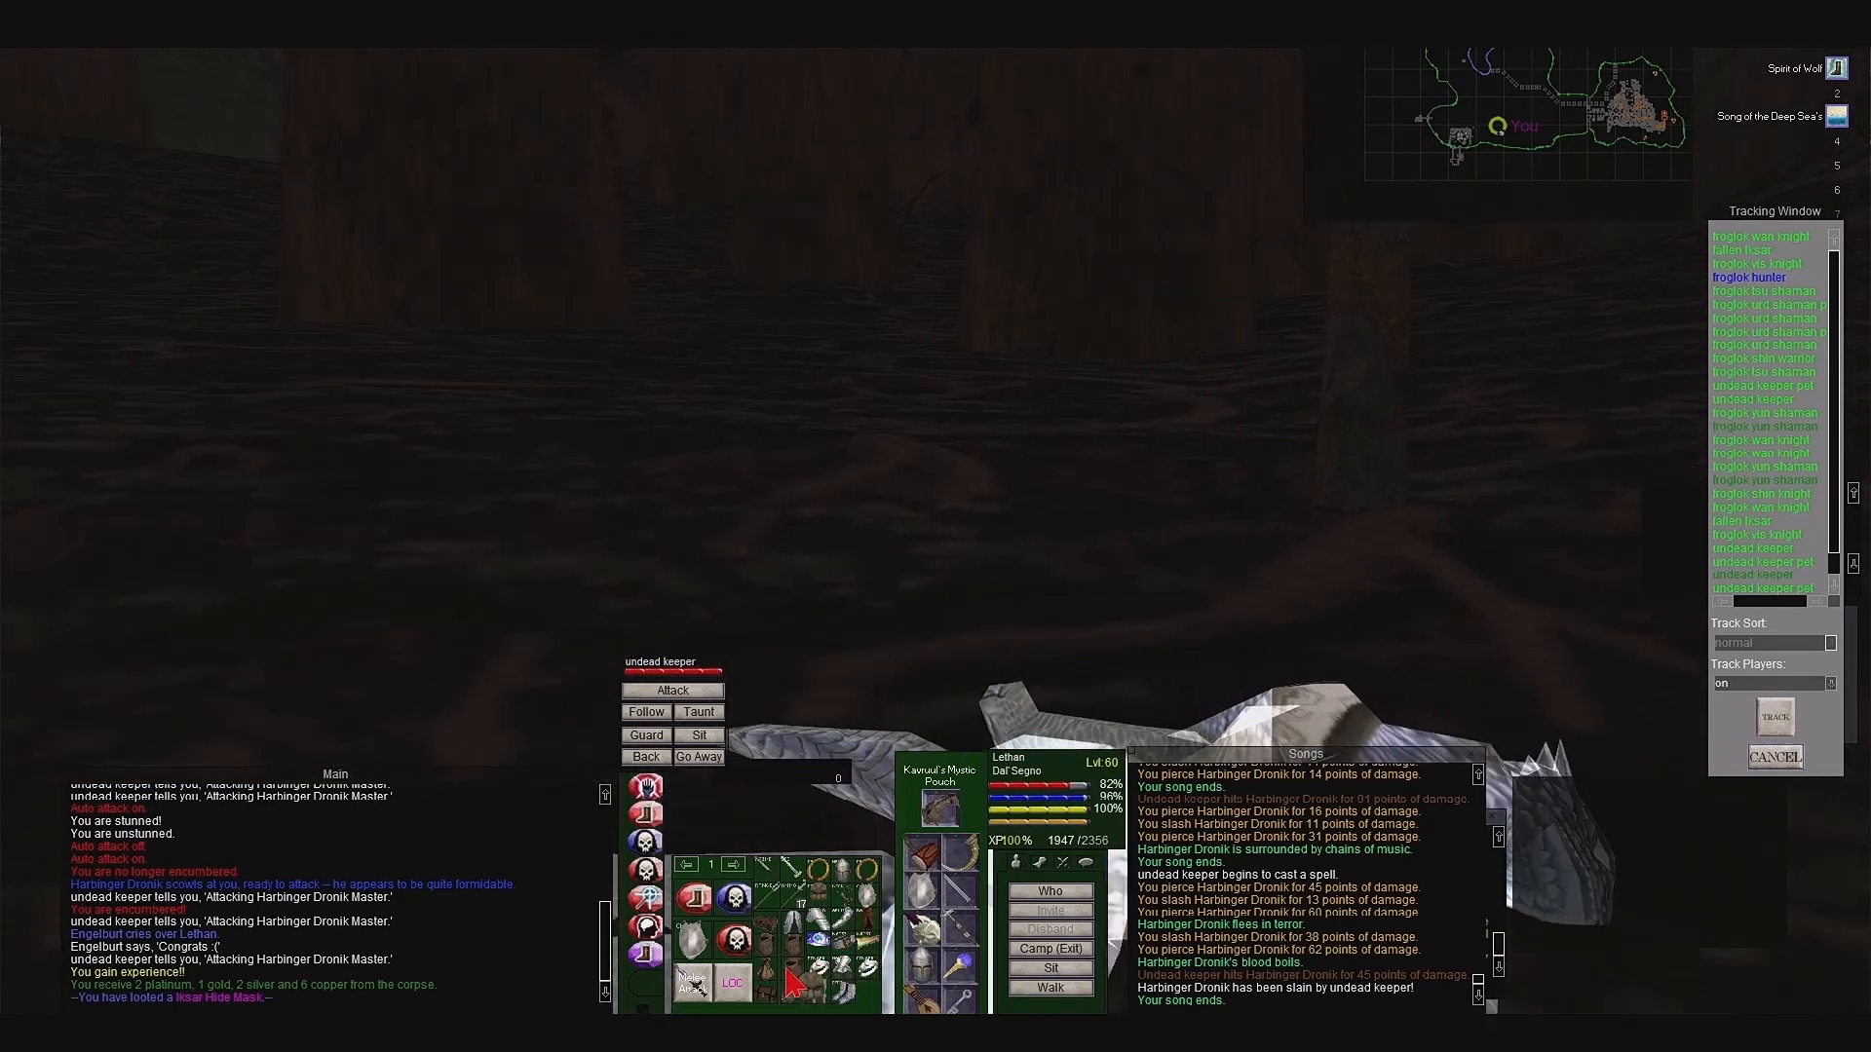
- Open the Bag of Sewn Evil-Eye in the inventory to view the looted items
click(815, 965)
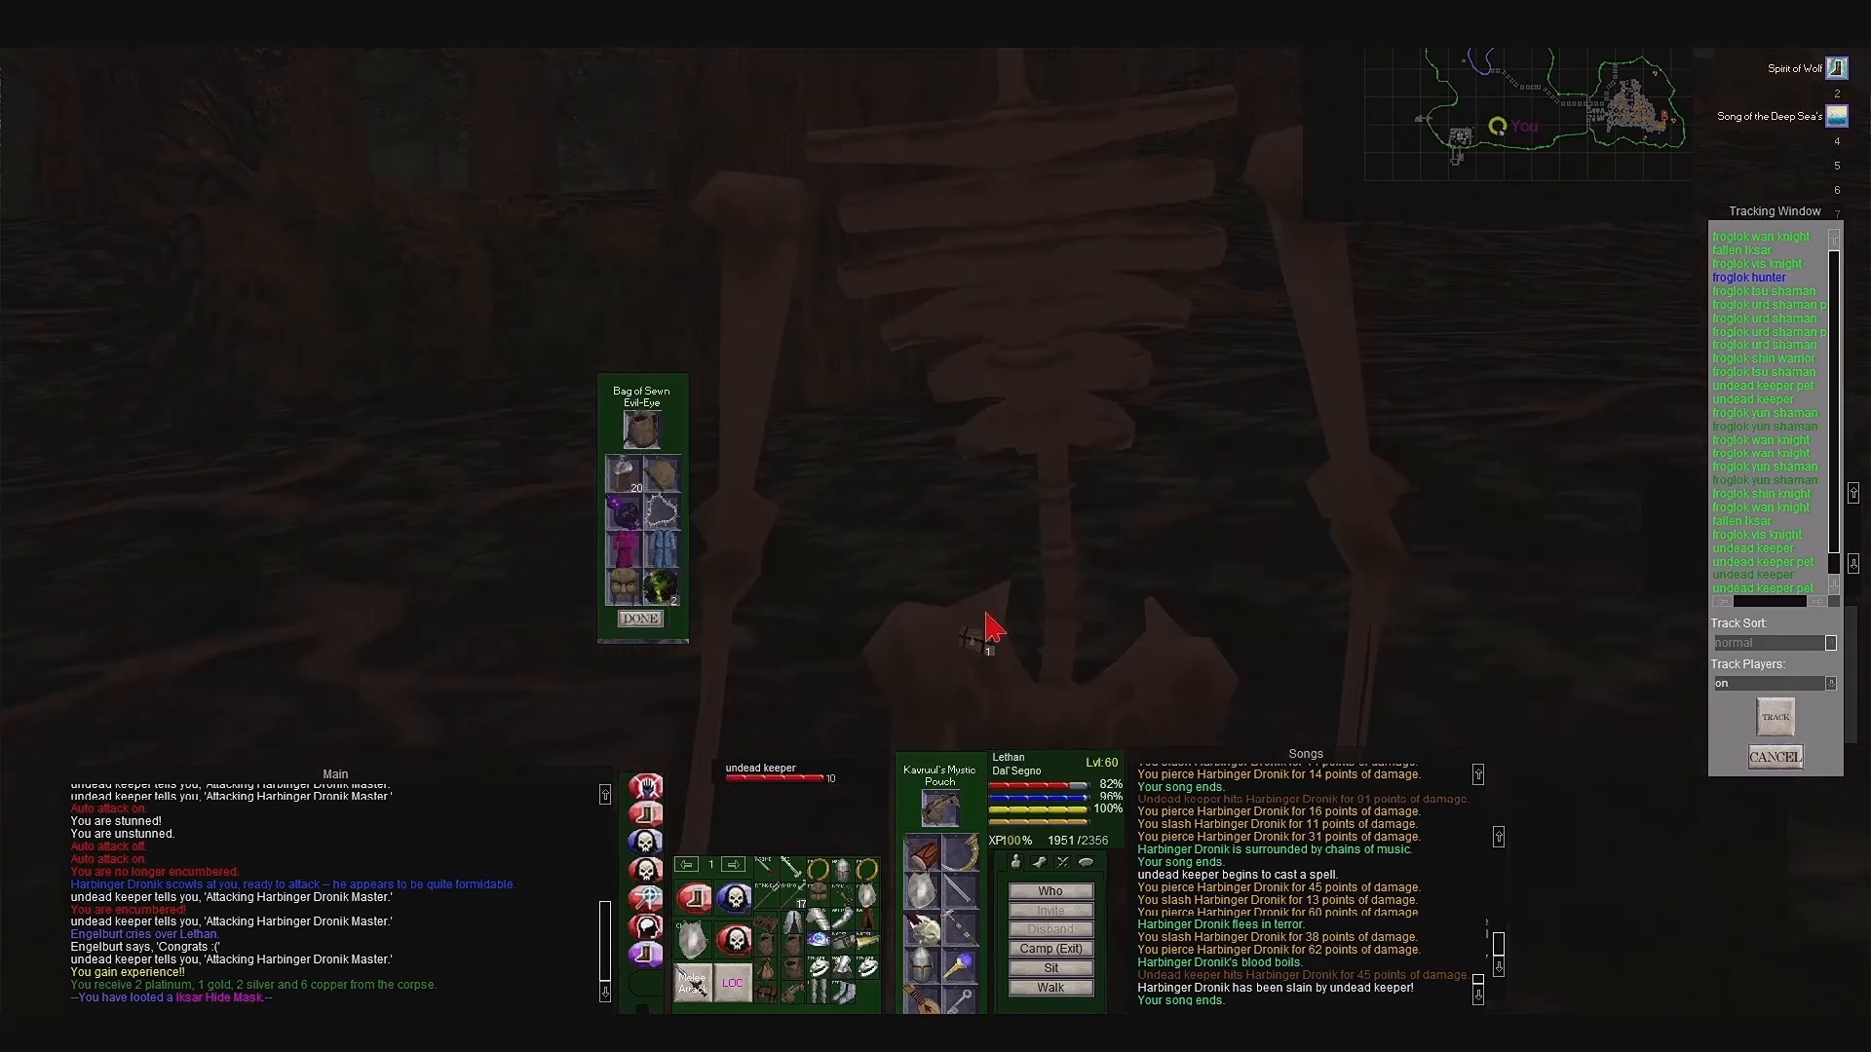
click(645, 620)
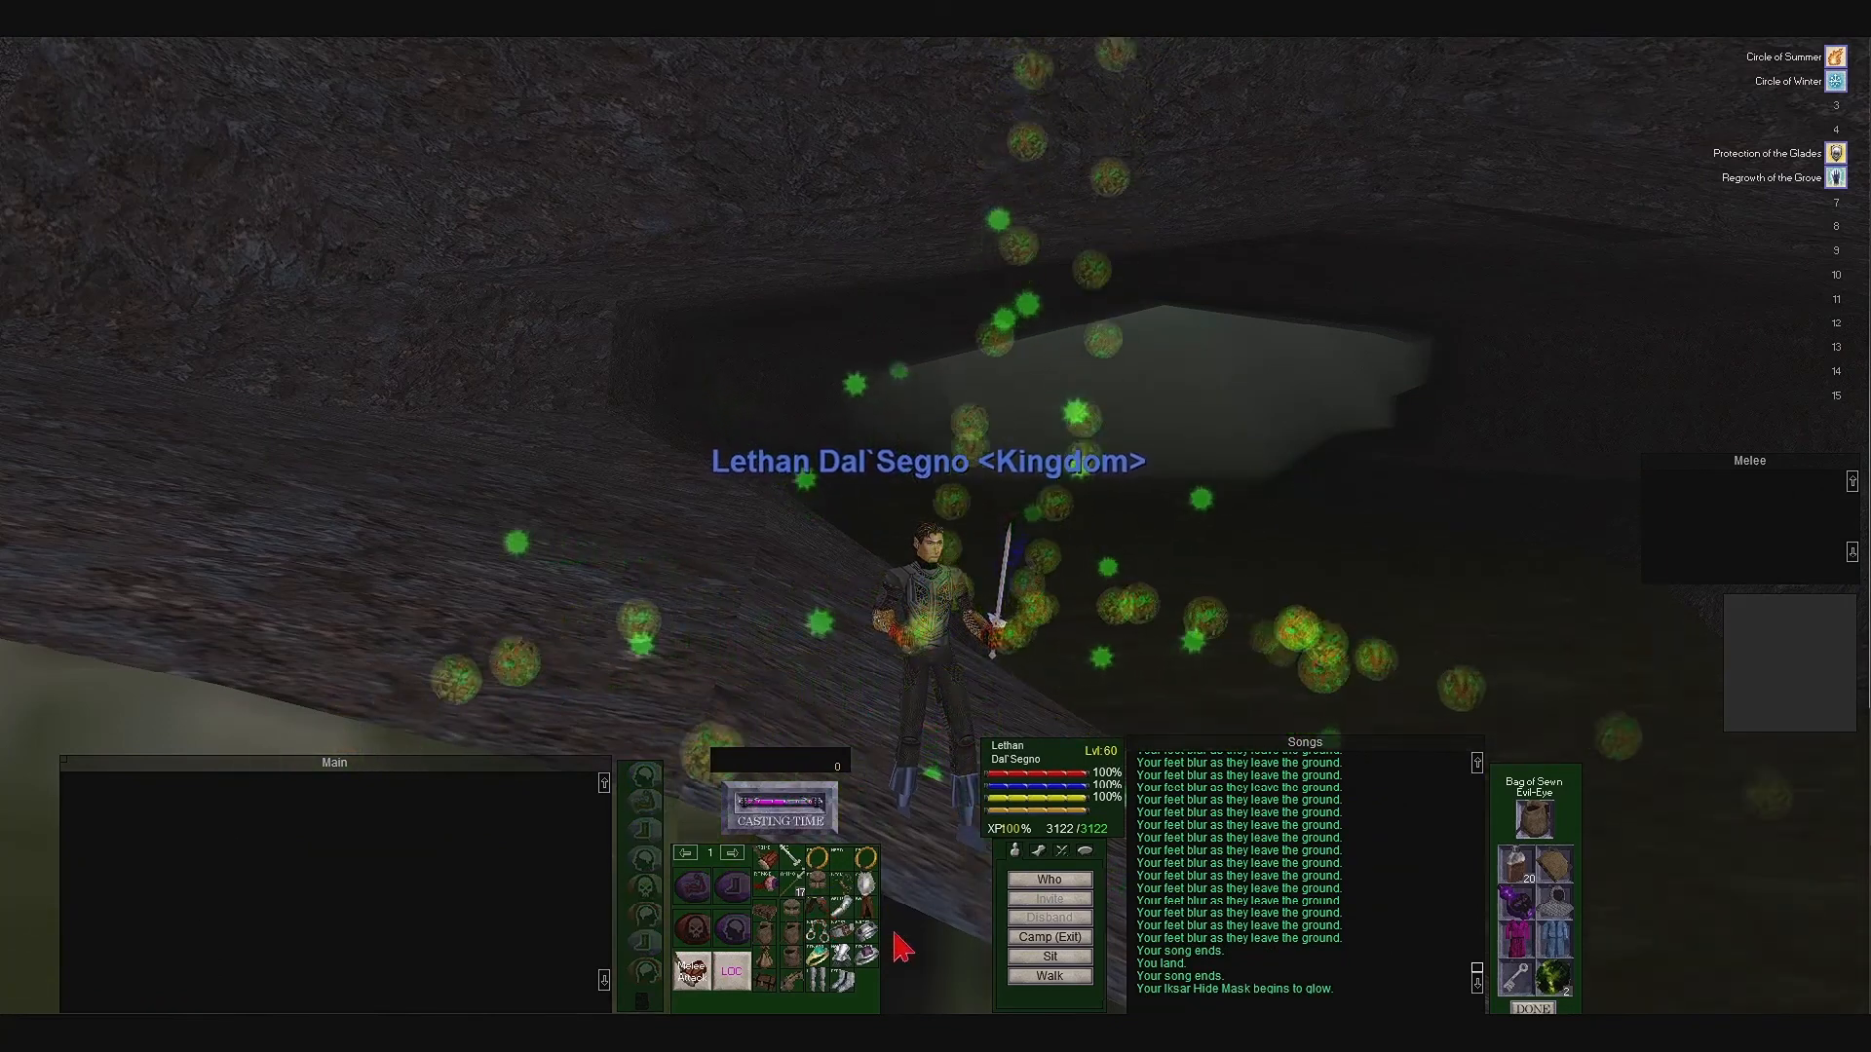
mouse_move(911, 912)
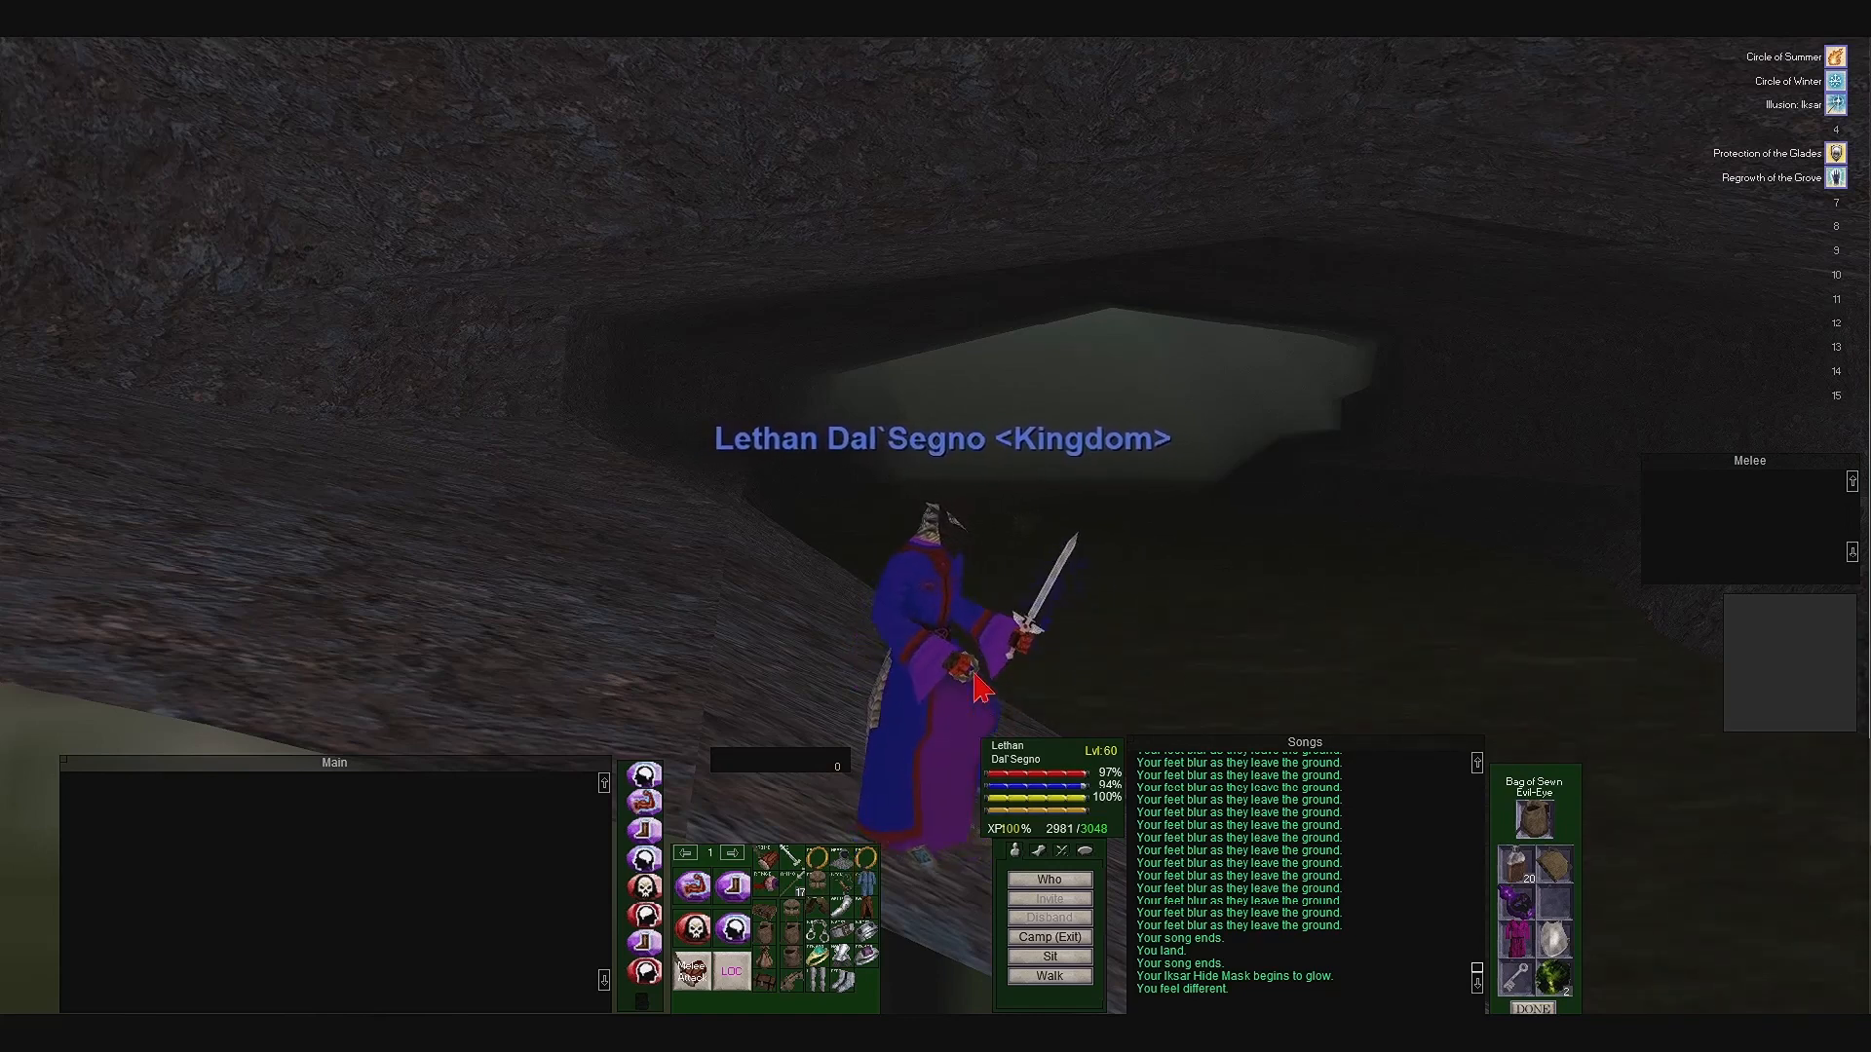
mouse_move(1171, 713)
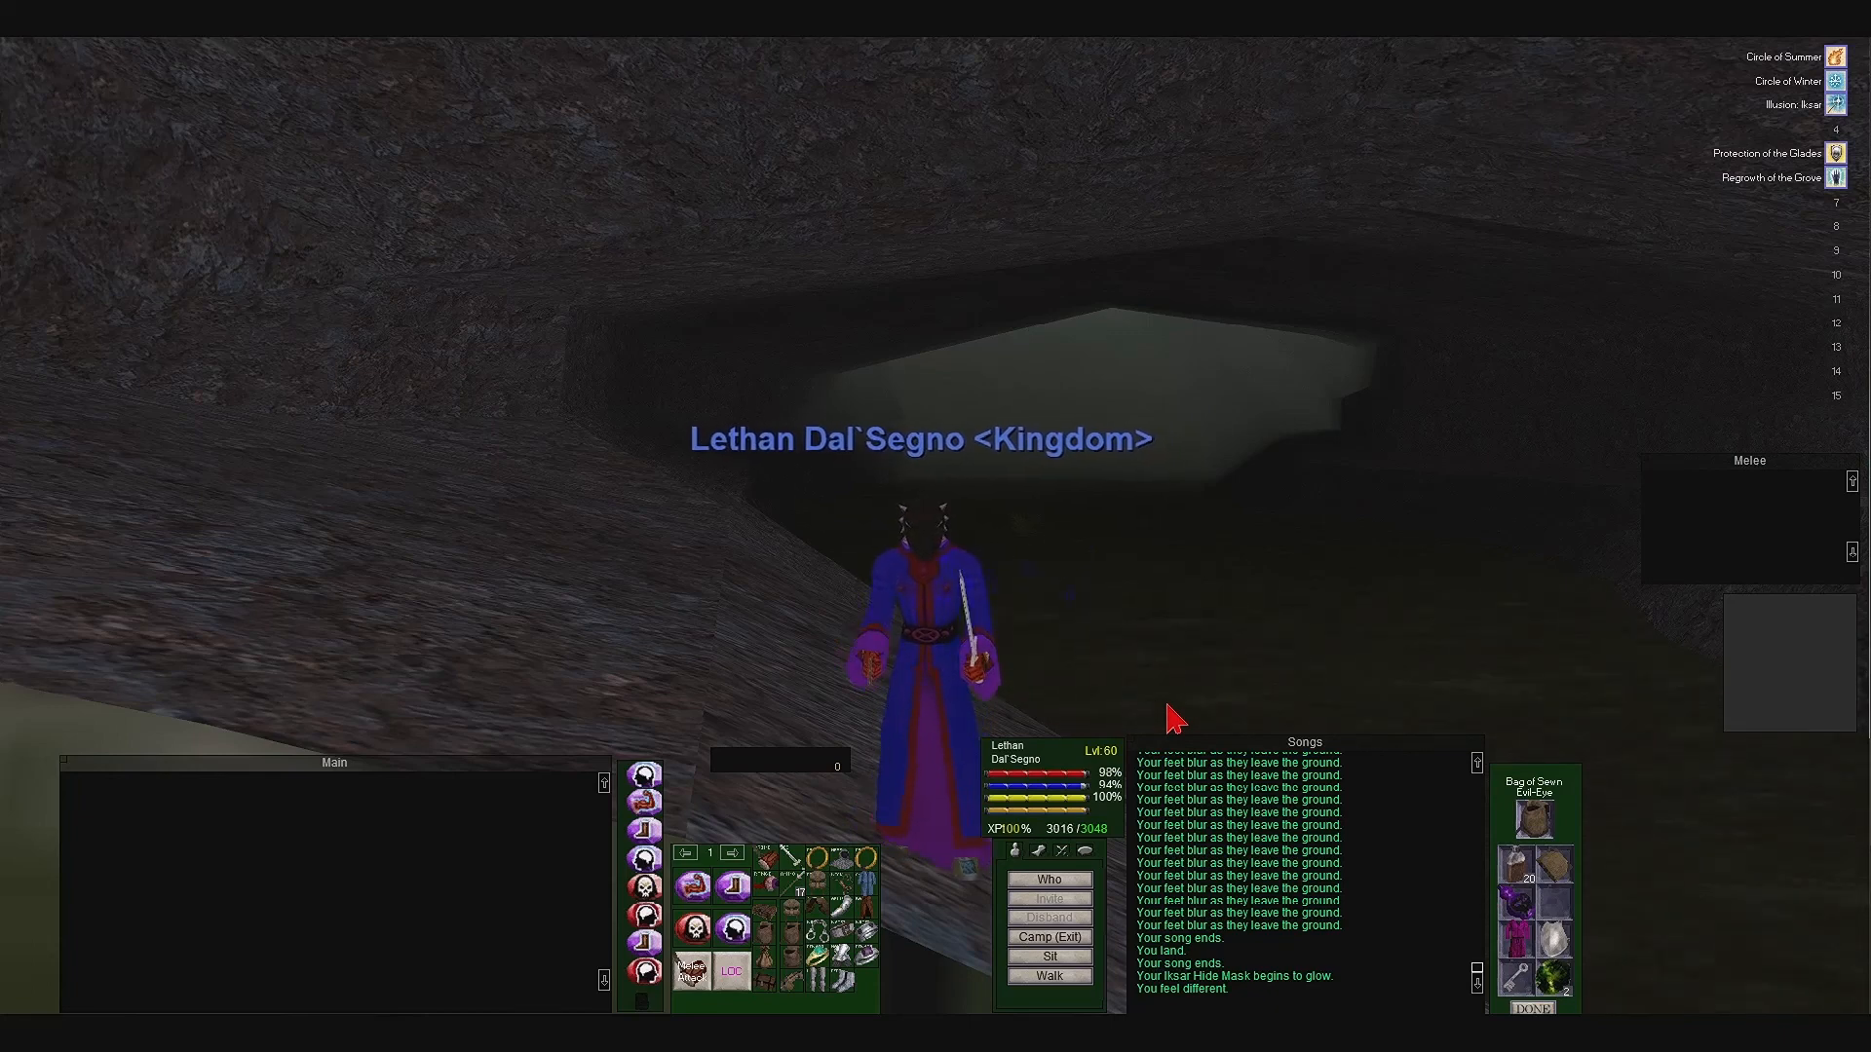